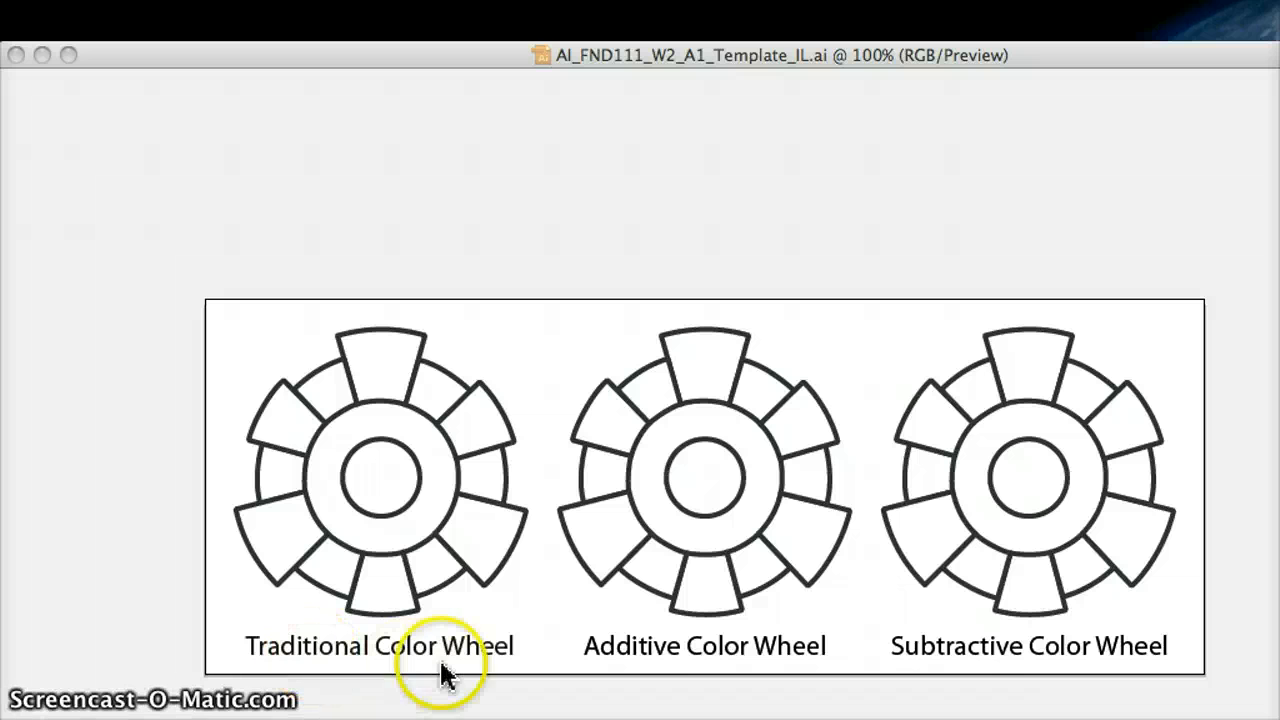
pyautogui.moveTo(1010, 677)
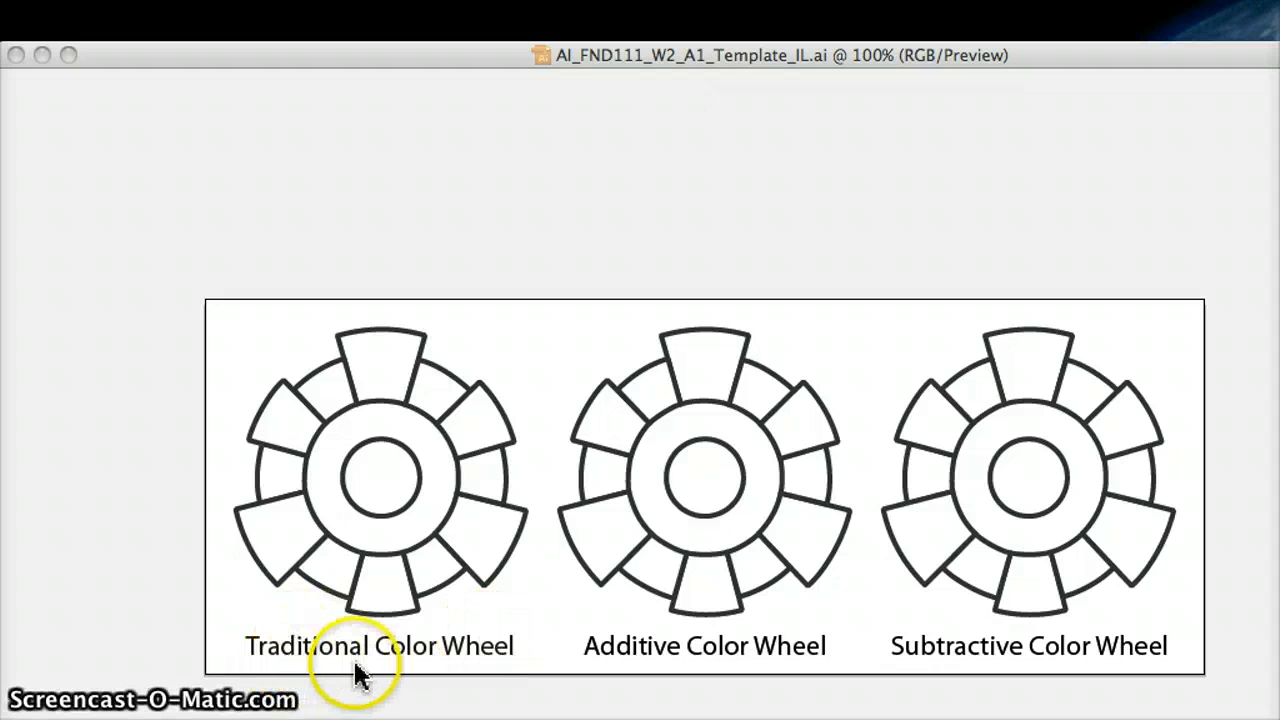
pyautogui.moveTo(378, 678)
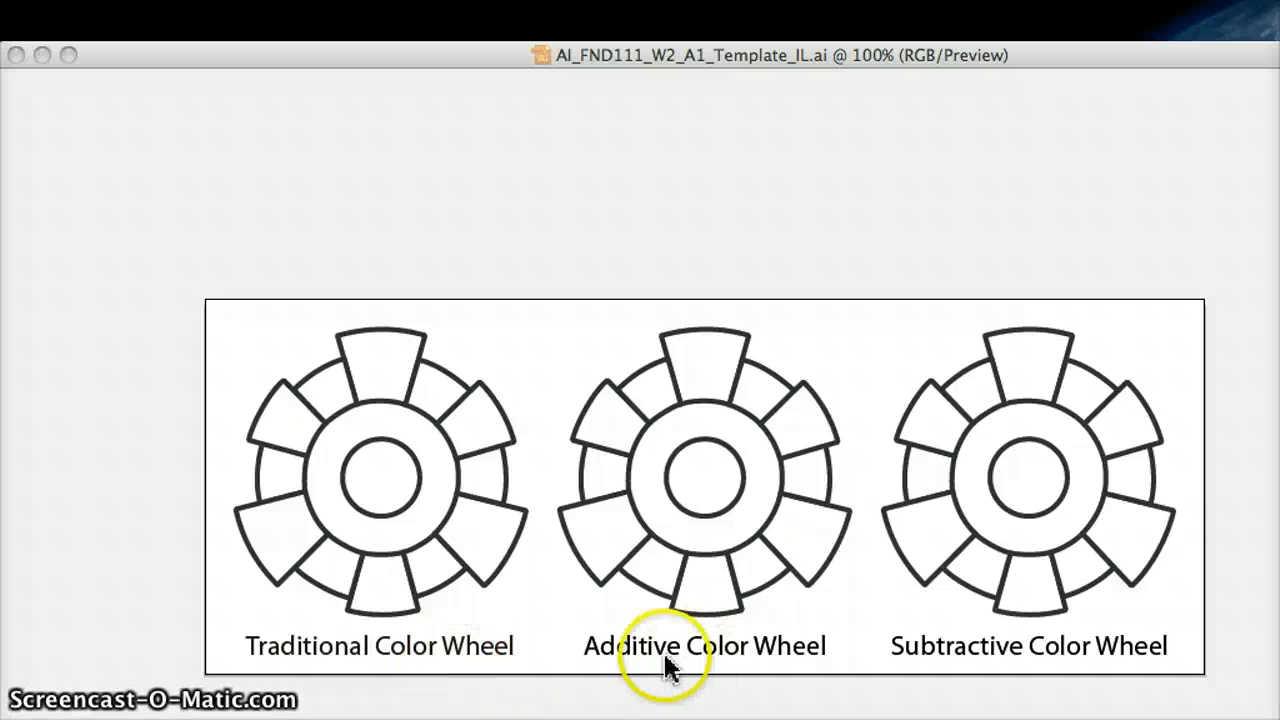
pyautogui.moveTo(655, 665)
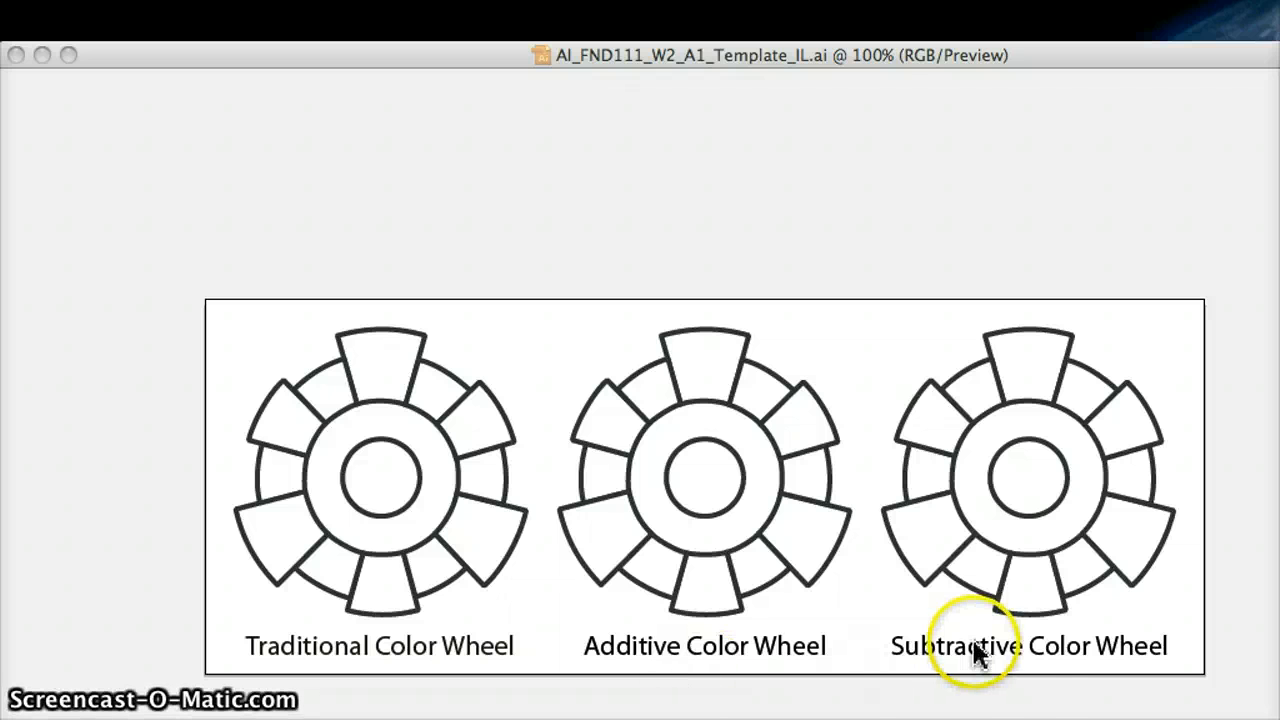
pyautogui.moveTo(1040, 680)
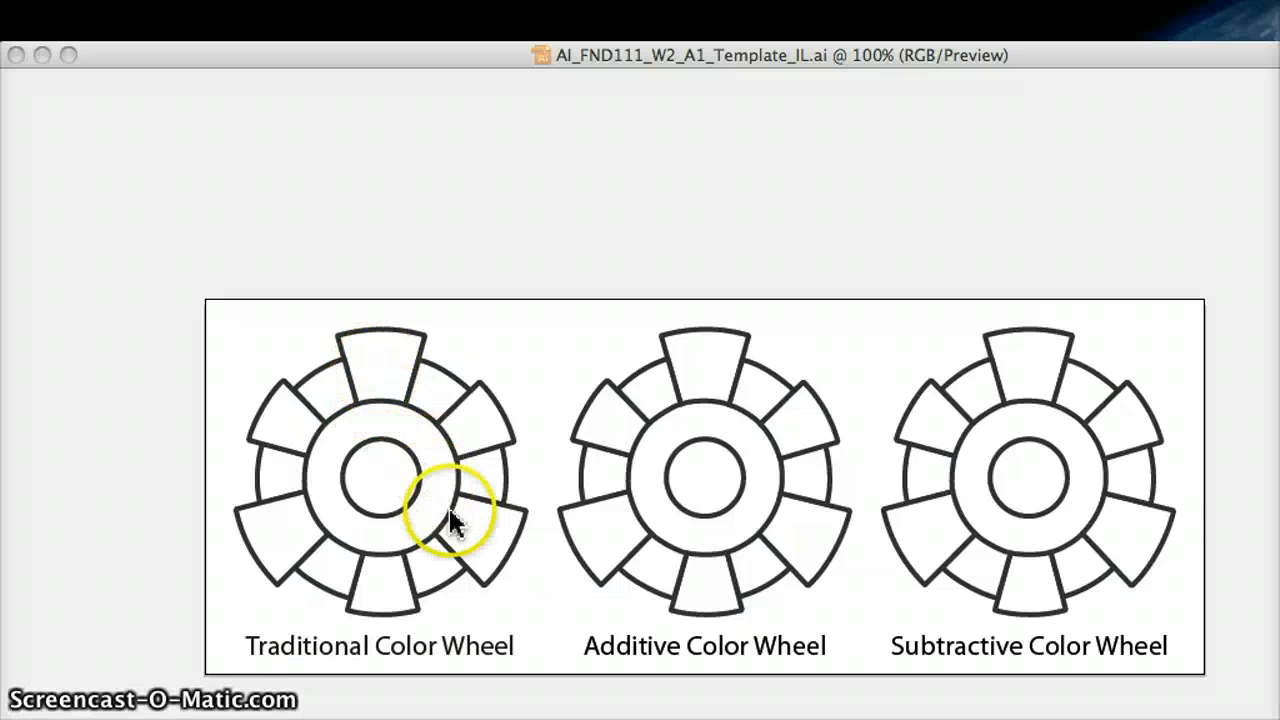
pyautogui.moveTo(421, 175)
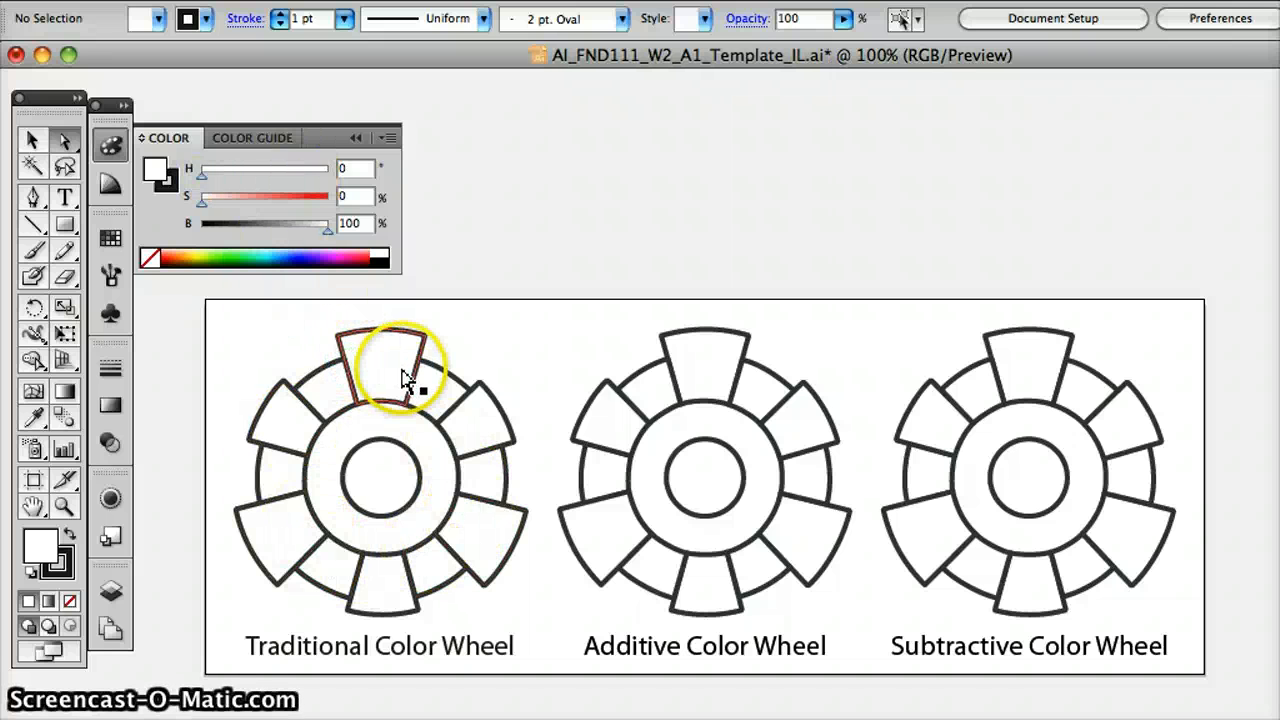
# Switch the Color panel to HSB, then fill the Traditional wheel's primaries red, blue and yellow
pyautogui.click(386, 138)
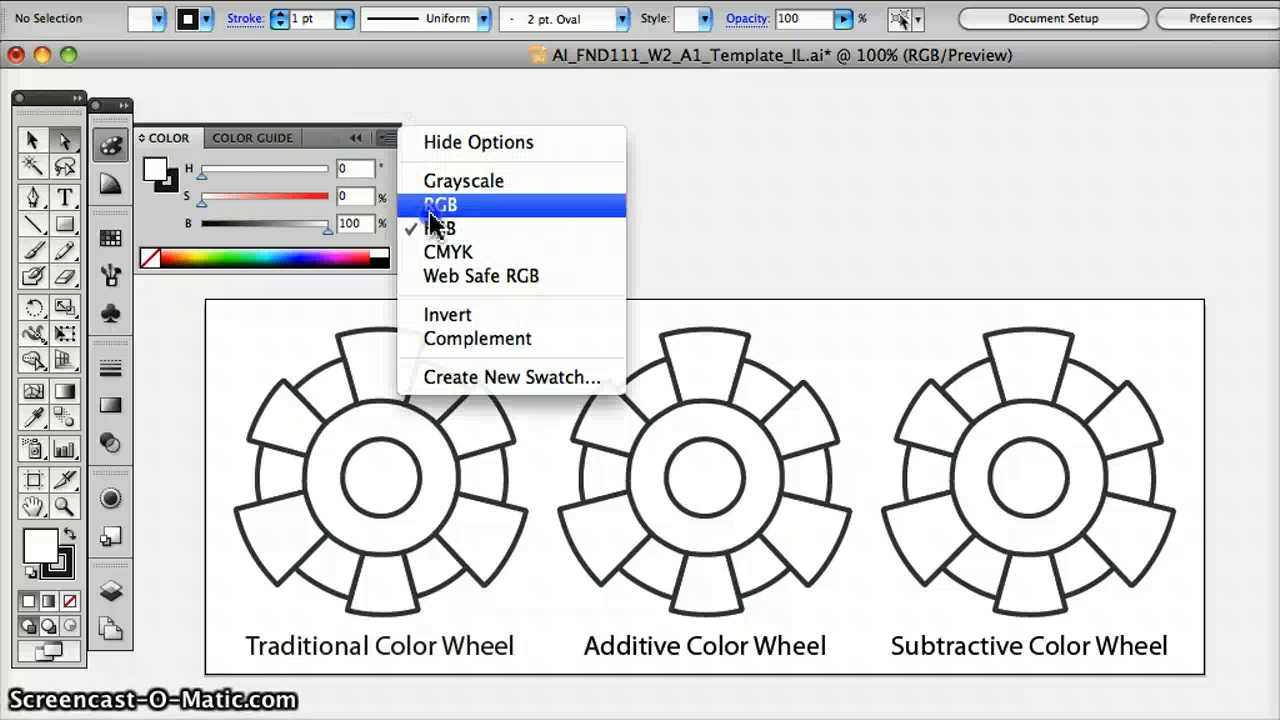
pyautogui.moveTo(432, 228)
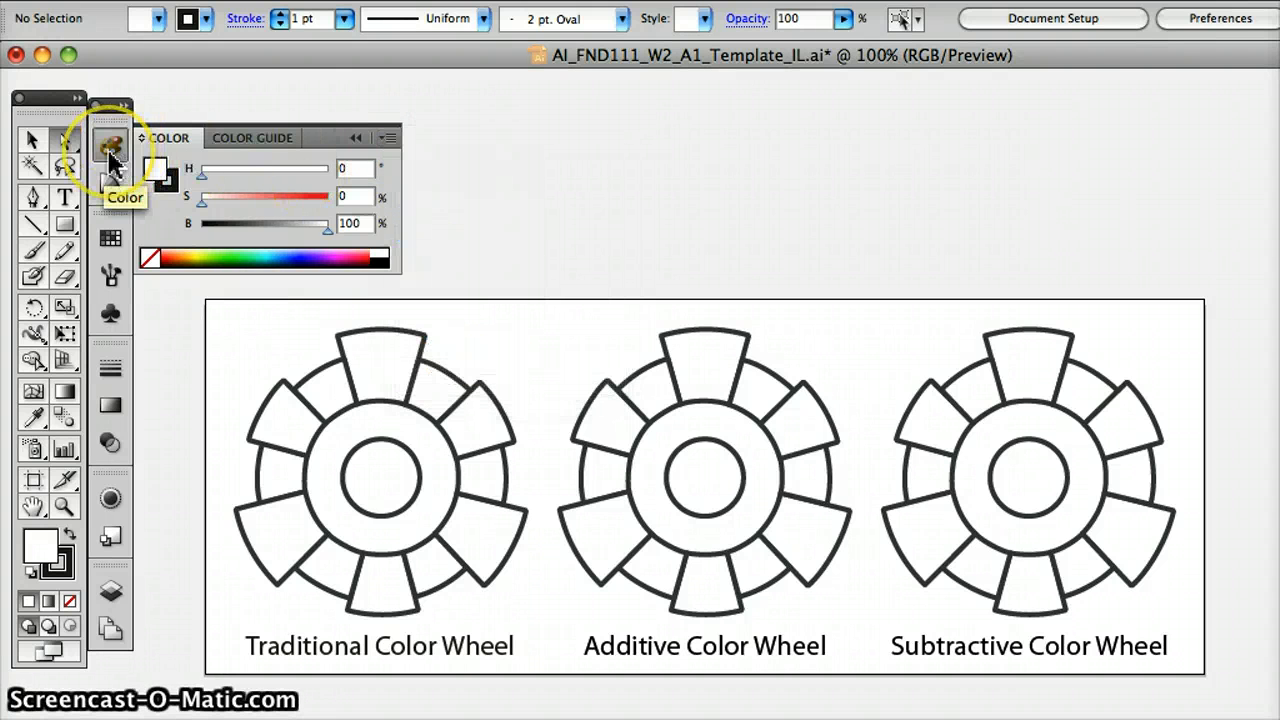
pyautogui.moveTo(200, 175); pyautogui.dragTo(318, 175)
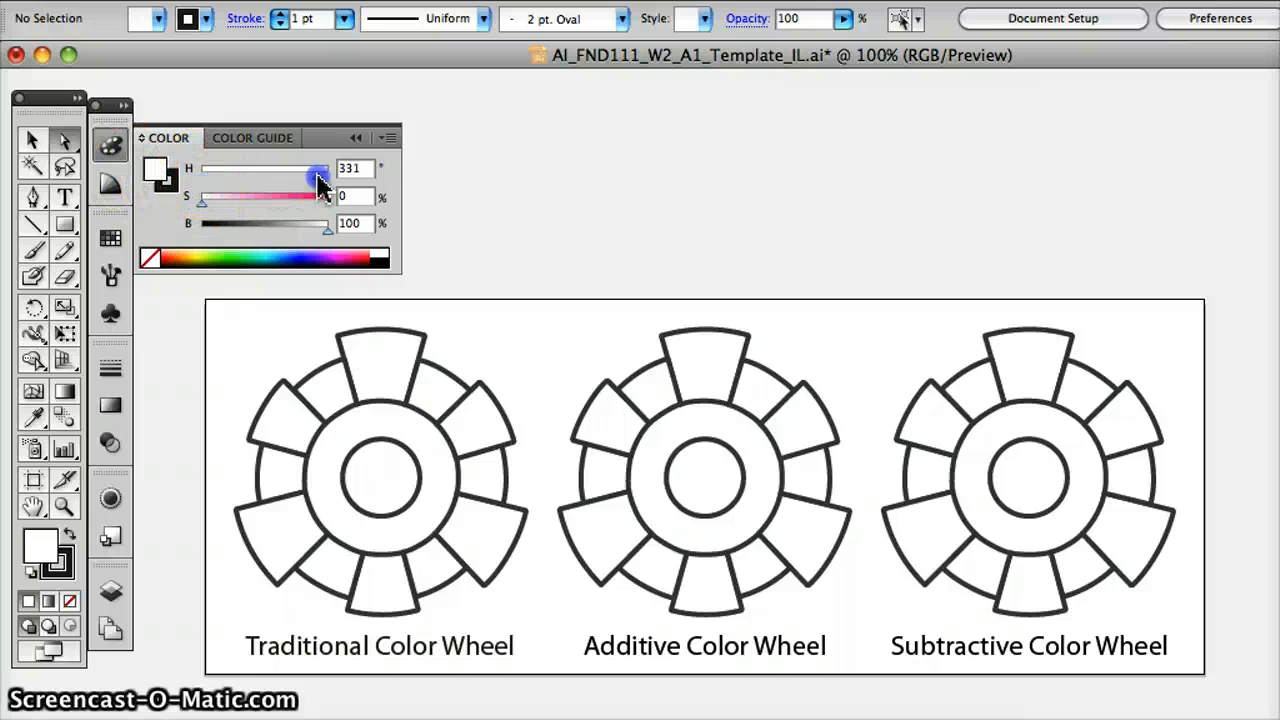
pyautogui.moveTo(315, 168); pyautogui.dragTo(200, 168)
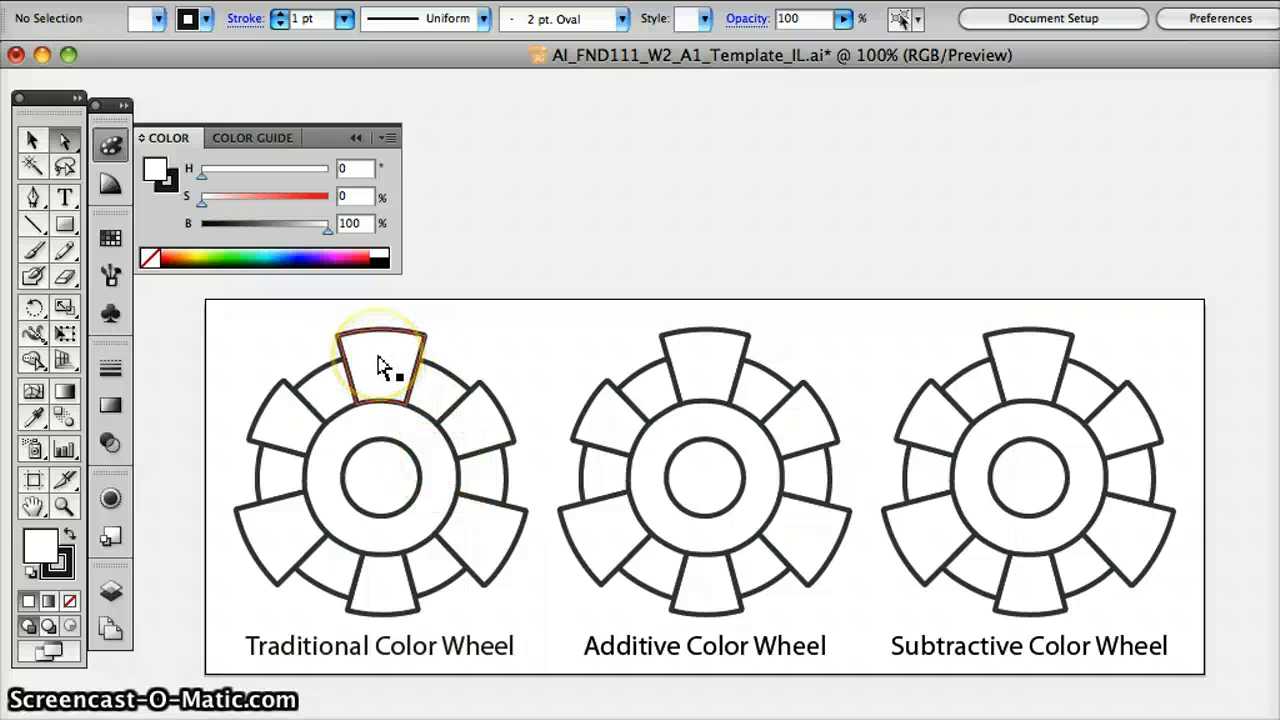
pyautogui.click(380, 365)
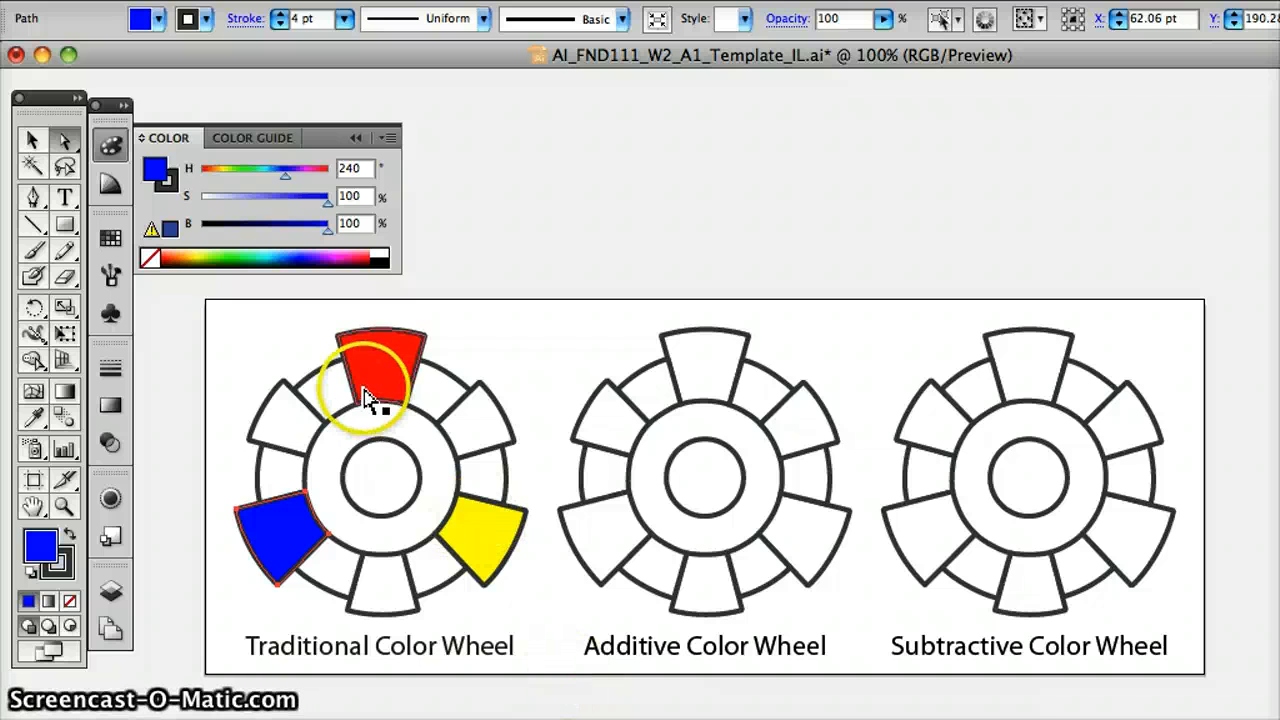
pyautogui.moveTo(450, 505)
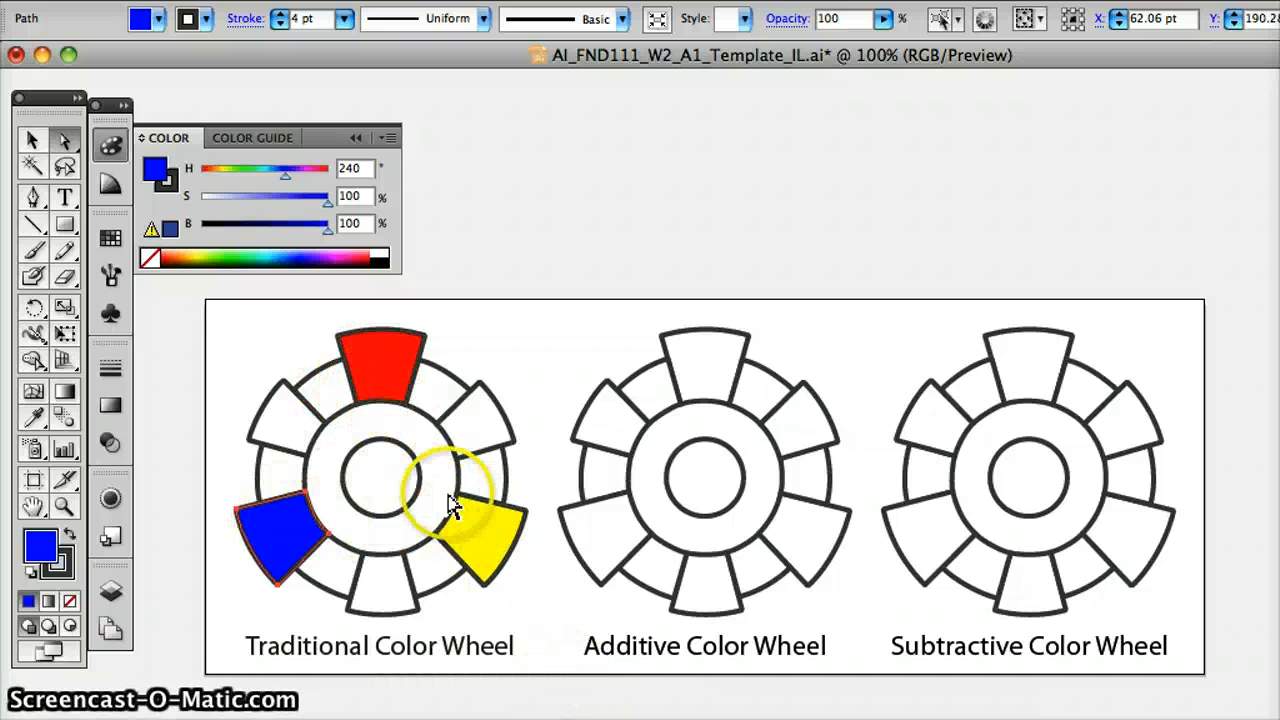
pyautogui.moveTo(435, 330)
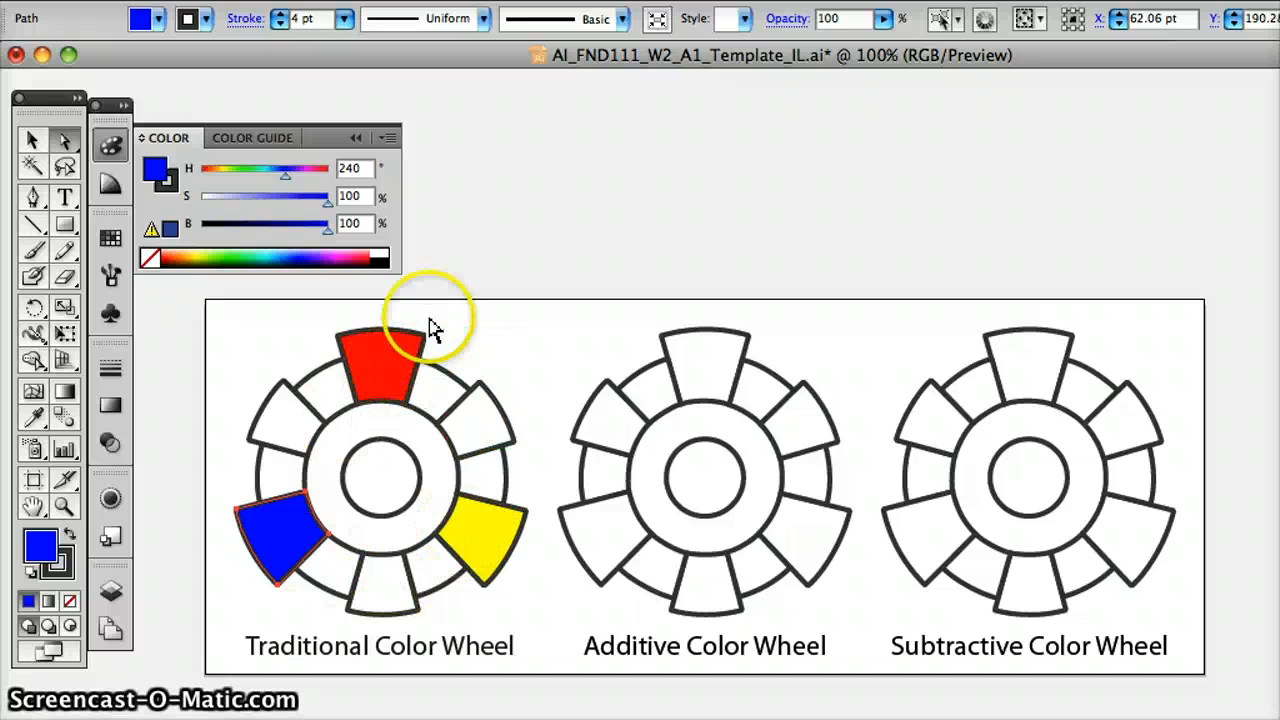
pyautogui.moveTo(527, 210)
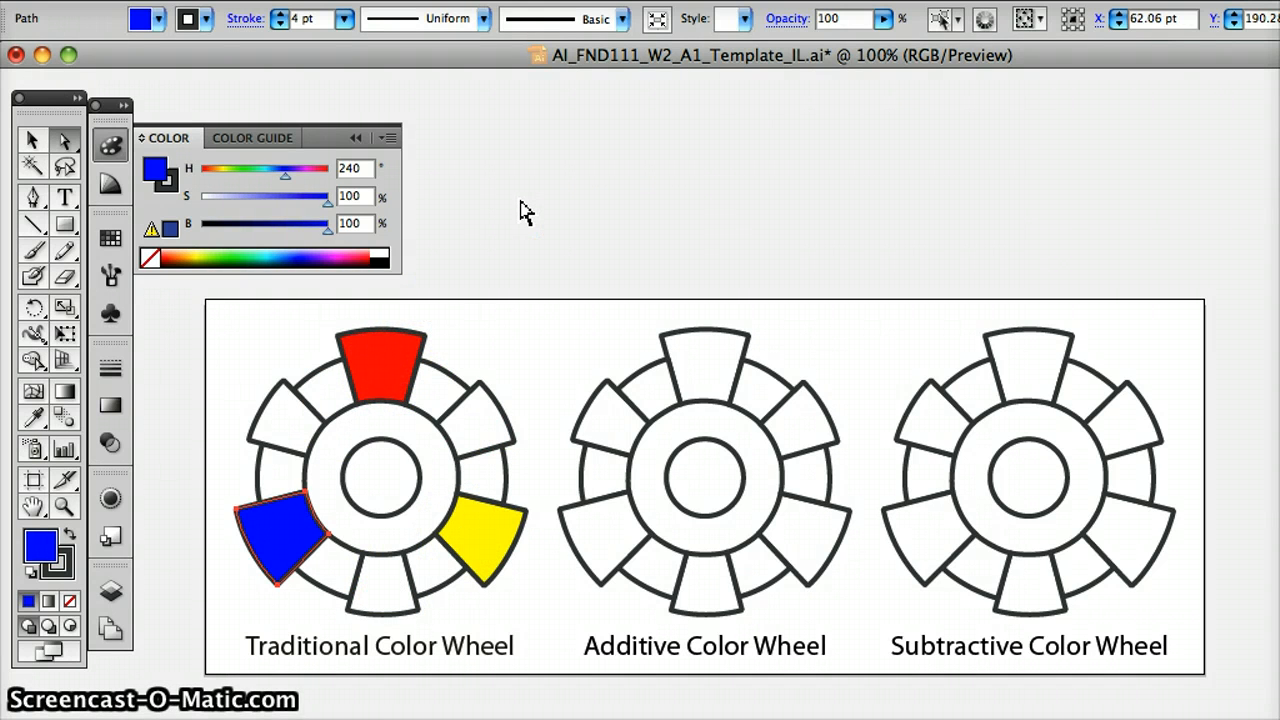
pyautogui.click(378, 375)
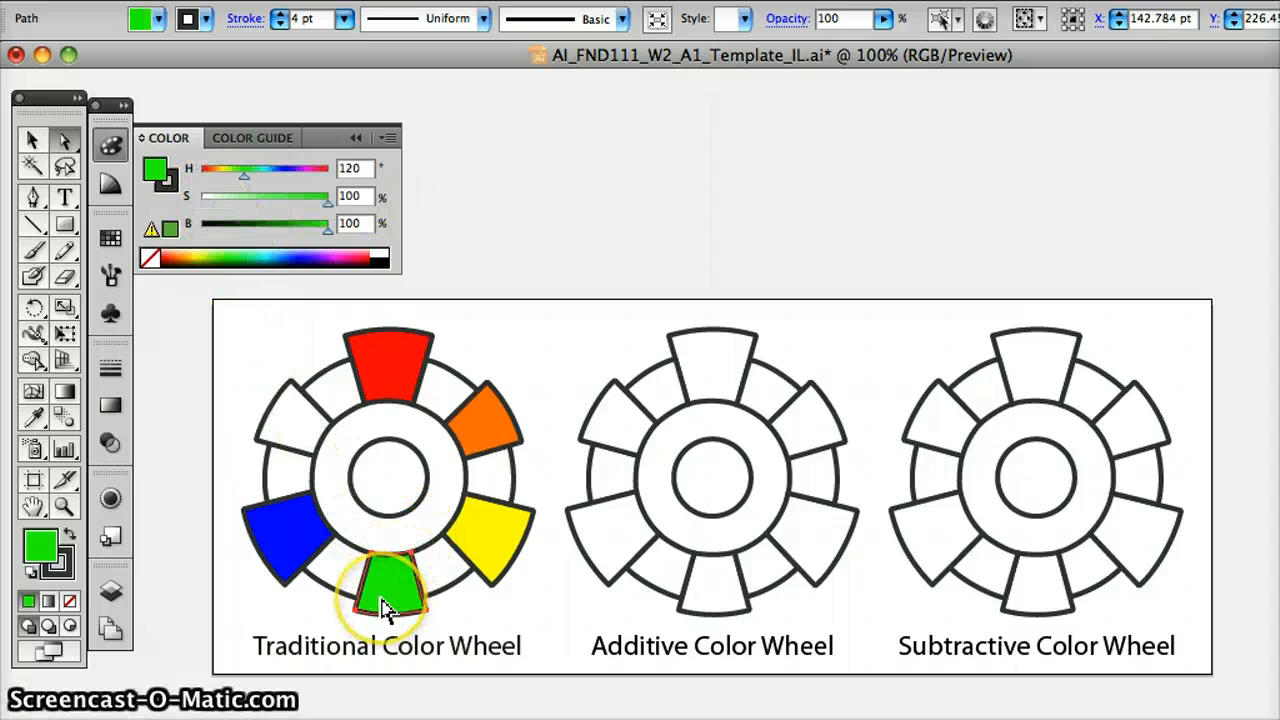
# Darken the bottom green segment's brightness and pick the upper-left segment for purple
pyautogui.click(485, 545)
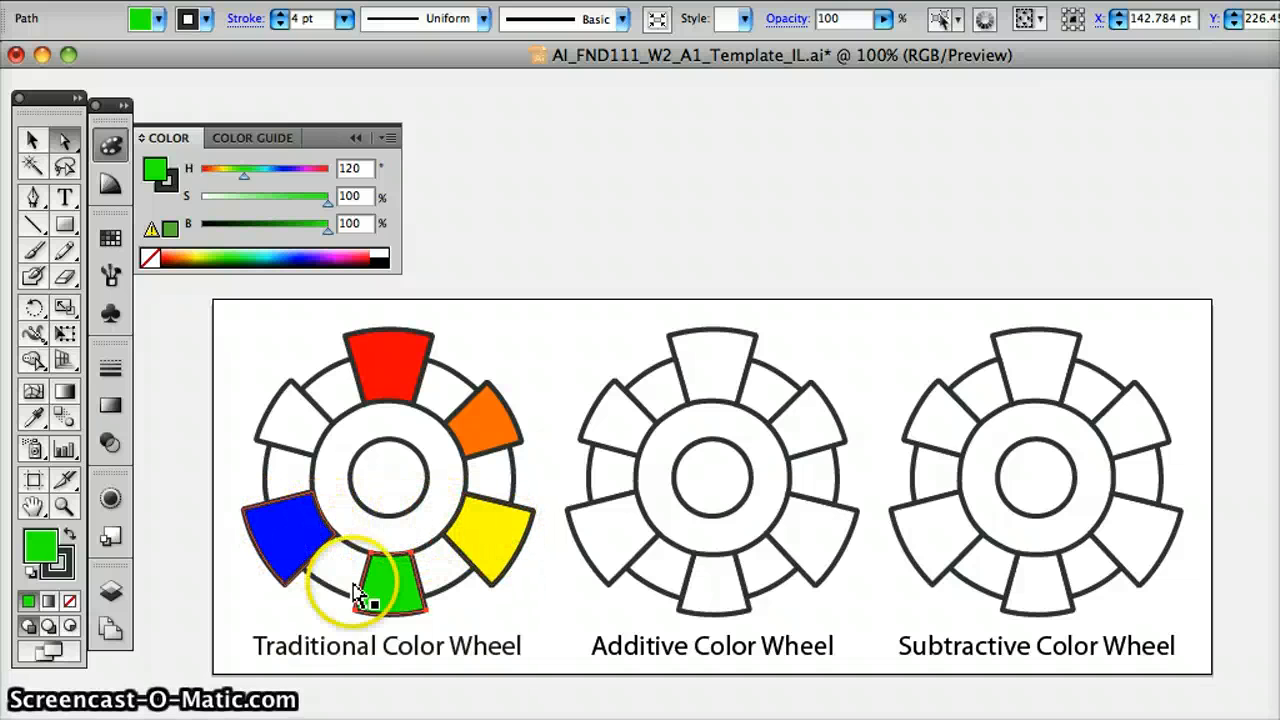
pyautogui.click(388, 585)
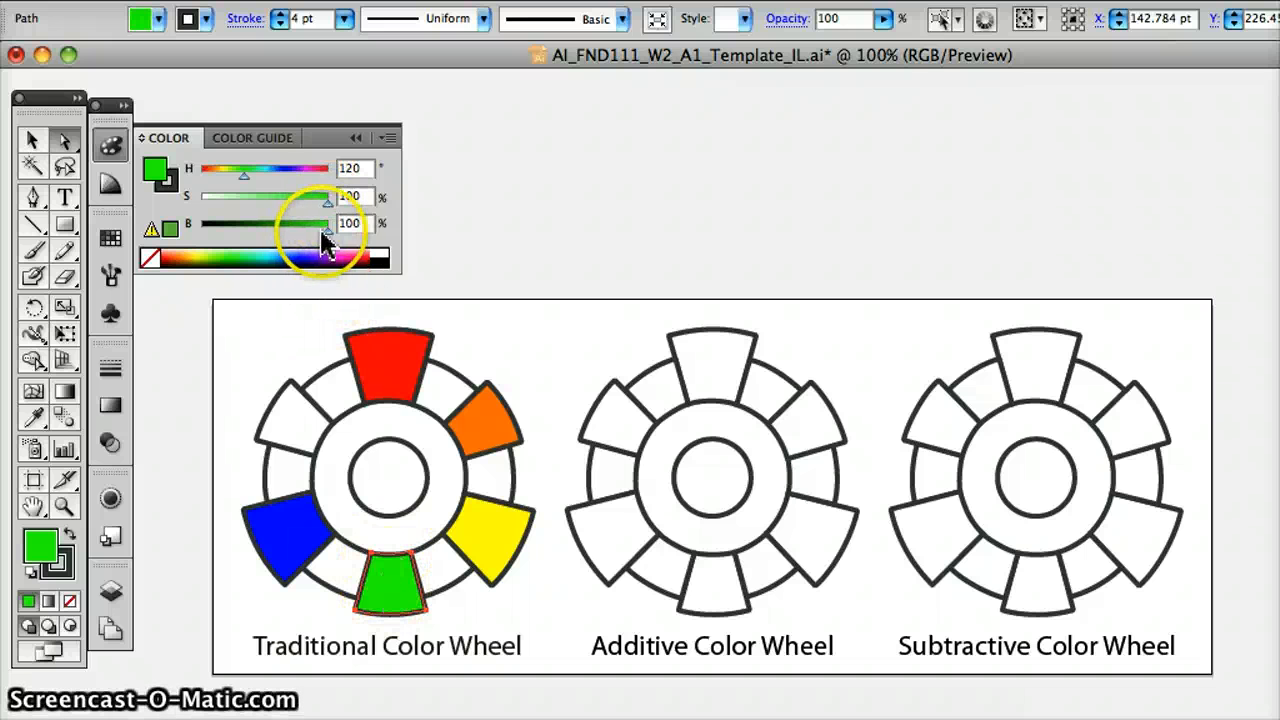
pyautogui.moveTo(325, 223); pyautogui.dragTo(287, 223)
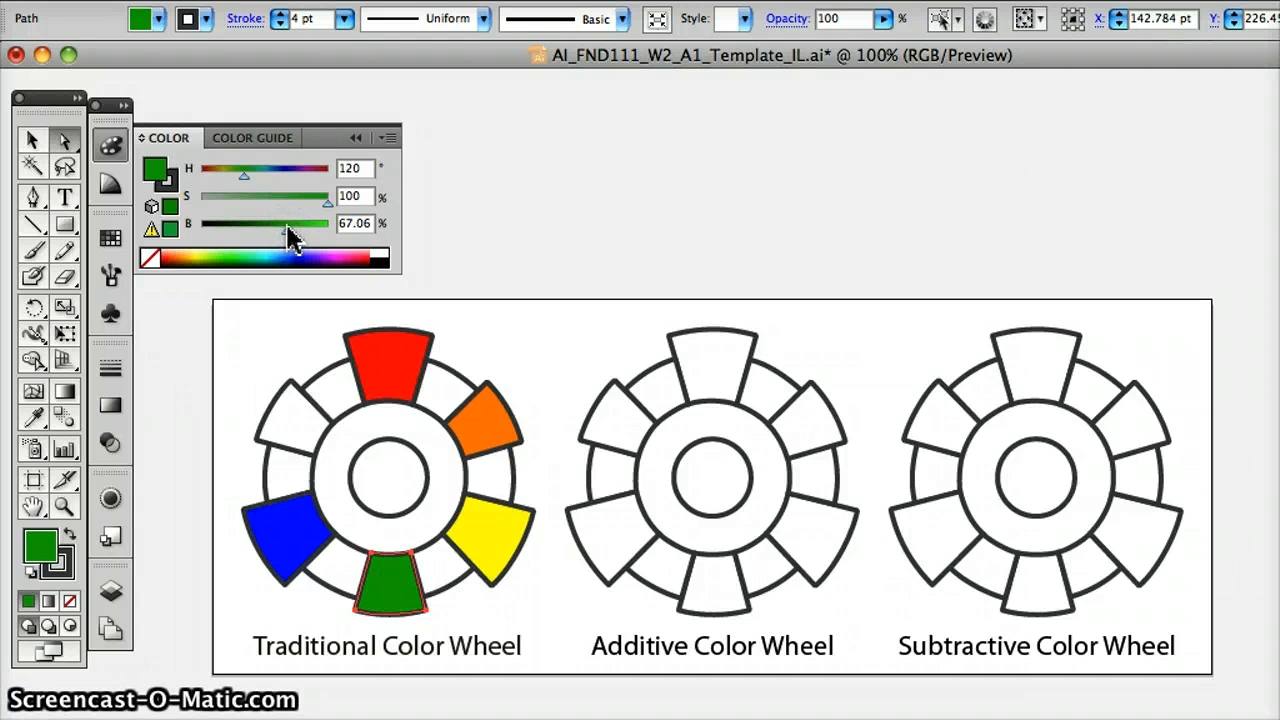
pyautogui.moveTo(283, 223); pyautogui.dragTo(300, 223)
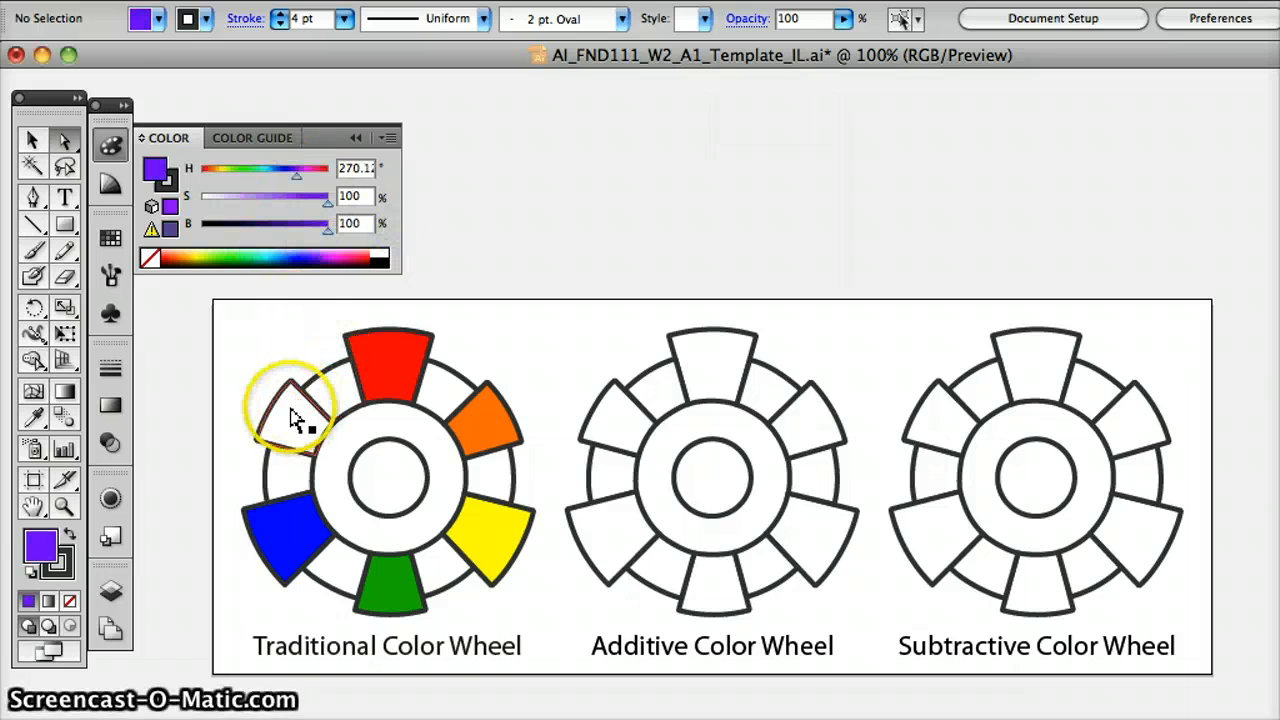
pyautogui.click(293, 415)
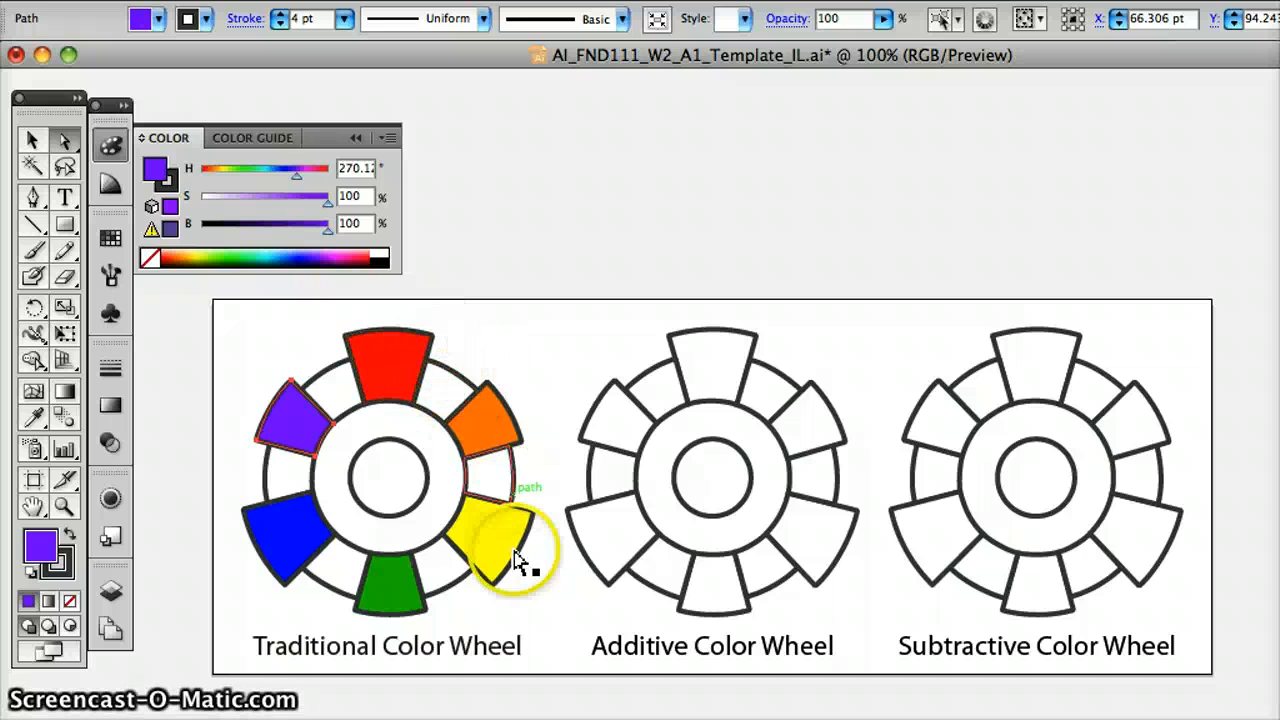
# Fill the small tertiary segments red-orange, yellow-orange and slightly darker yellow-green
pyautogui.click(385, 365)
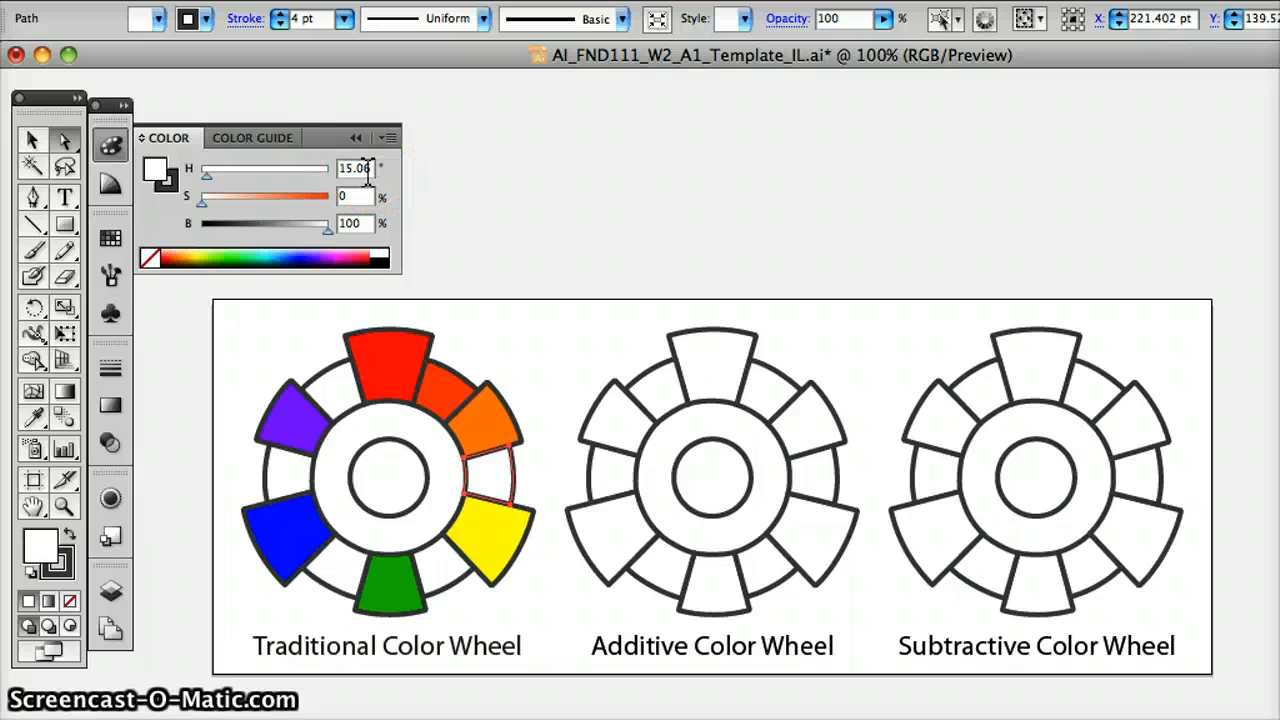
pyautogui.click(490, 480)
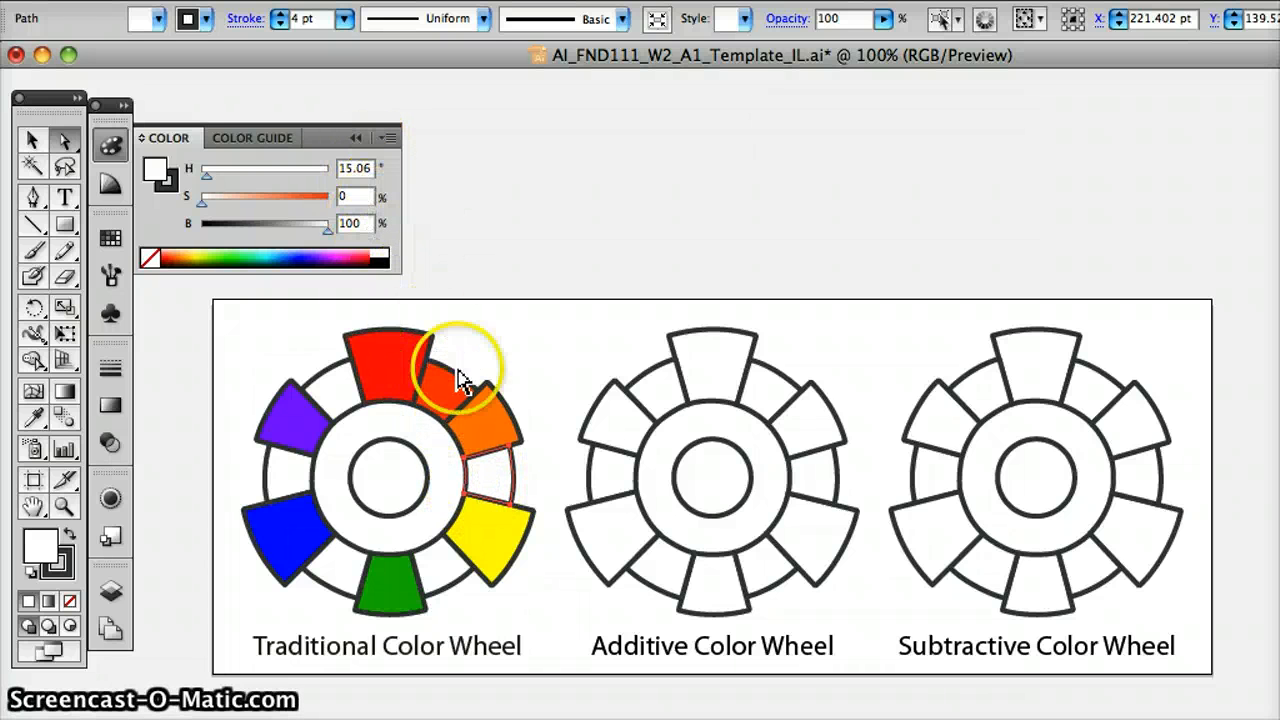
pyautogui.moveTo(475, 440)
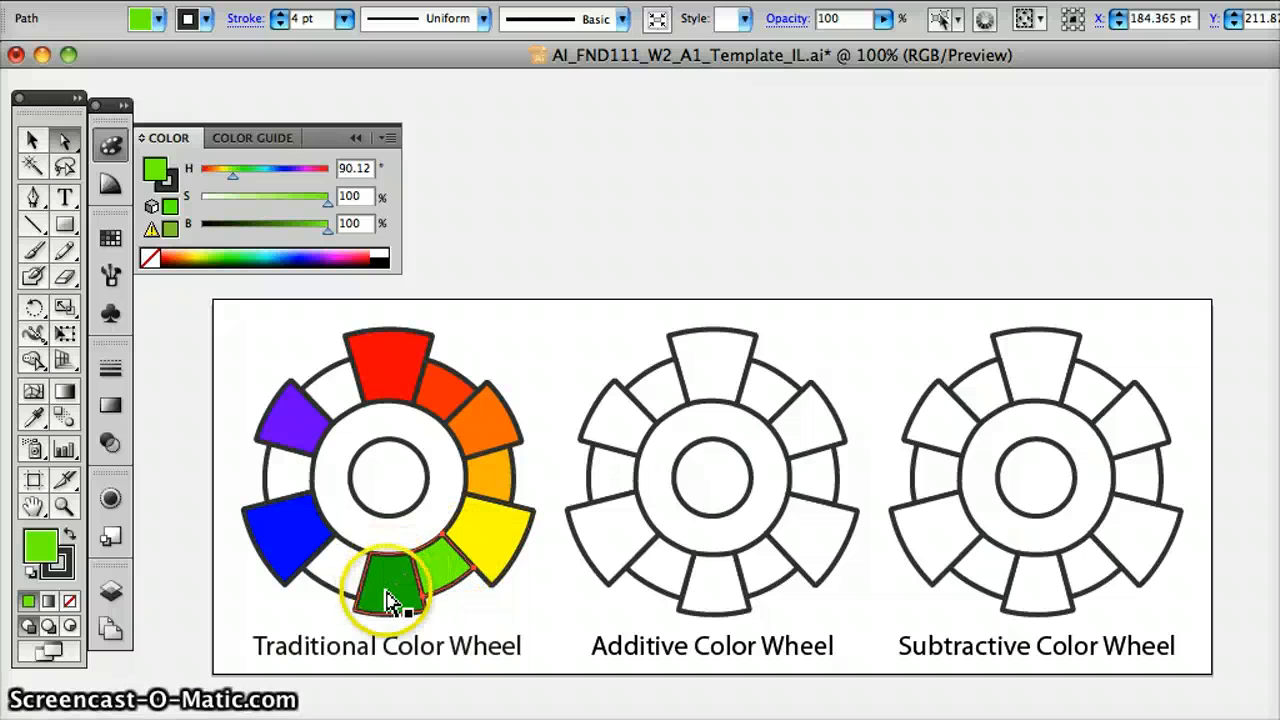
pyautogui.moveTo(327, 223); pyautogui.dragTo(320, 223)
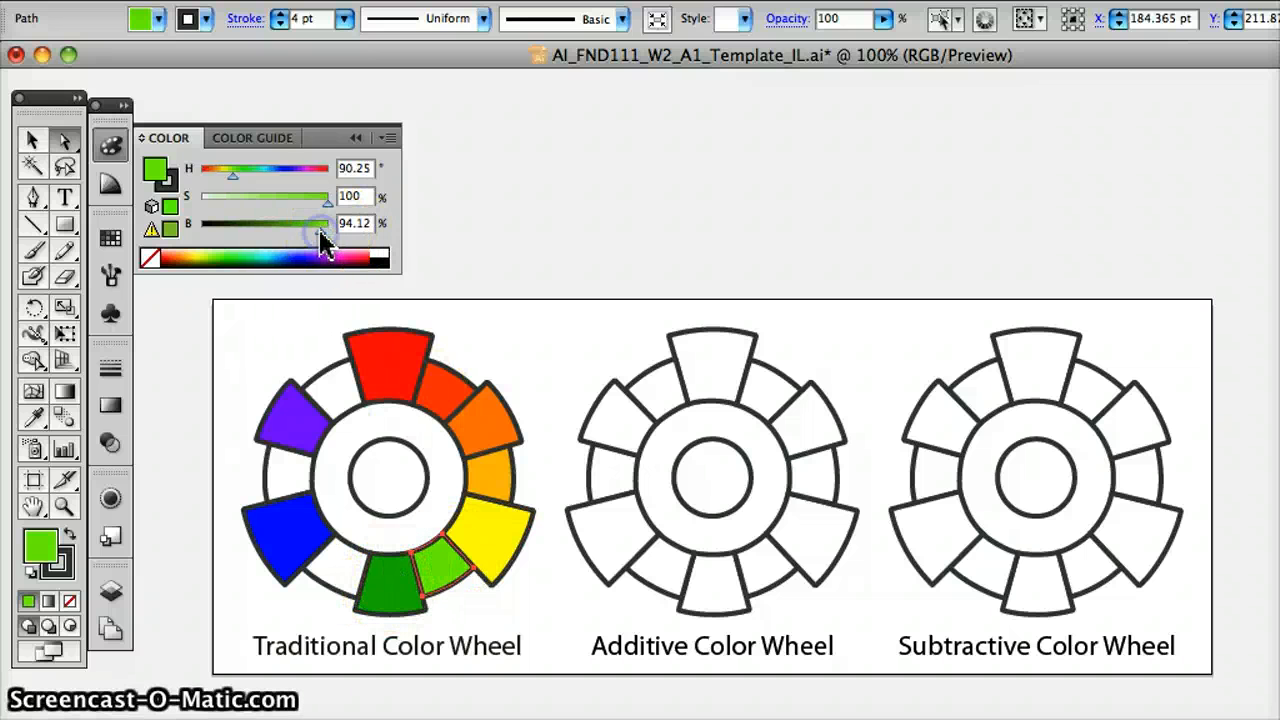
pyautogui.moveTo(322, 232); pyautogui.dragTo(318, 232)
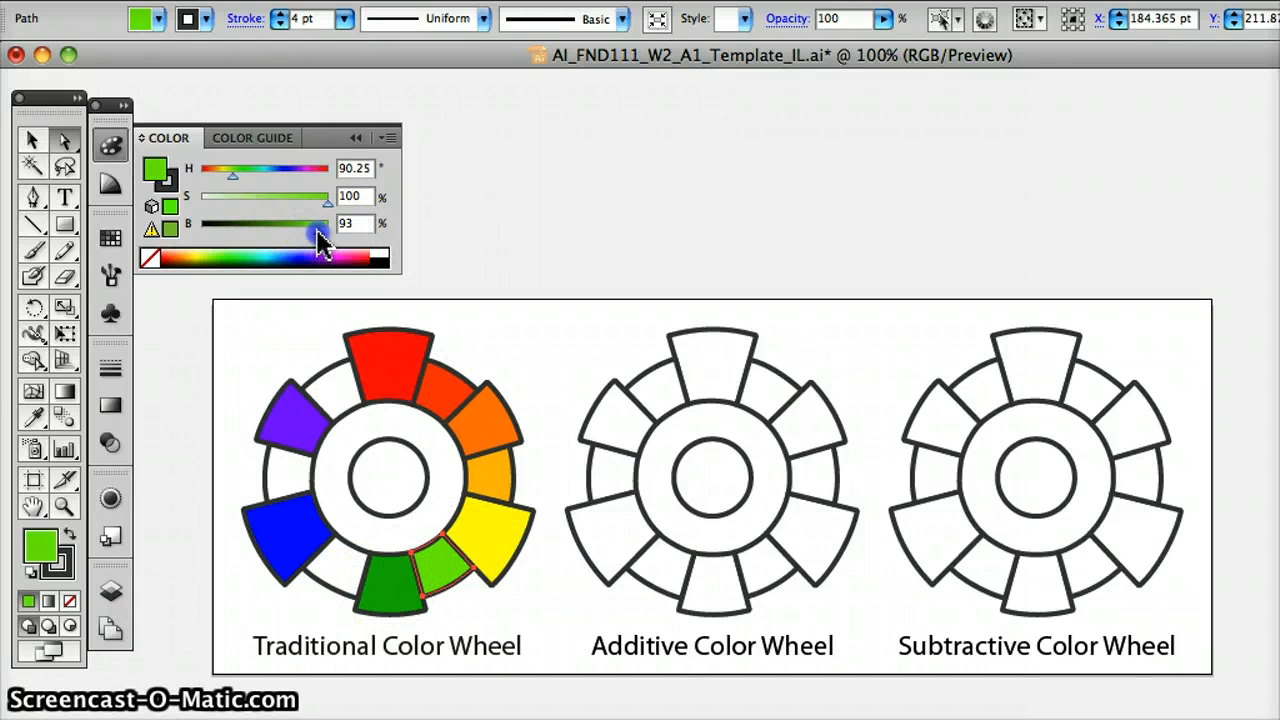
pyautogui.click(475, 550)
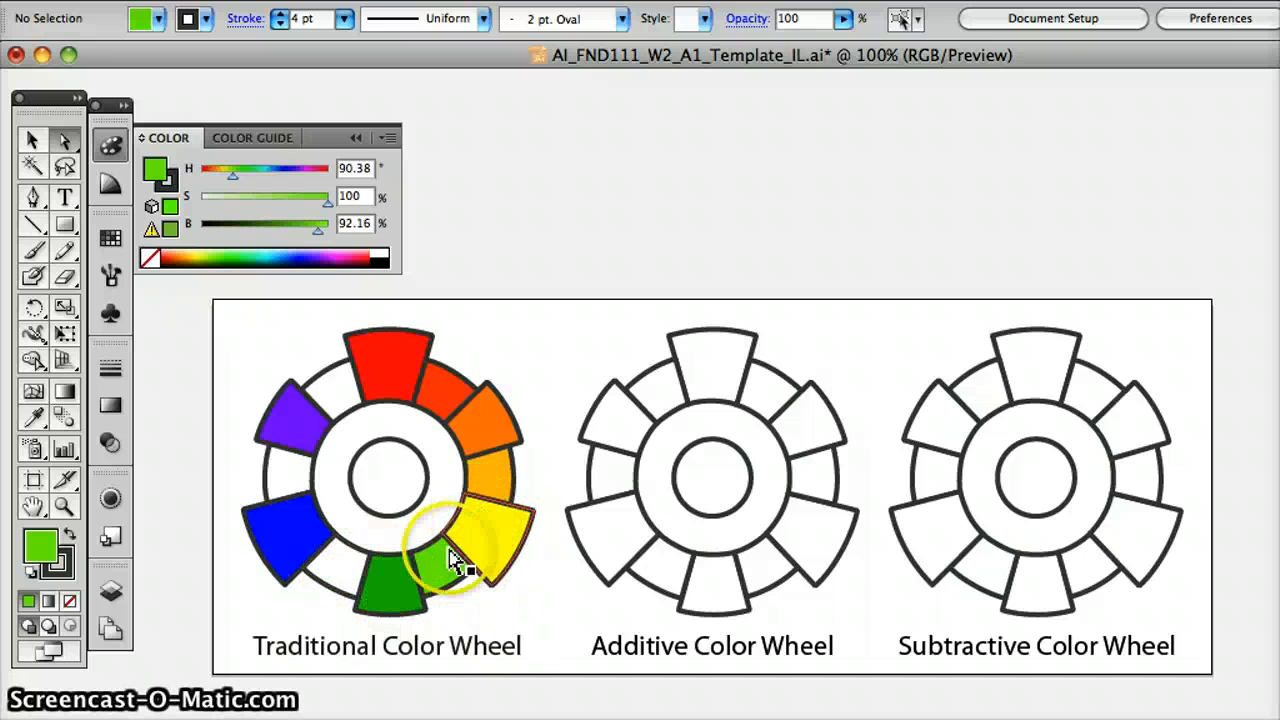
pyautogui.moveTo(360, 330)
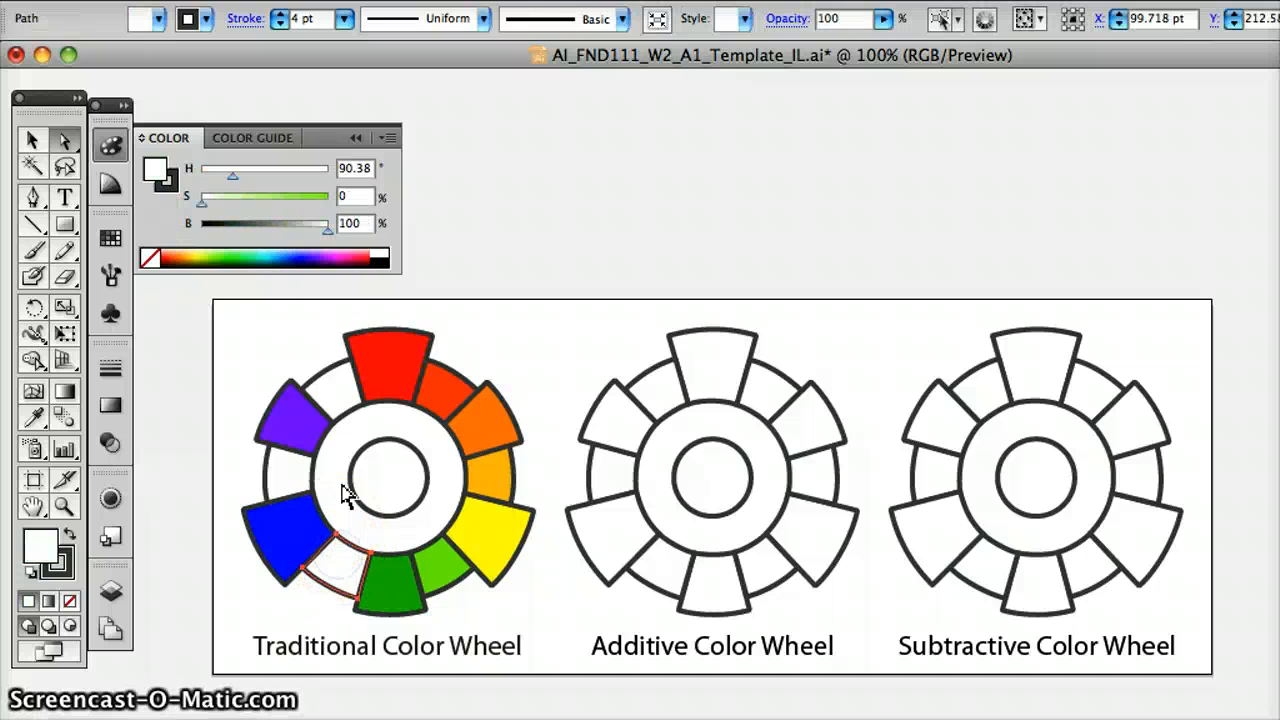
# Fill the blue-green segment teal: H 180, S 100, B about 65
pyautogui.tripleClick(355, 167)
pyautogui.write('180')
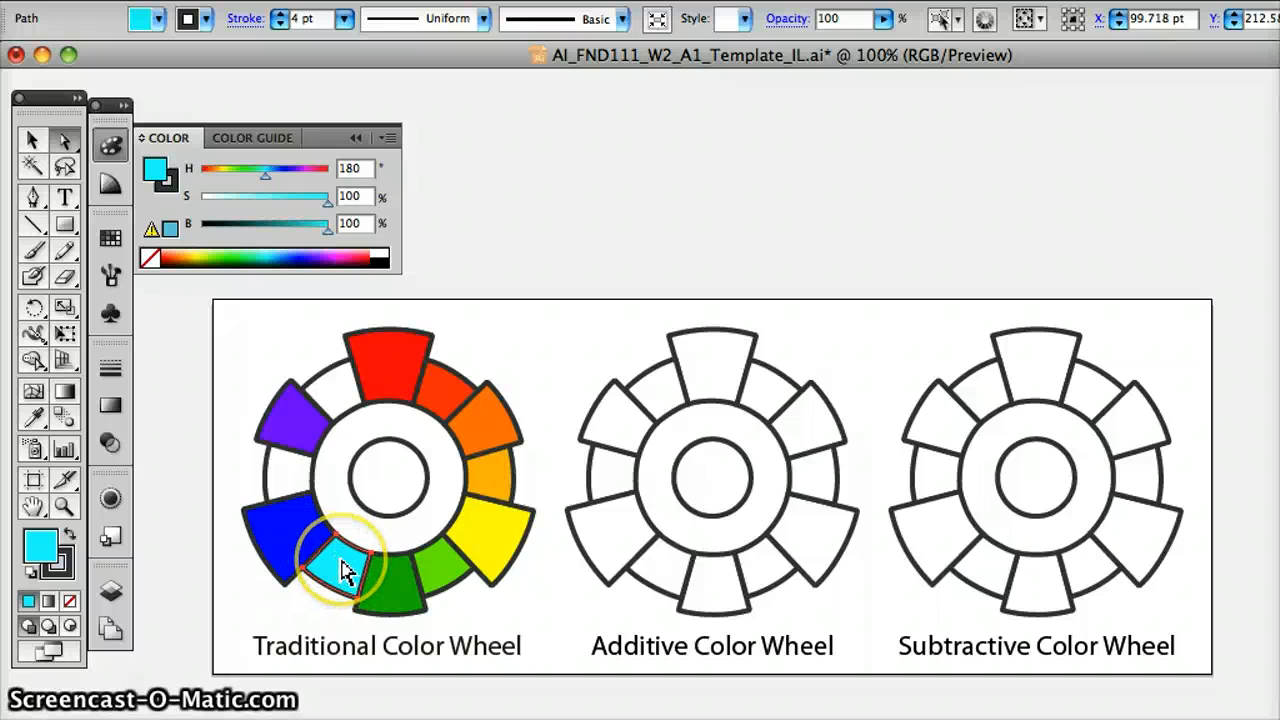
pyautogui.moveTo(327, 223); pyautogui.dragTo(315, 223)
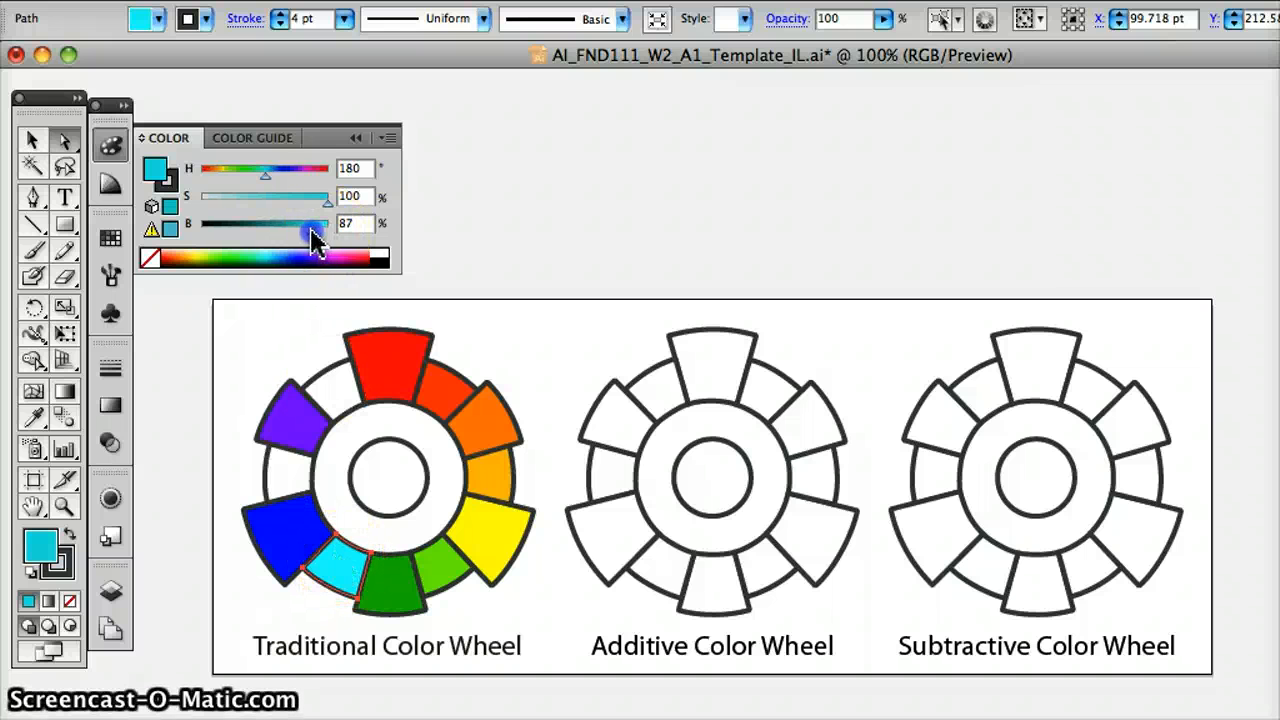
pyautogui.moveTo(332, 223); pyautogui.dragTo(305, 223)
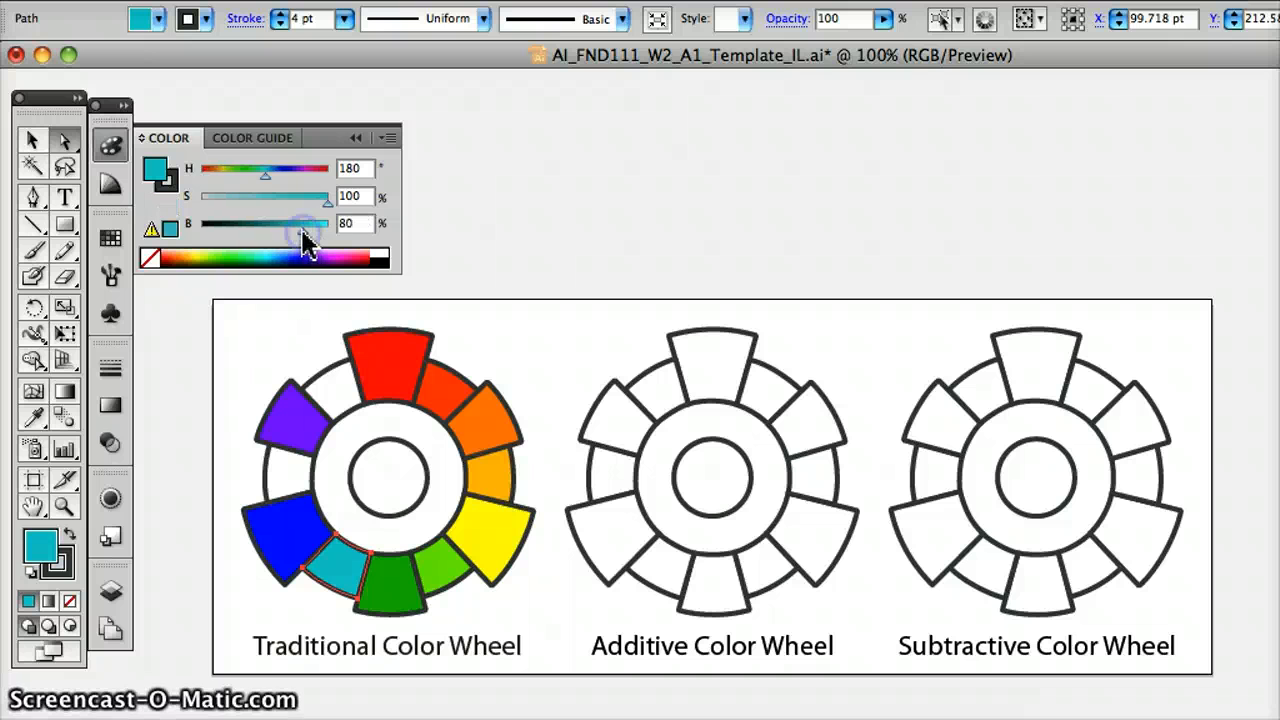
pyautogui.moveTo(310, 223); pyautogui.dragTo(290, 223)
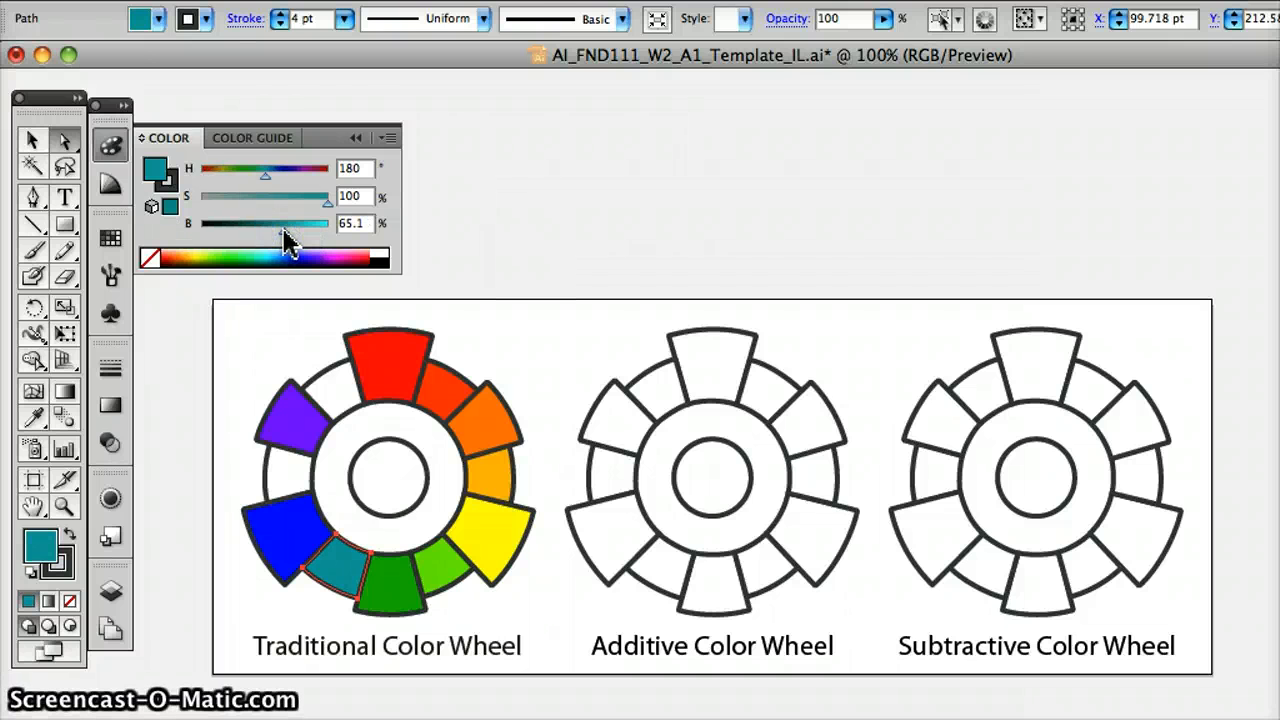
pyautogui.click(285, 515)
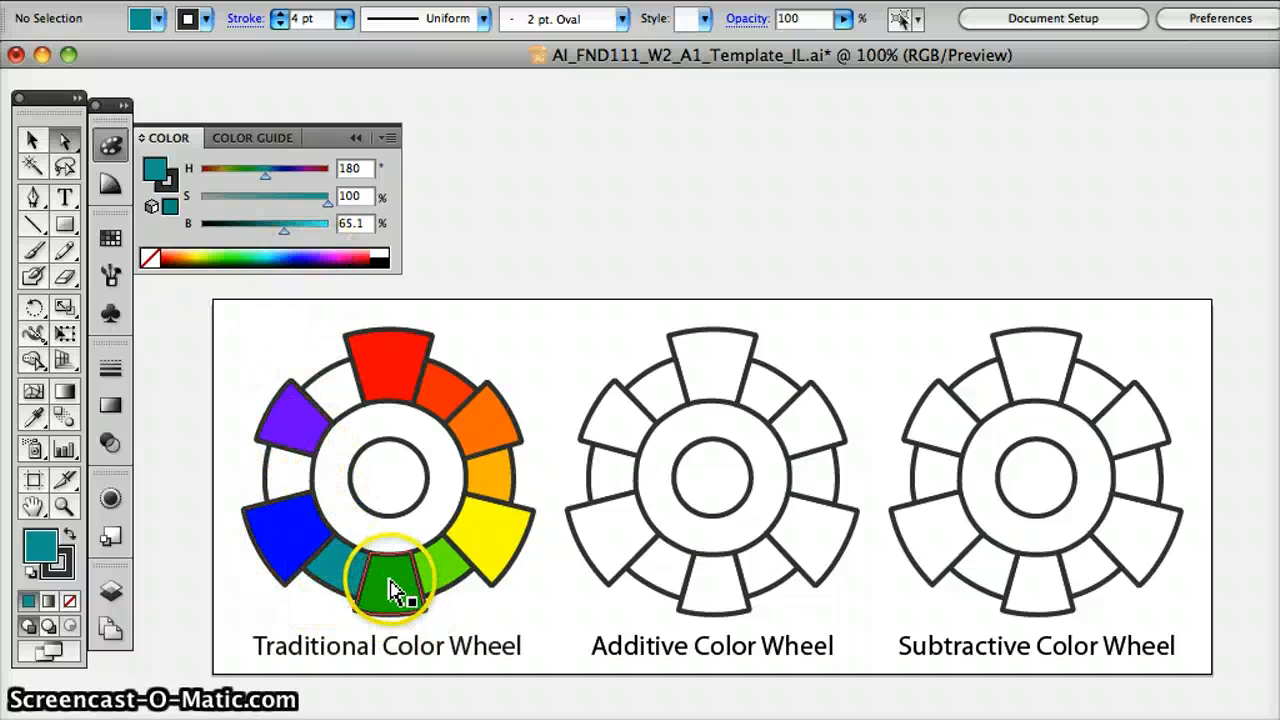
pyautogui.moveTo(283, 475)
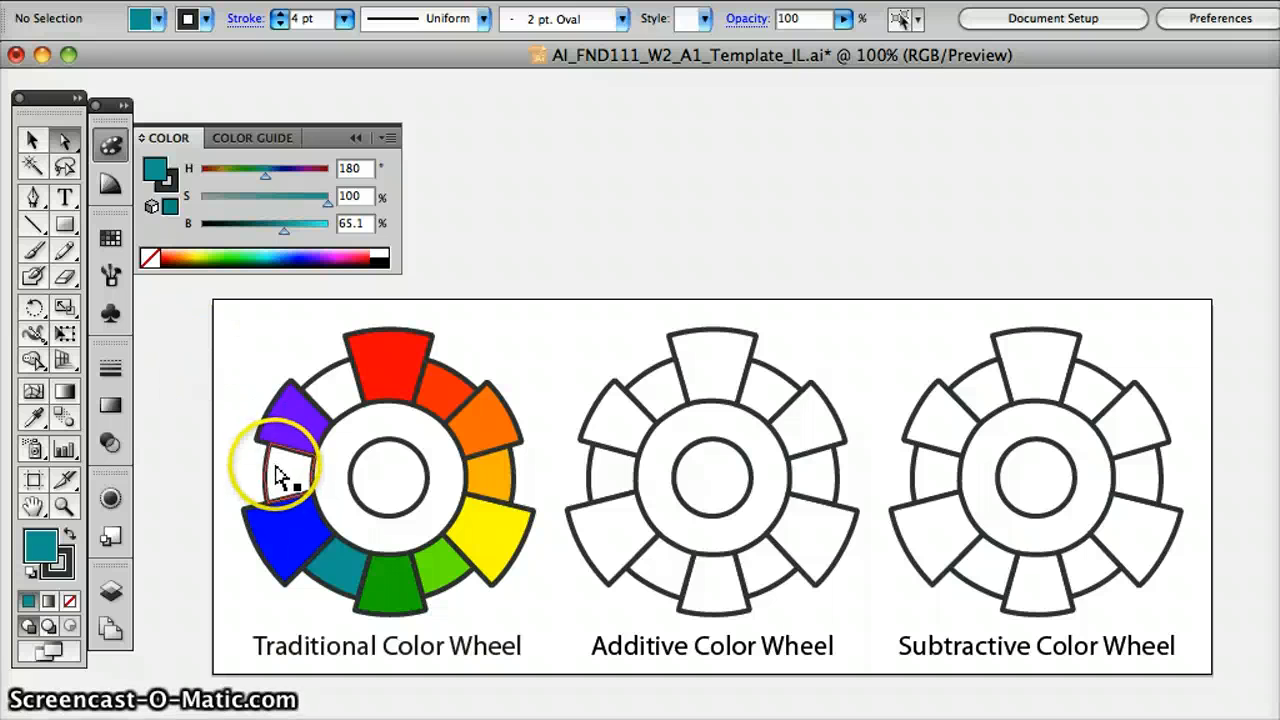
# Fill the violet-blue segment with H 255, S 100, B 100, then select the violet-red gap
pyautogui.click(280, 475)
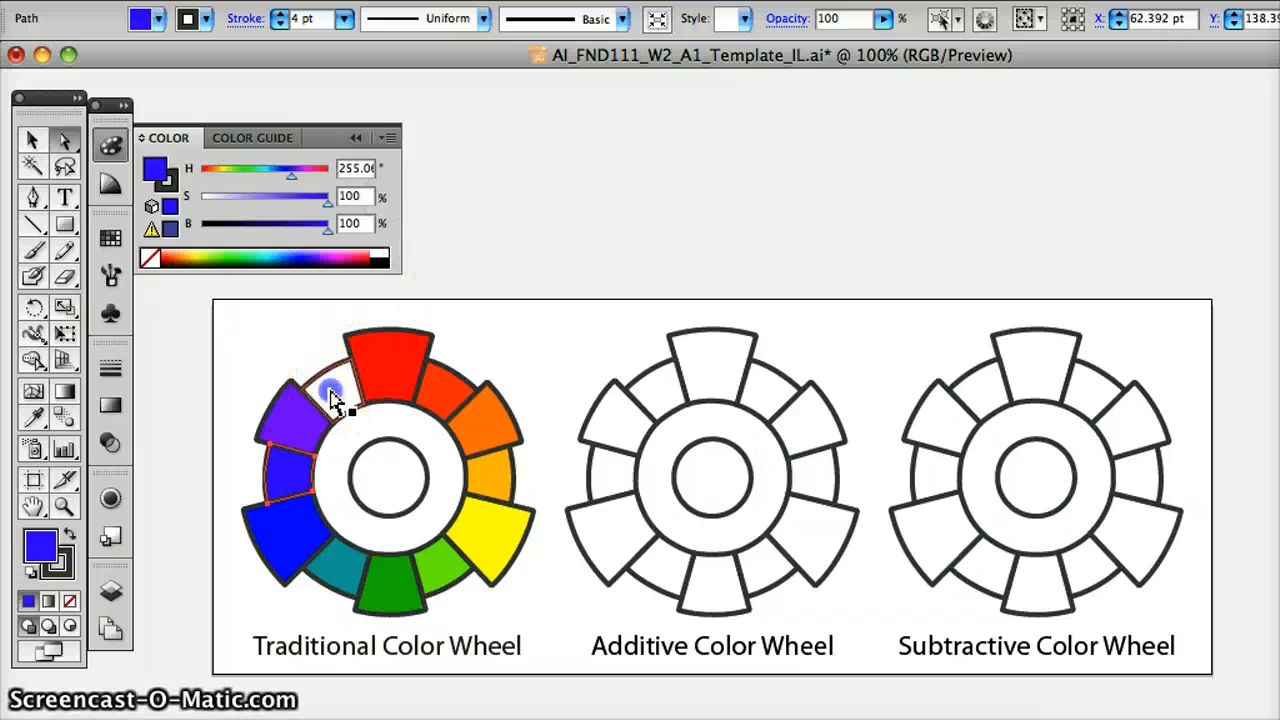
pyautogui.click(305, 400)
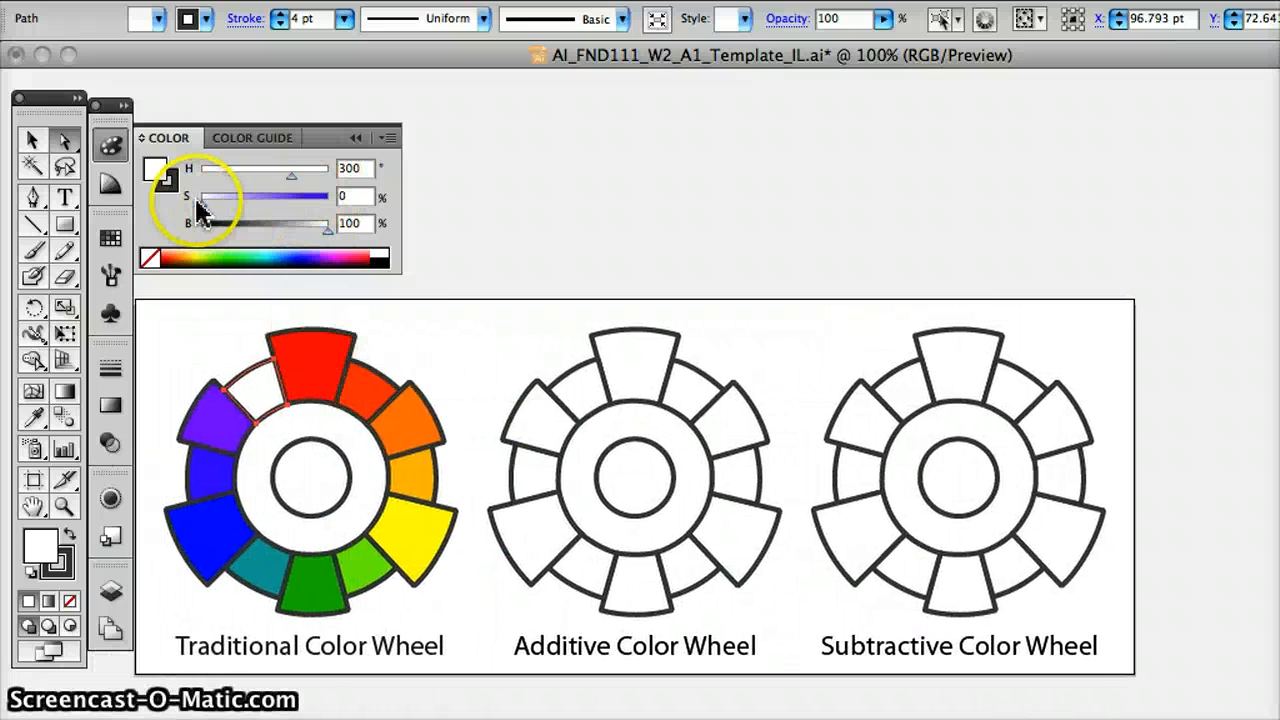
# Make the violet-red segment deep magenta with S 100, B about 86, H about 315
pyautogui.click(255, 400)
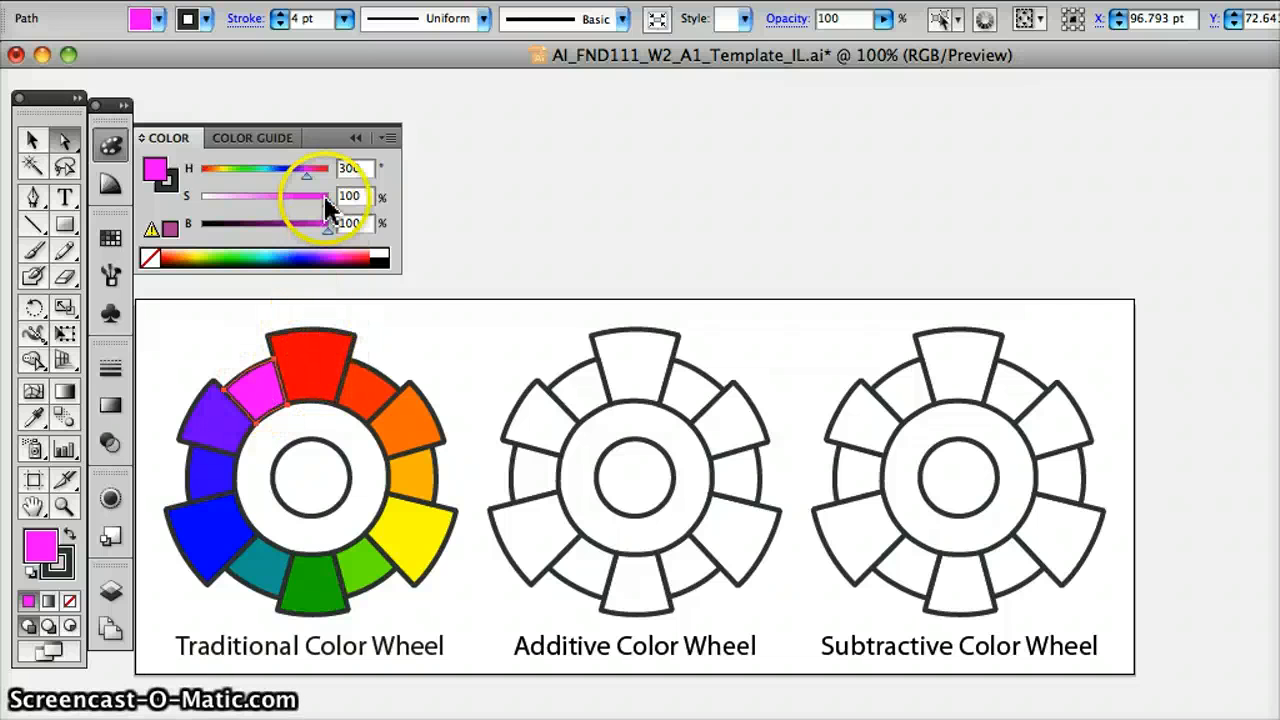
pyautogui.moveTo(330, 222); pyautogui.dragTo(305, 222)
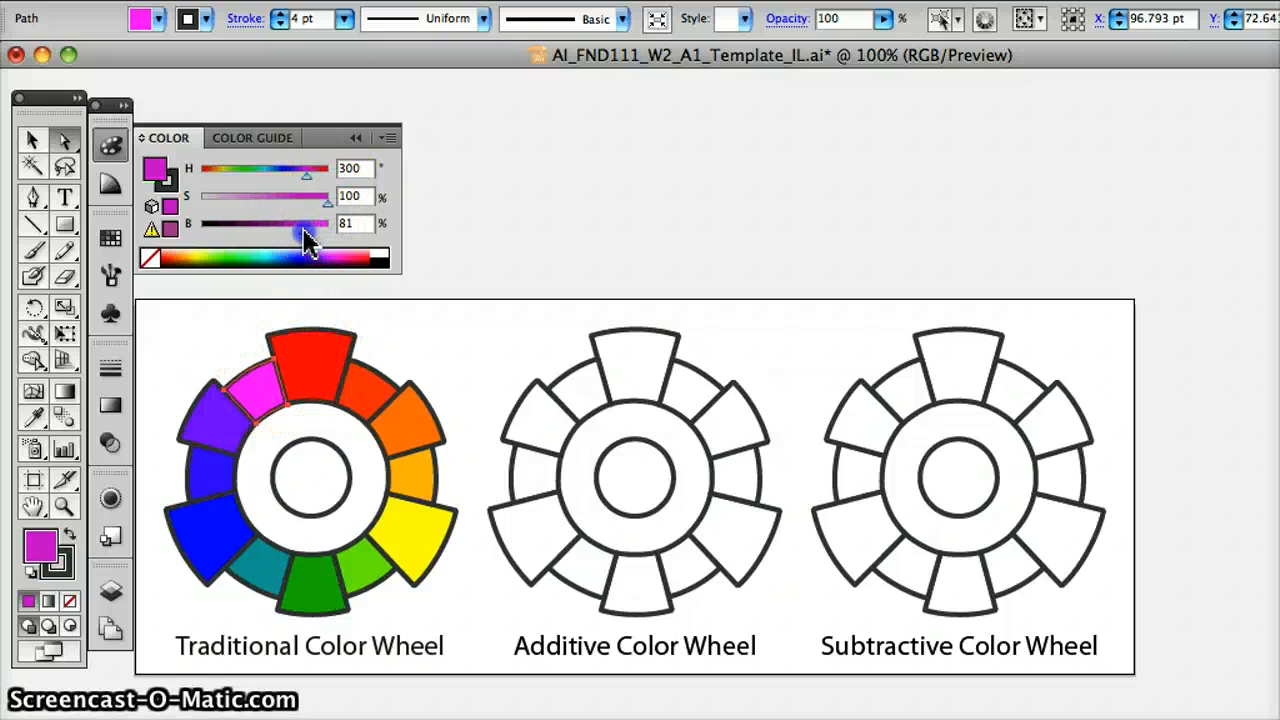
pyautogui.click(258, 390)
pyautogui.write('330')
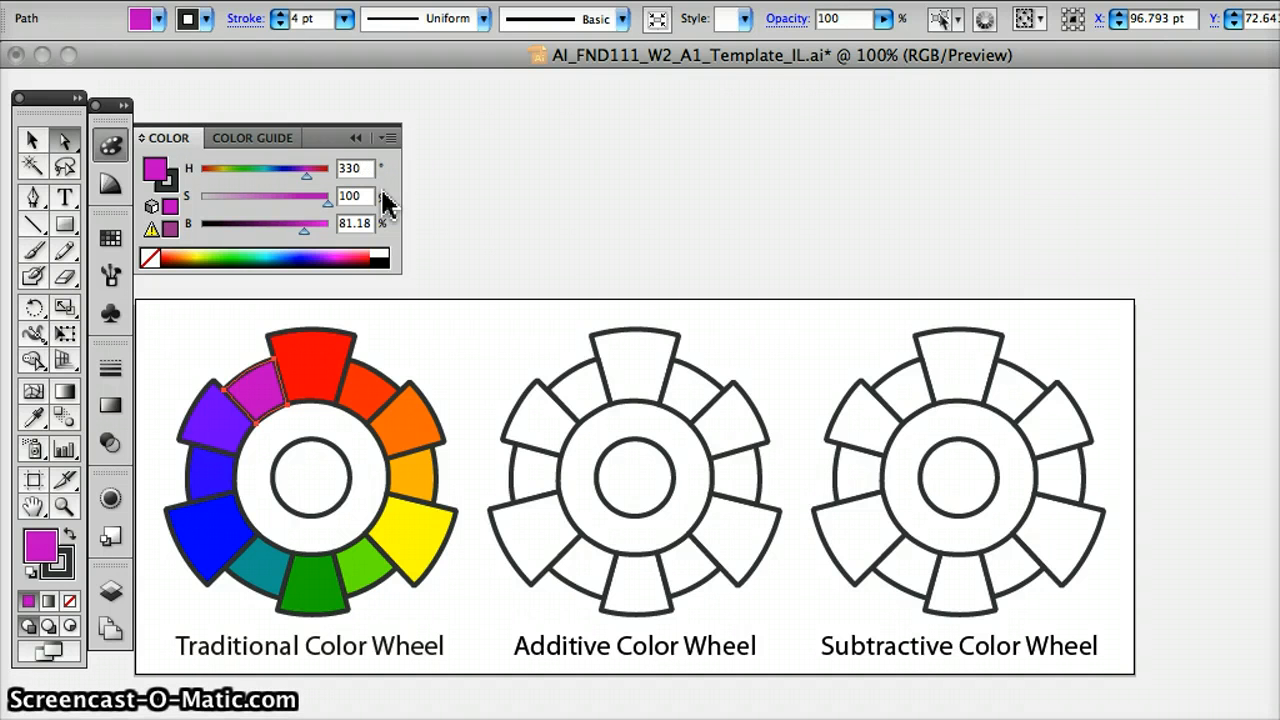
pyautogui.moveTo(304, 228); pyautogui.dragTo(300, 228)
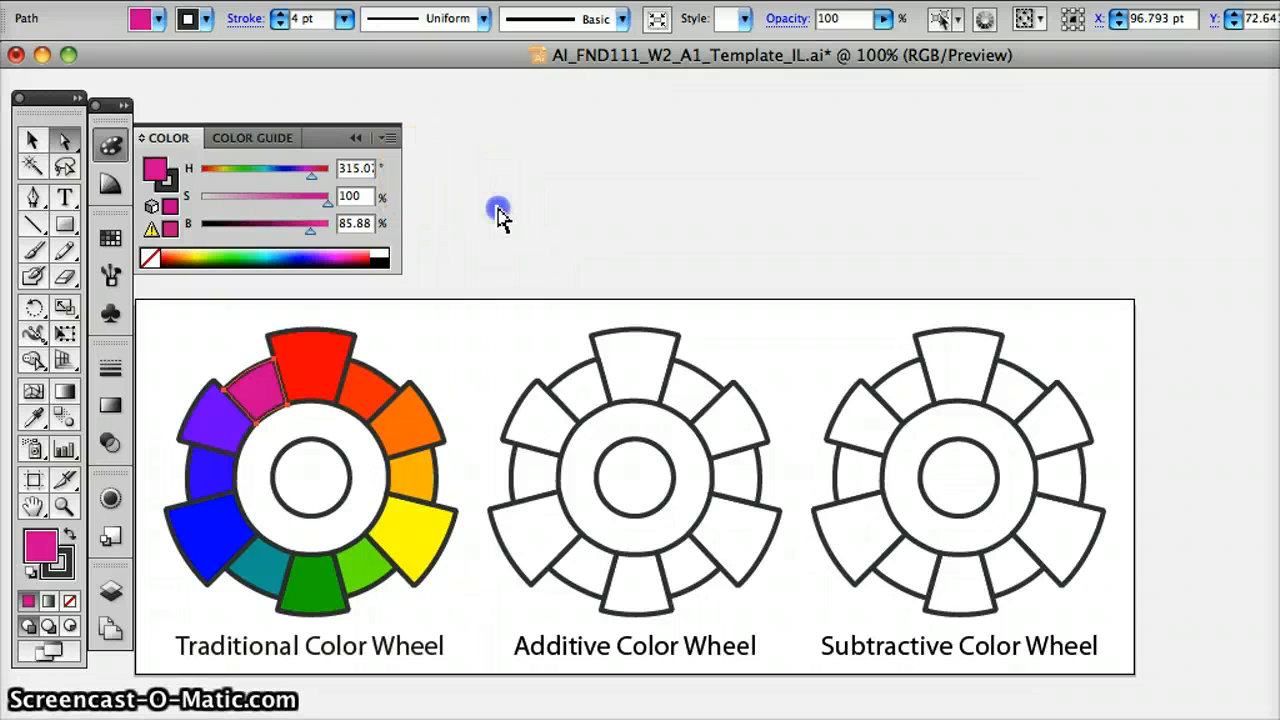
# Give the Additive wheel red at top, saturated green lower-right and blue lower-left
pyautogui.click(650, 355)
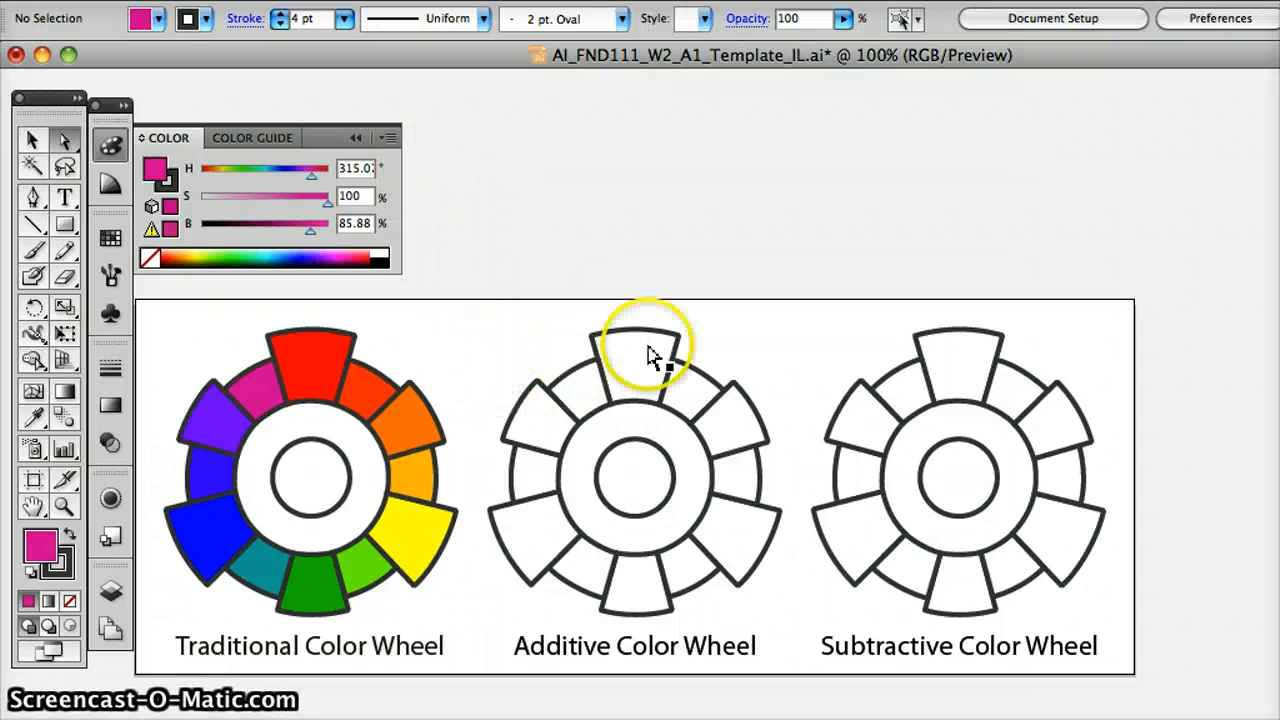
pyautogui.moveTo(785, 425)
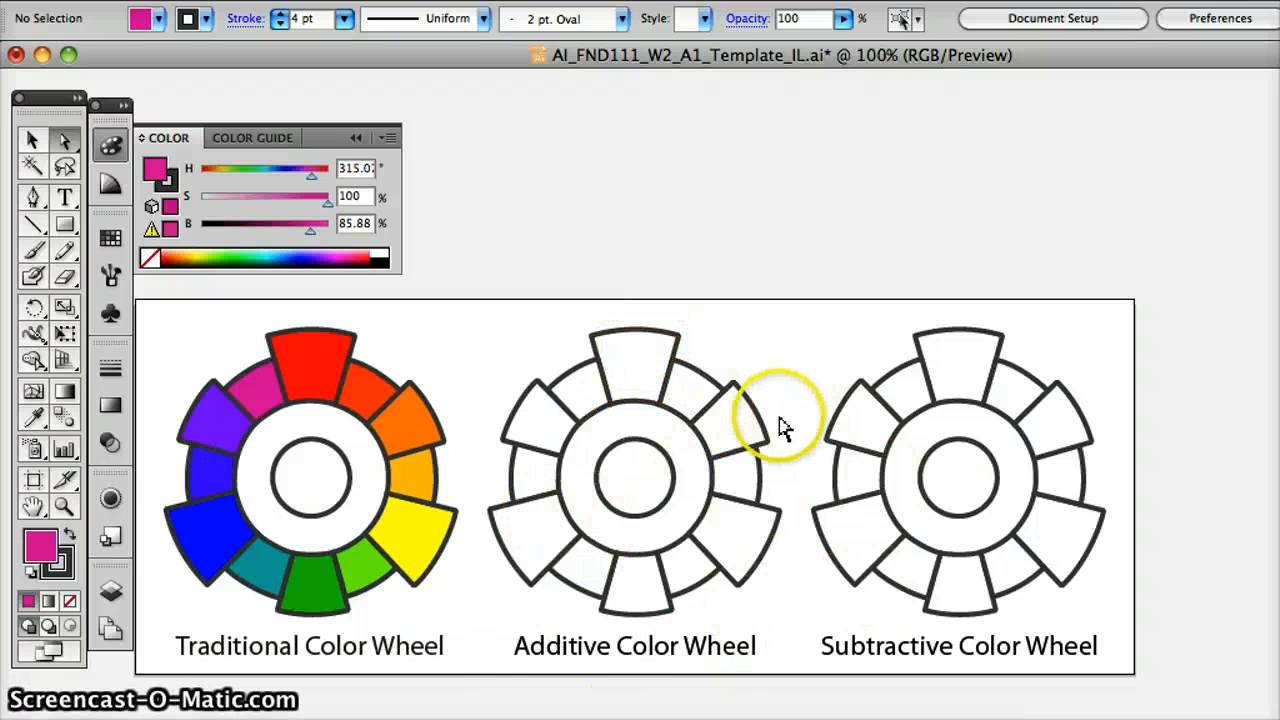
pyautogui.click(730, 555)
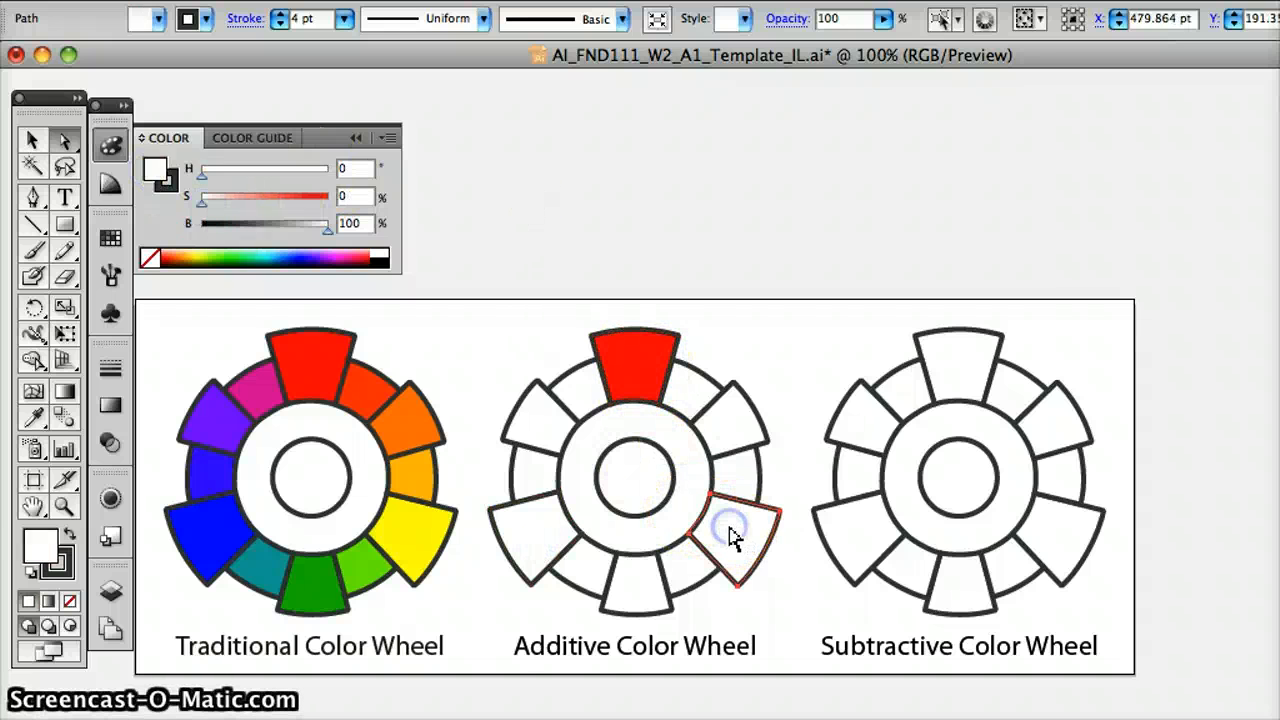
pyautogui.moveTo(205, 168); pyautogui.dragTo(210, 168)
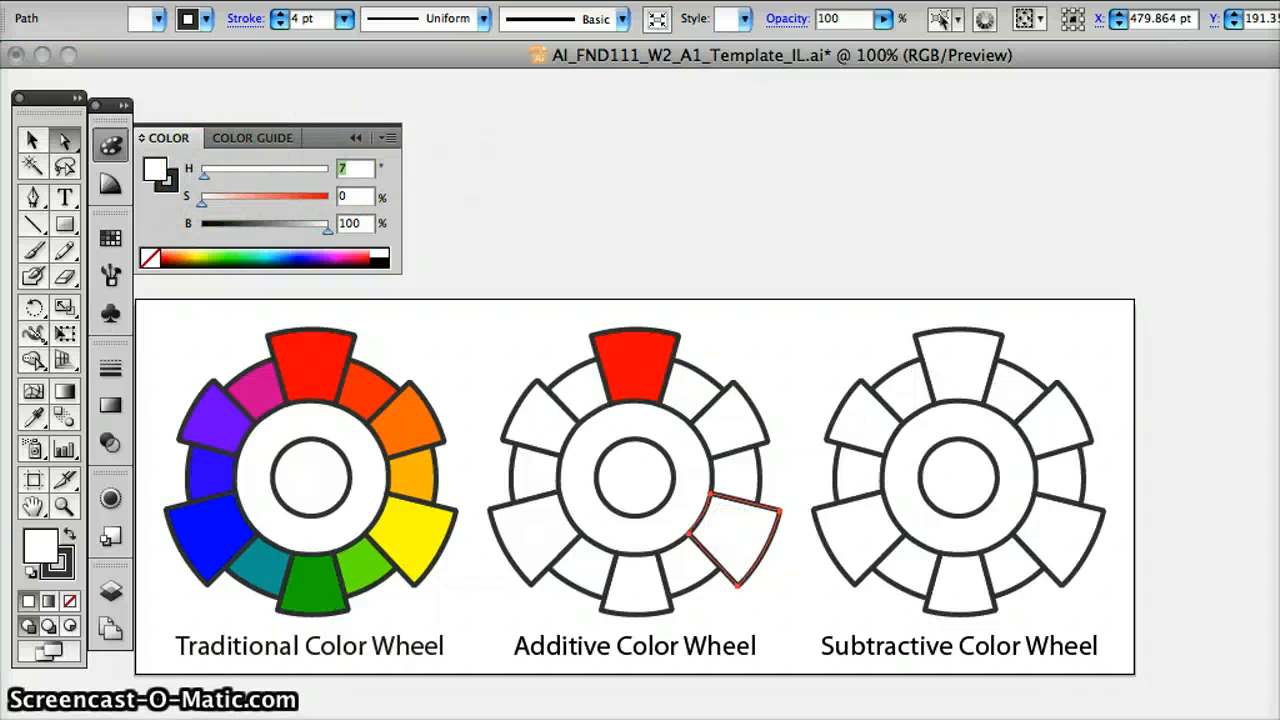
pyautogui.moveTo(205, 168); pyautogui.dragTo(325, 168)
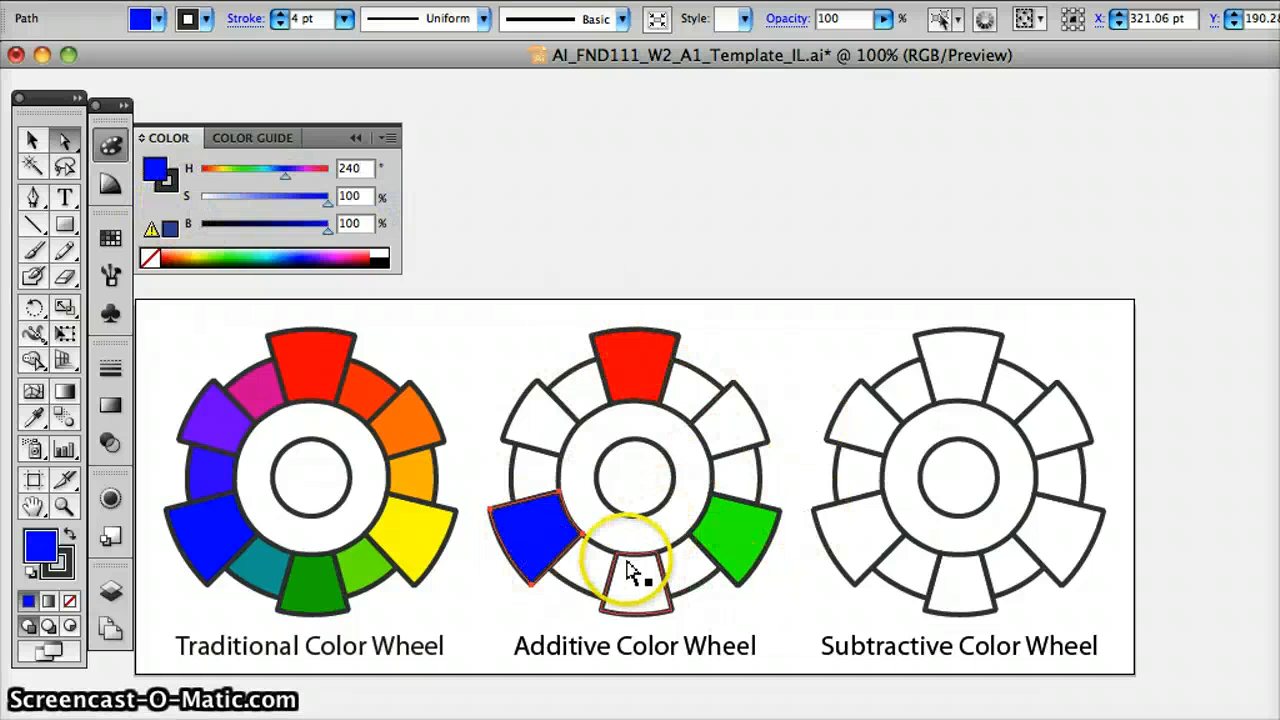
pyautogui.moveTo(635, 570)
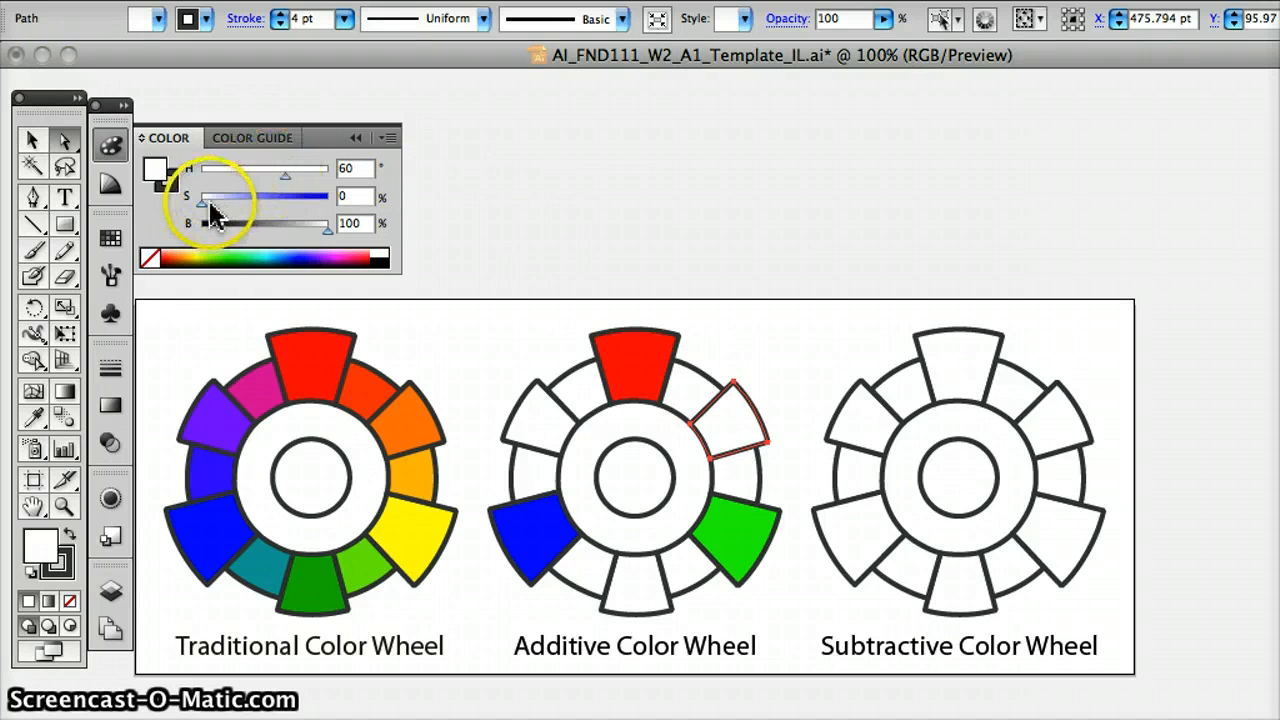
# Make the Additive upper-right segment yellow (H 60) and bottom cyan (H 180, S 100)
pyautogui.click(635, 585)
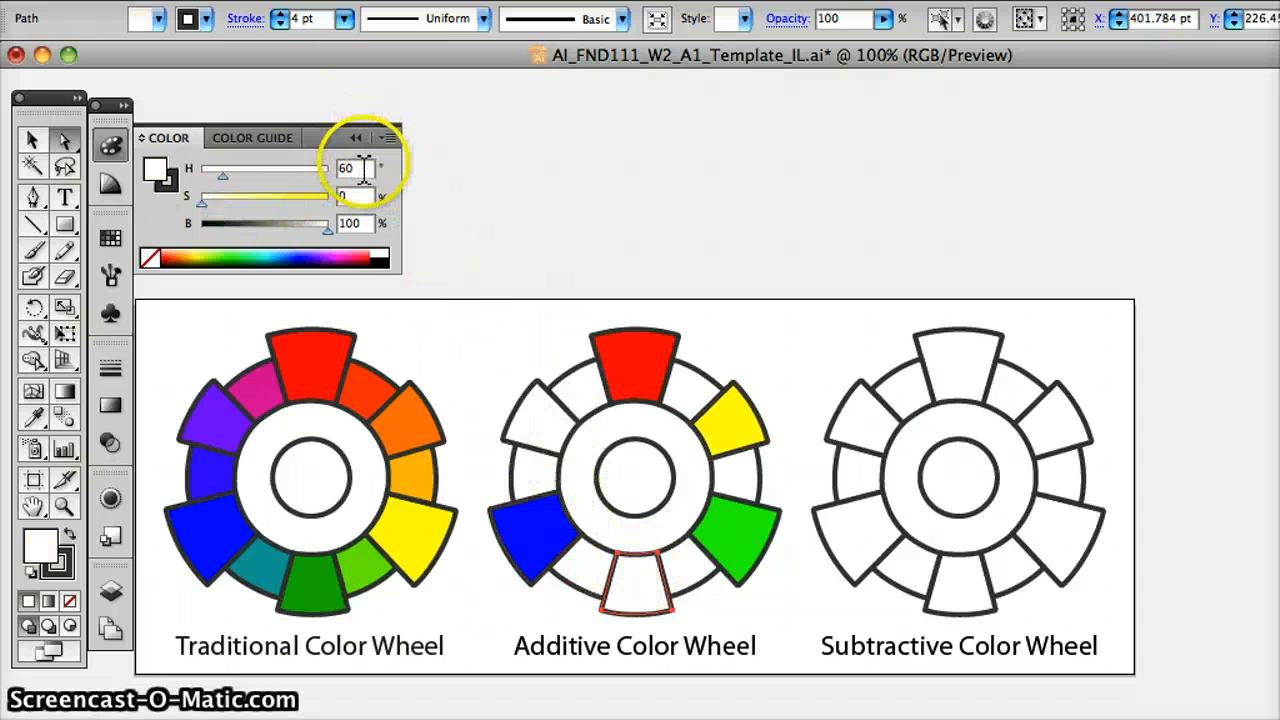
pyautogui.write('18')
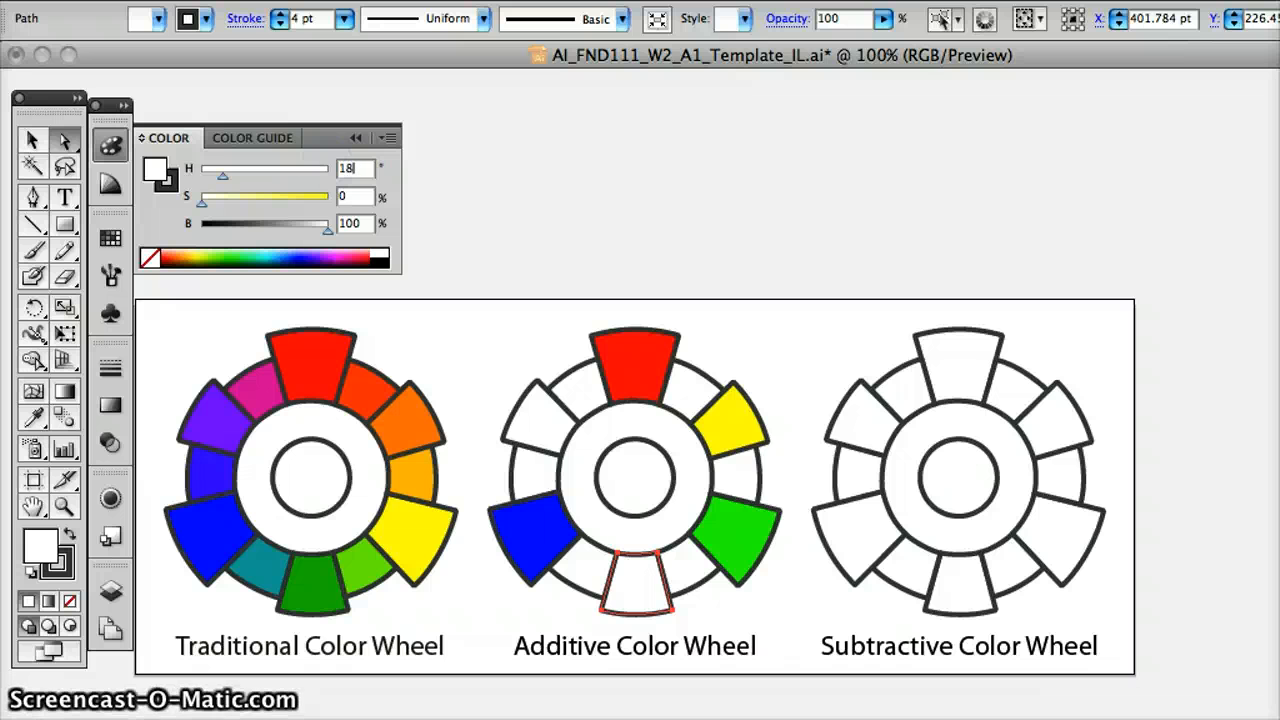
pyautogui.moveTo(205, 196); pyautogui.dragTo(328, 196)
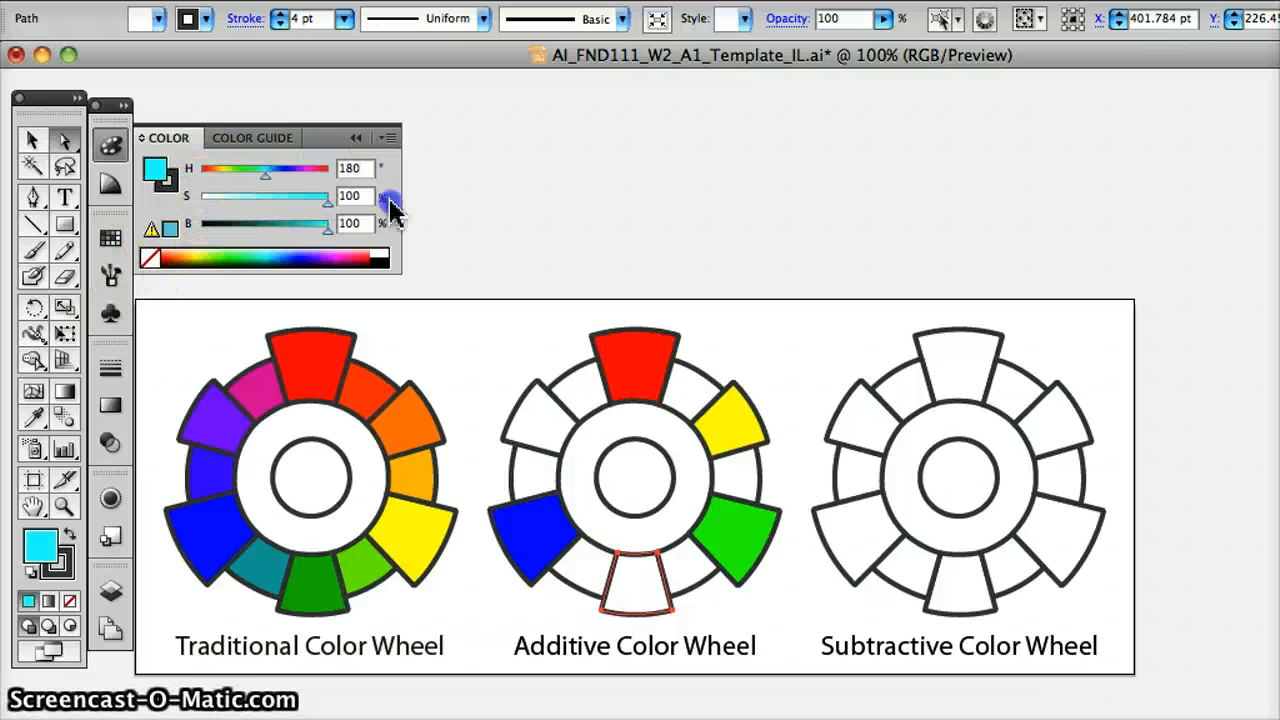
pyautogui.click(635, 590)
pyautogui.write('300')
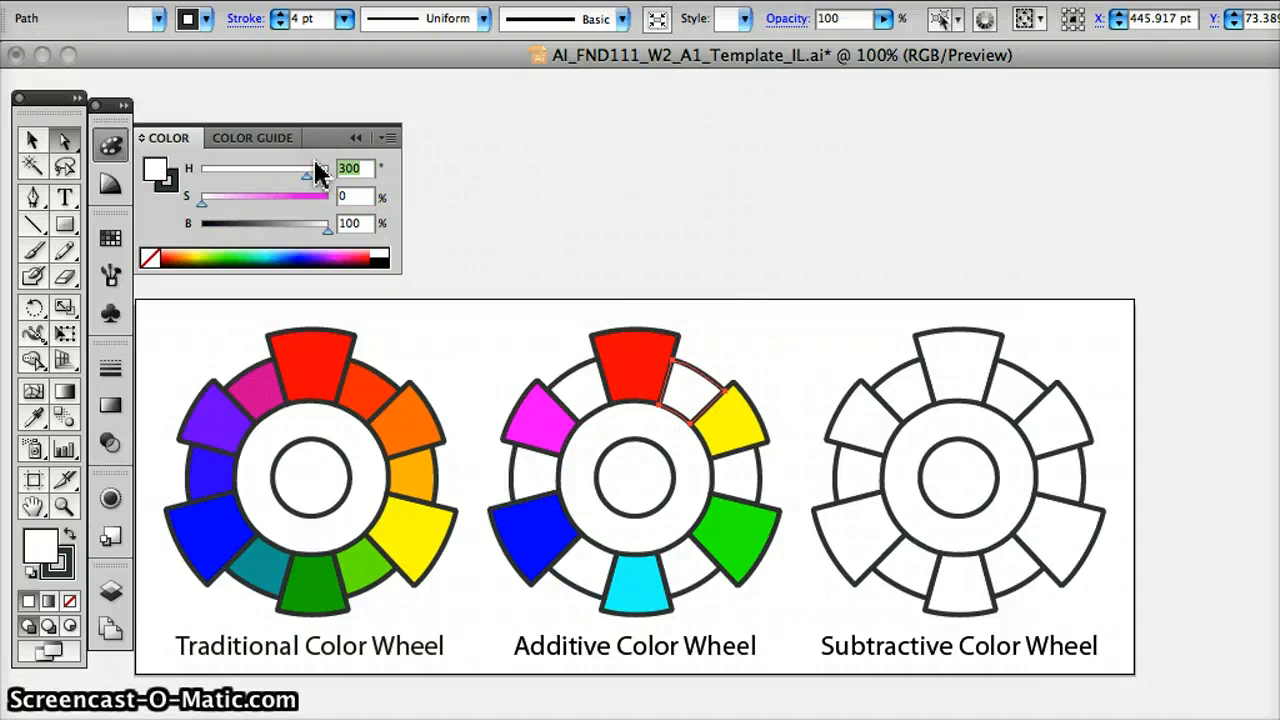
# Fill the in-between Additive segments orange, chartreuse, spring green, azure, violet and rose
pyautogui.click(630, 360)
pyautogui.write('90')
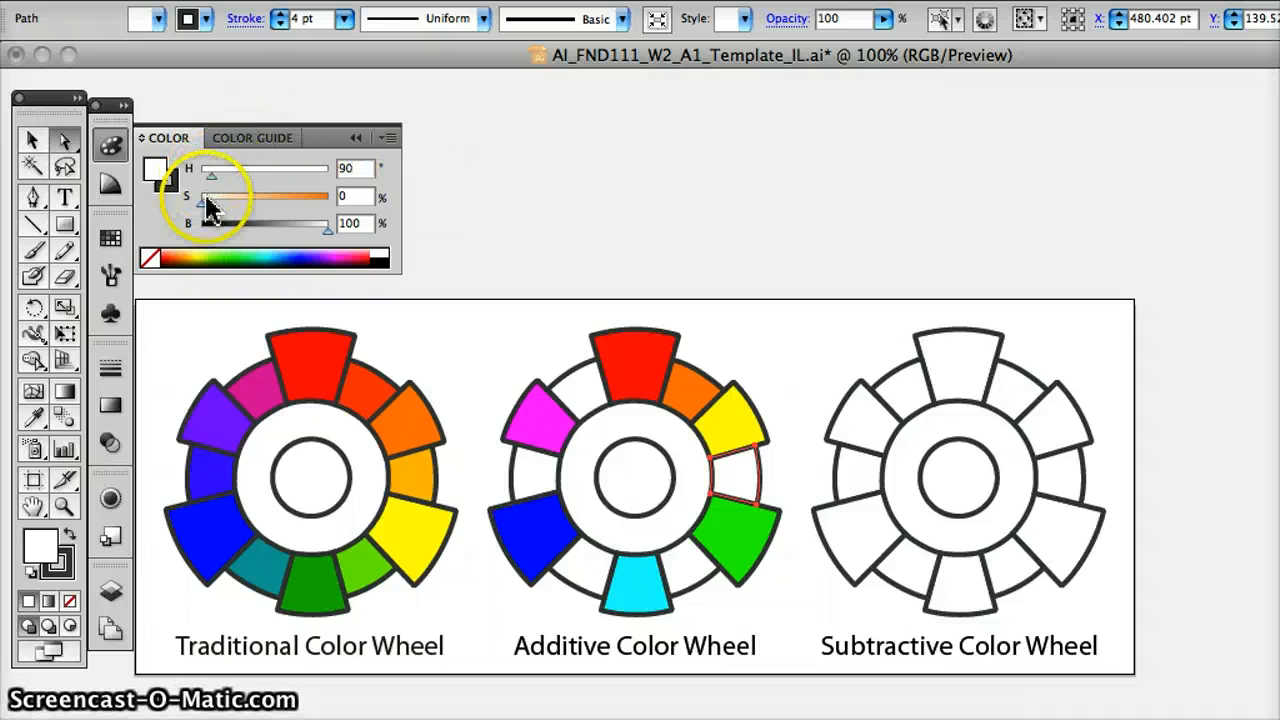
pyautogui.click(670, 570)
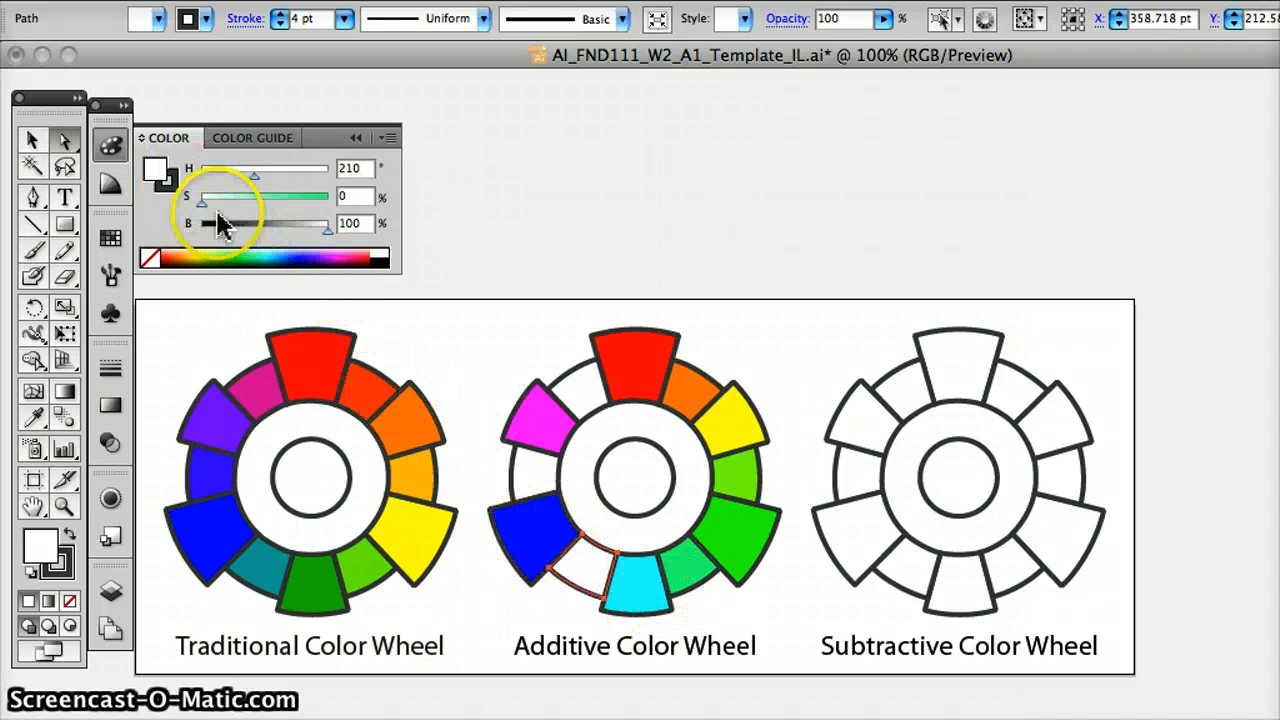
pyautogui.click(535, 480)
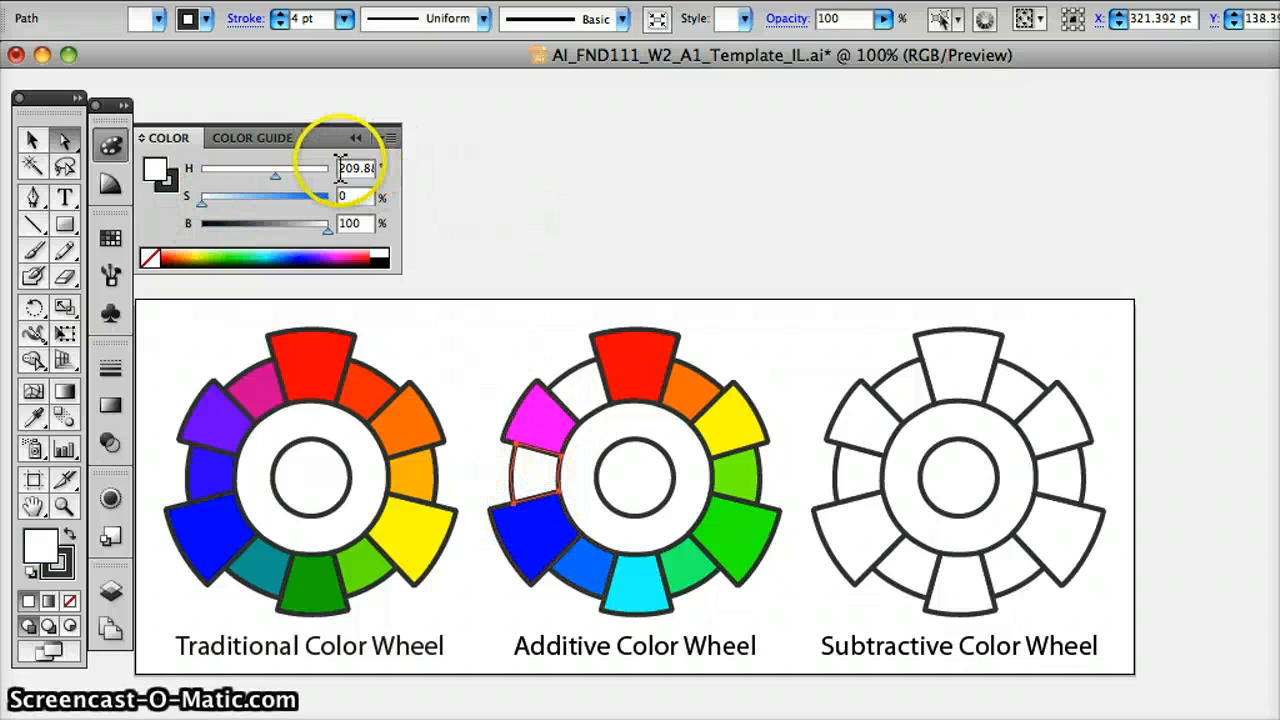
pyautogui.write('271')
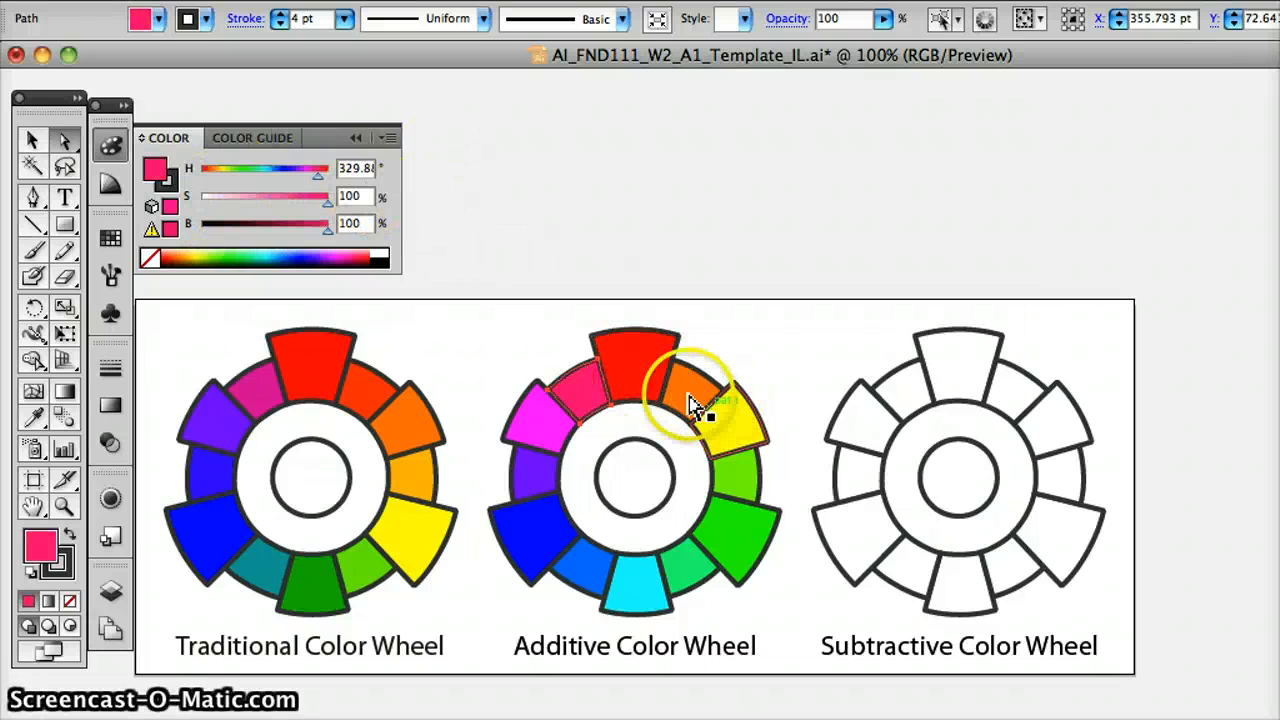
pyautogui.click(783, 330)
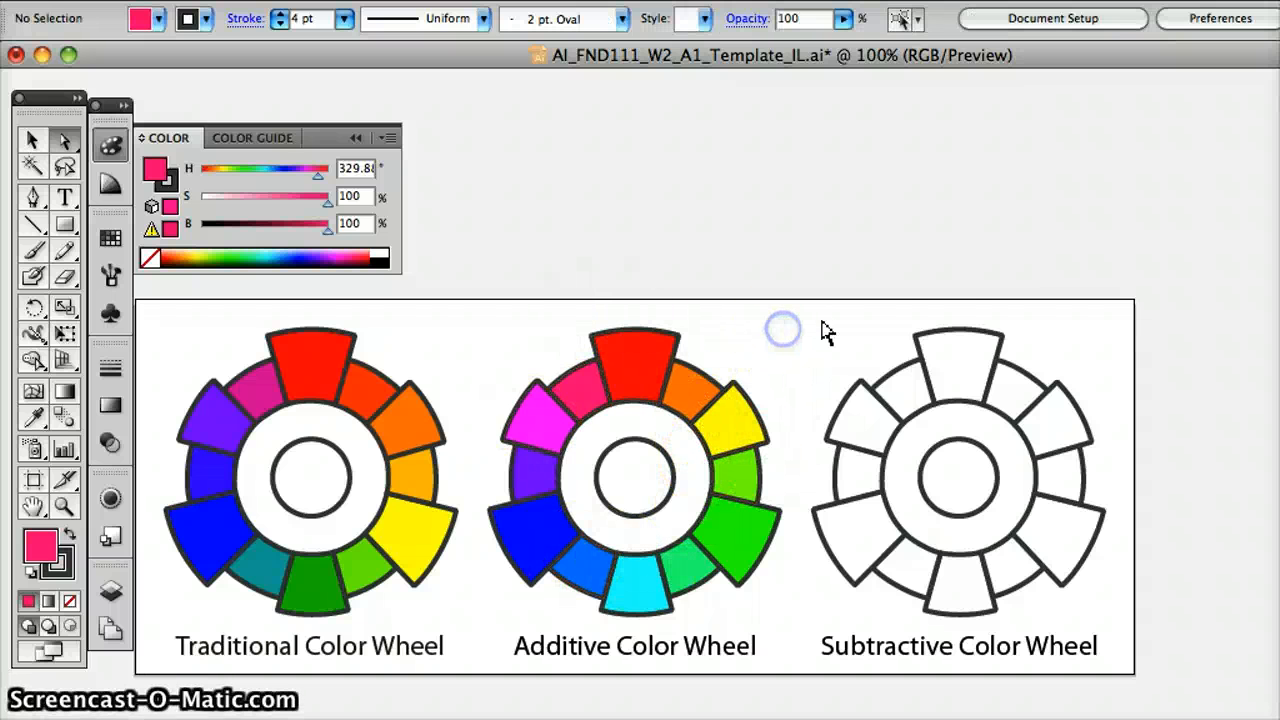
# Select the Subtractive wheel's top segment and enter hue 180 for cyan
pyautogui.click(958, 360)
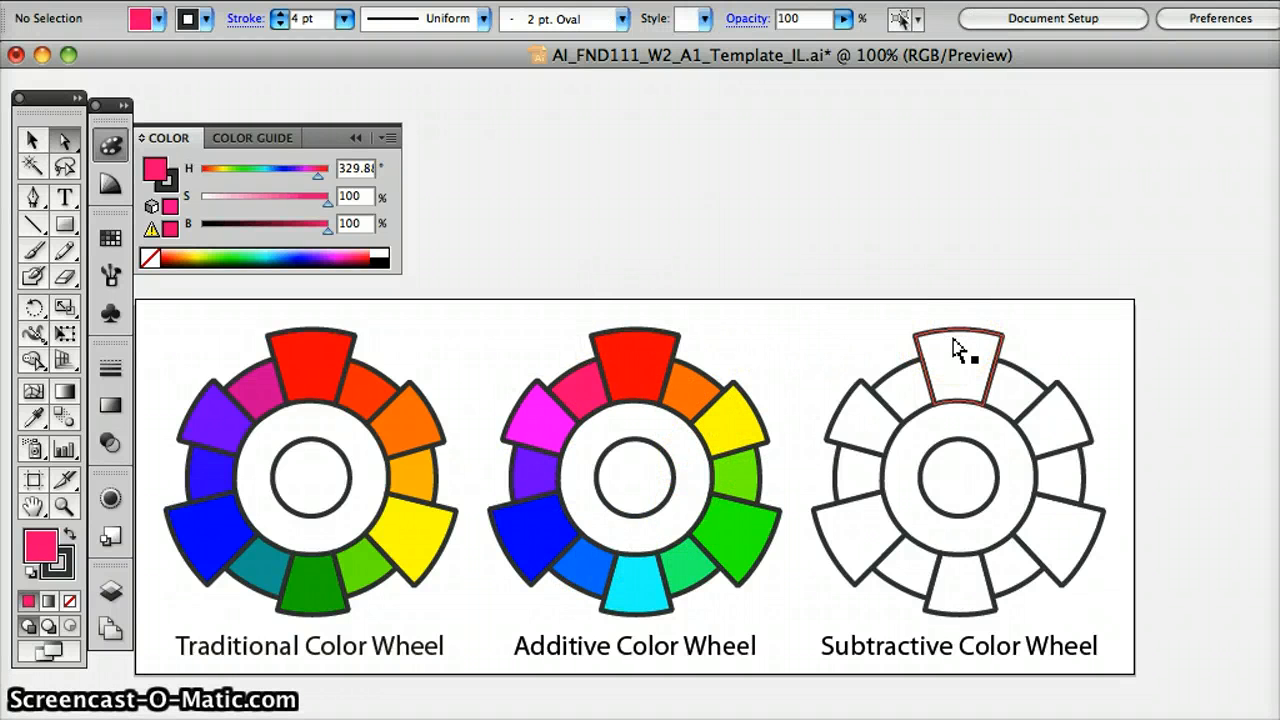
pyautogui.click(635, 360)
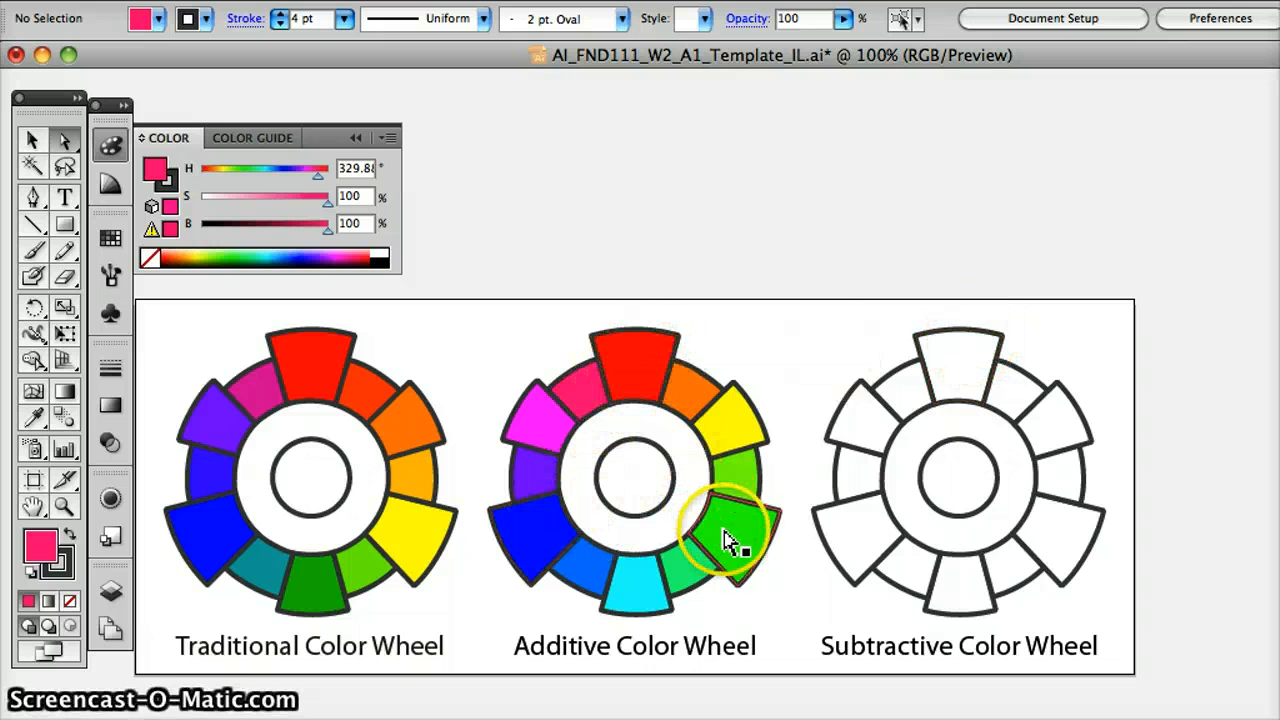
pyautogui.click(955, 360)
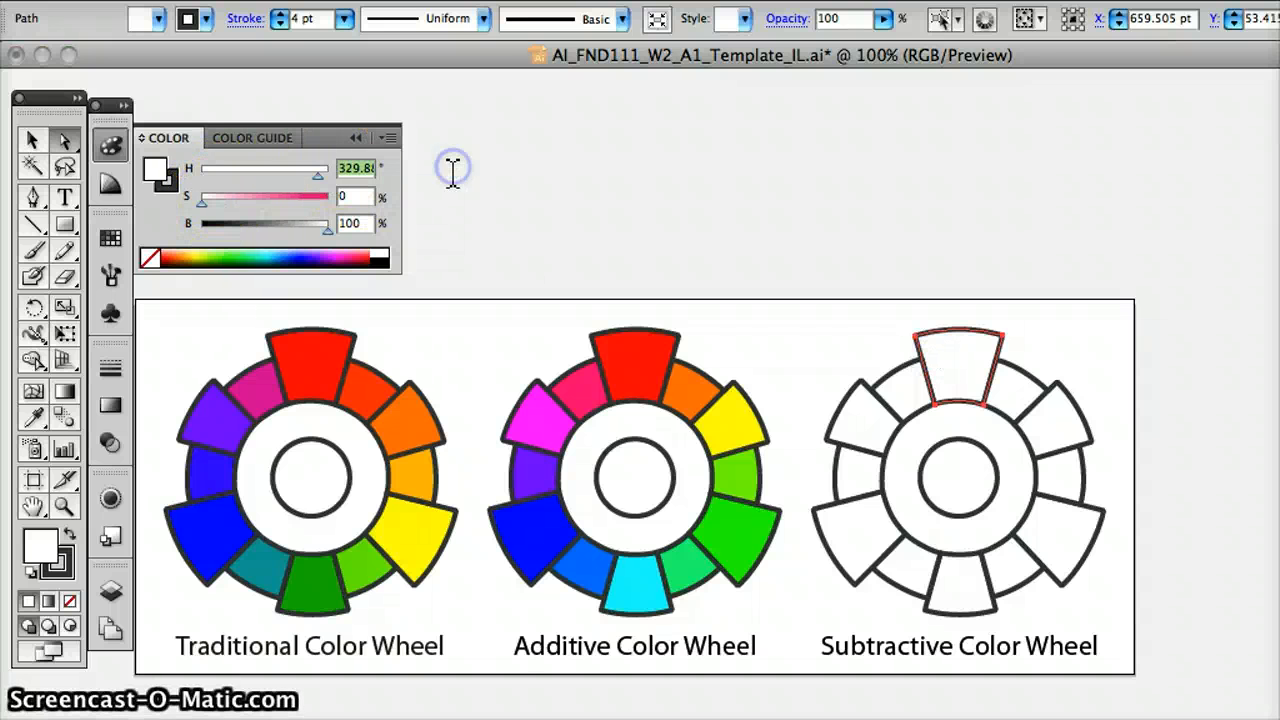
pyautogui.write('180')
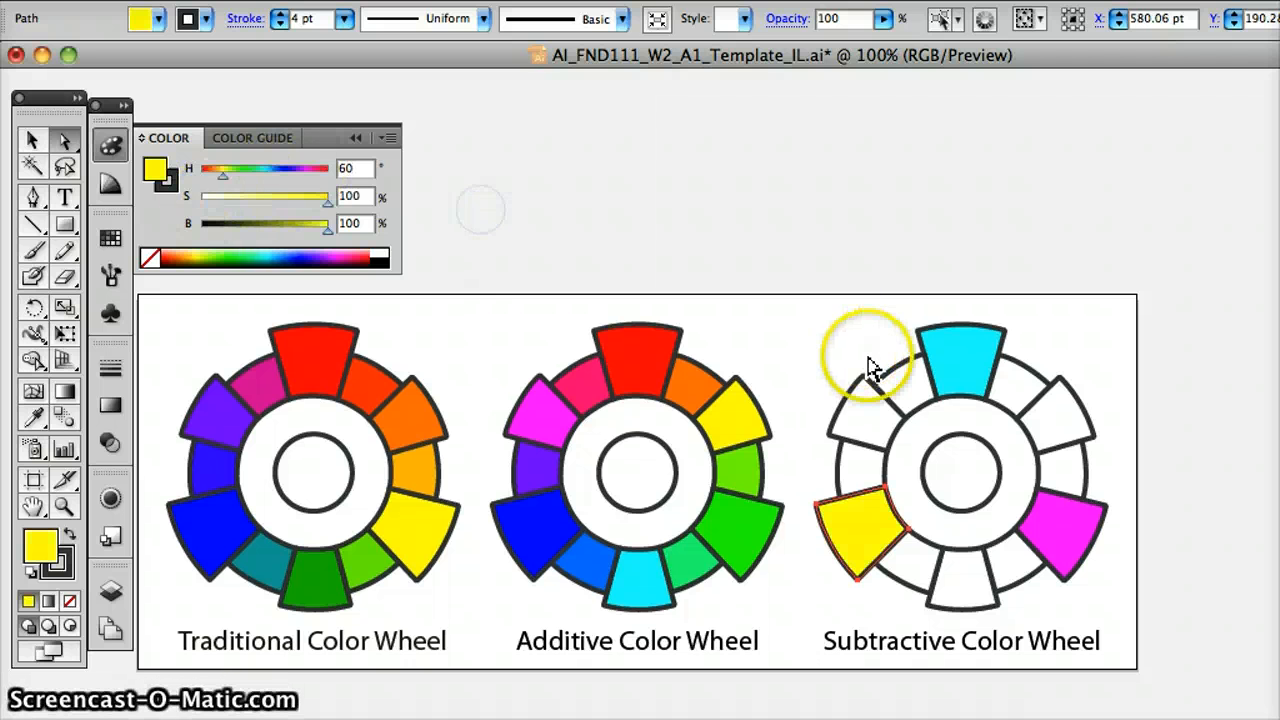
pyautogui.moveTo(730, 435)
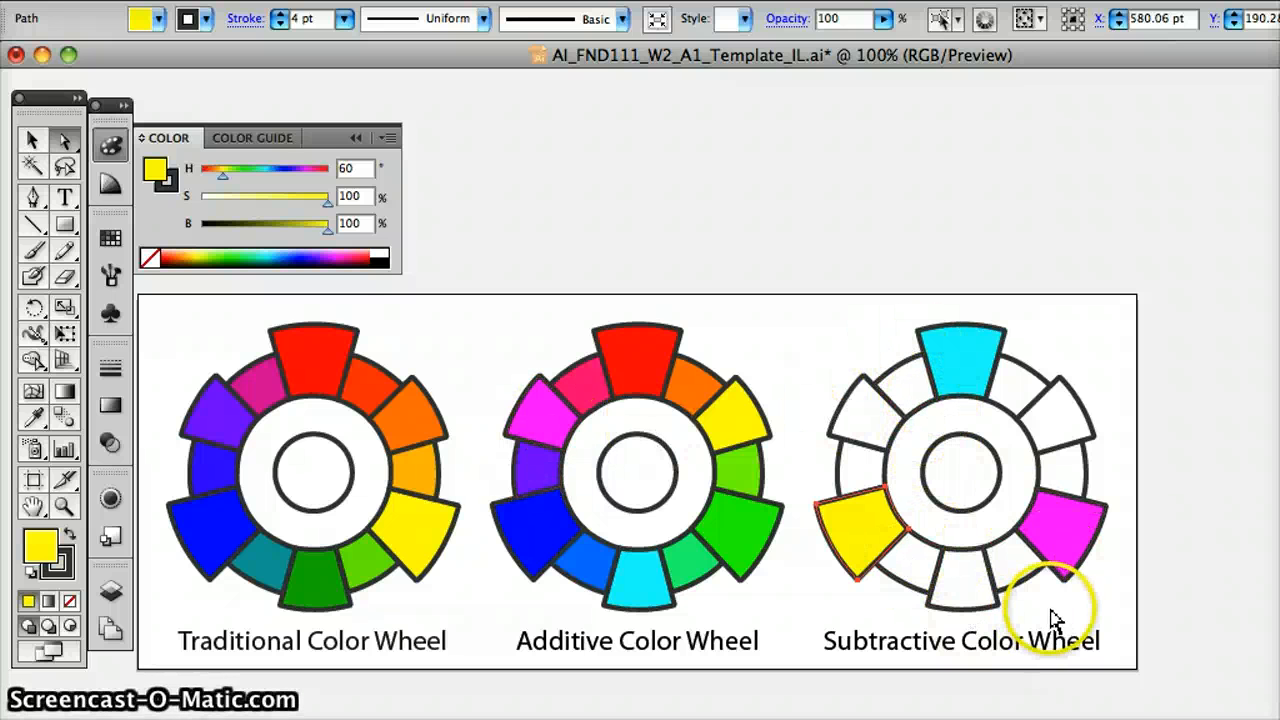
# Fill the subtractive wheel's upper-right segment blue (H 240), bottom red (H 0), upper-left green (H 120)
pyautogui.click(1055, 470)
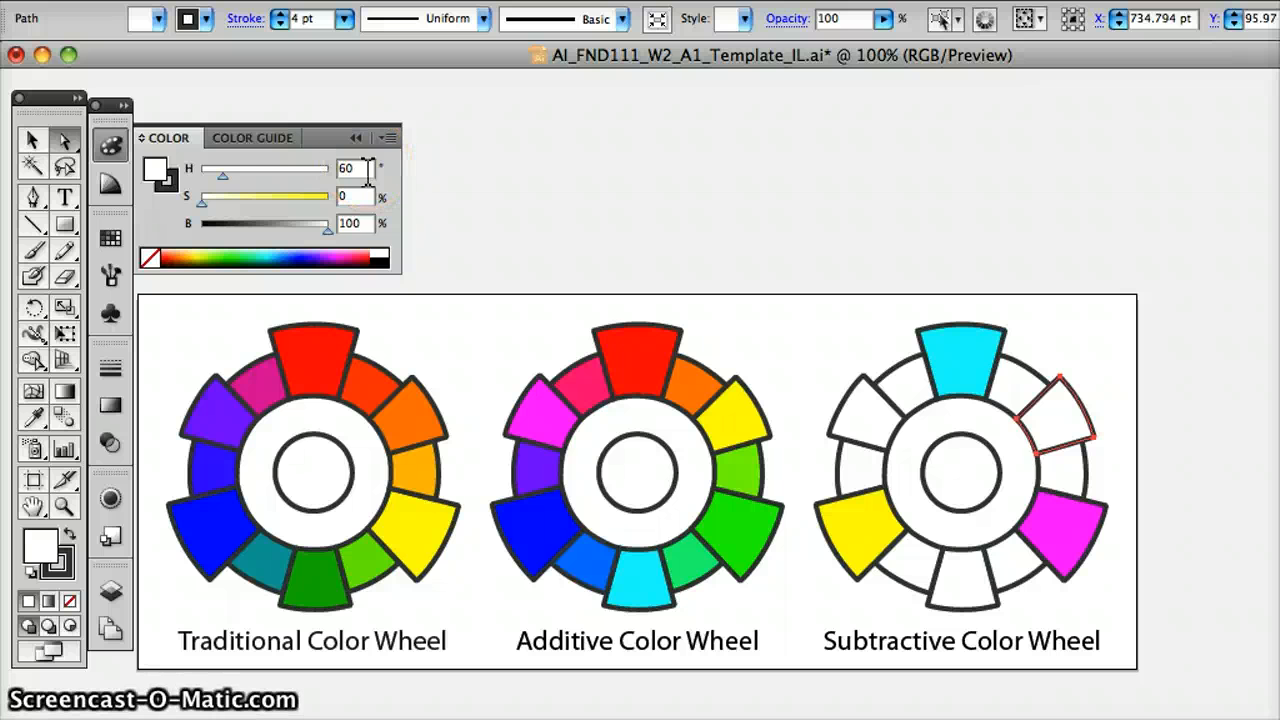
pyautogui.tripleClick(352, 168)
pyautogui.write('240')
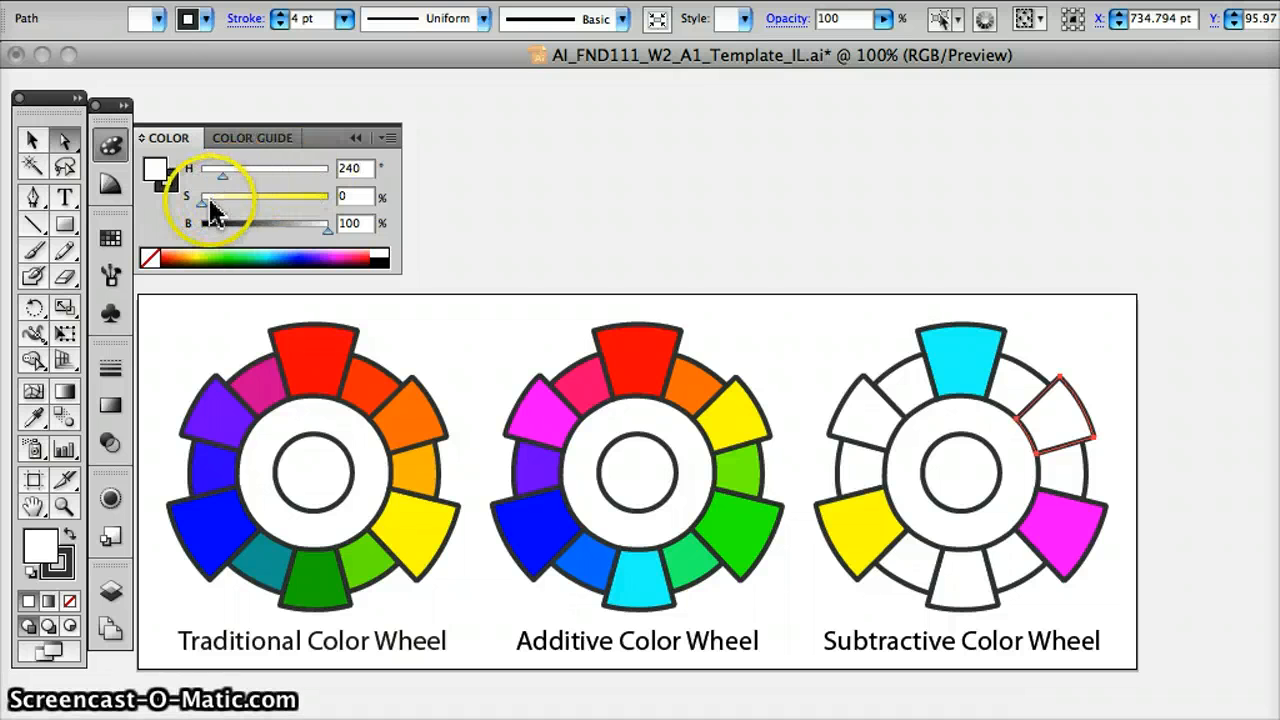
pyautogui.click(1050, 415)
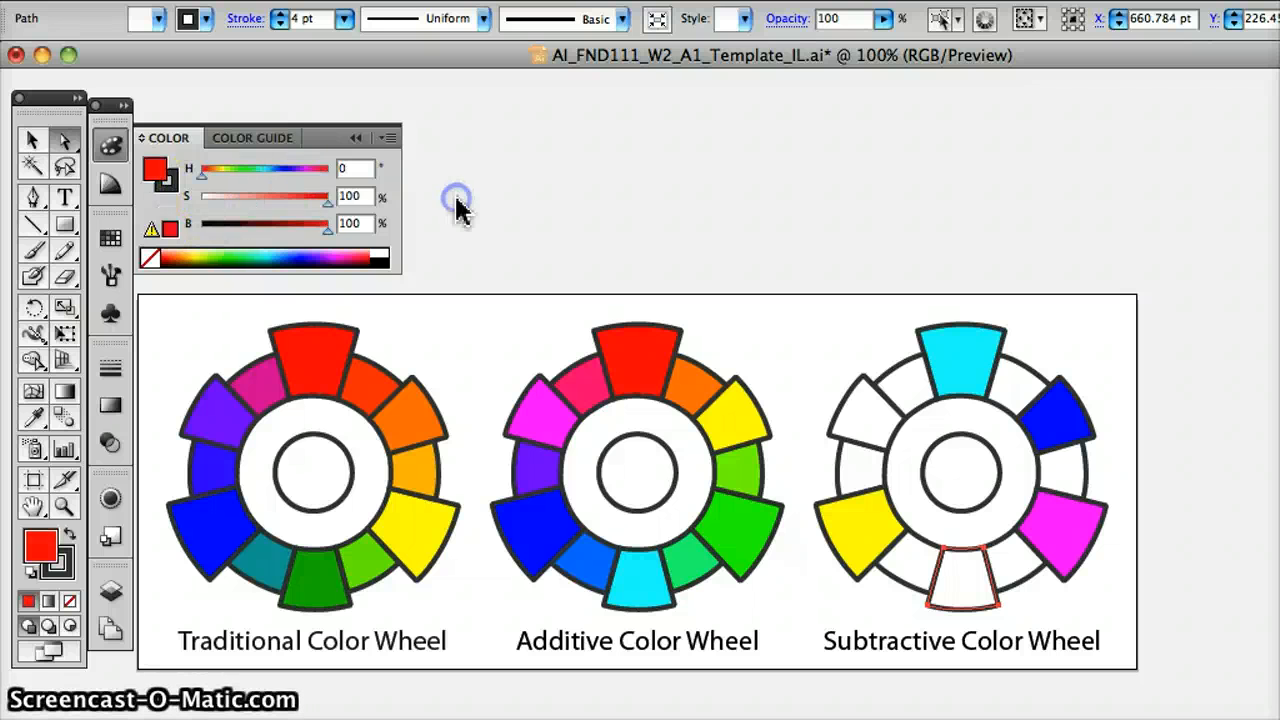
pyautogui.click(1070, 535)
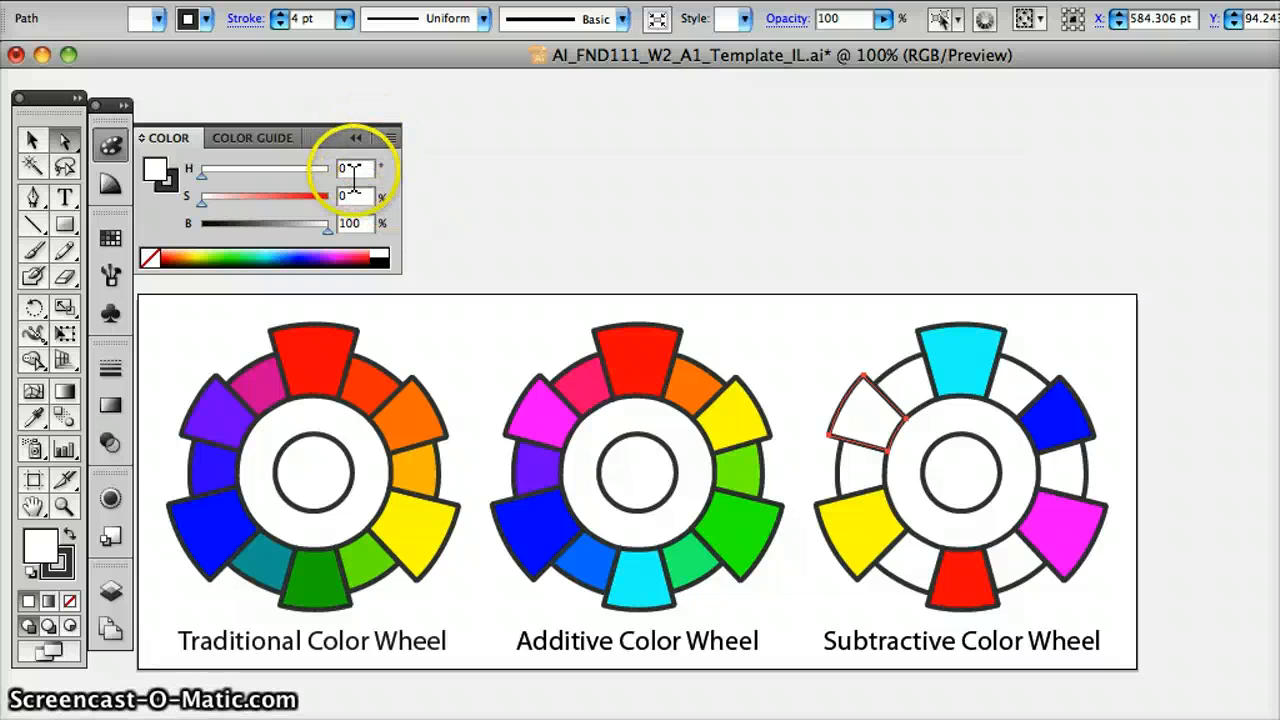
pyautogui.write('120')
pyautogui.write('100')
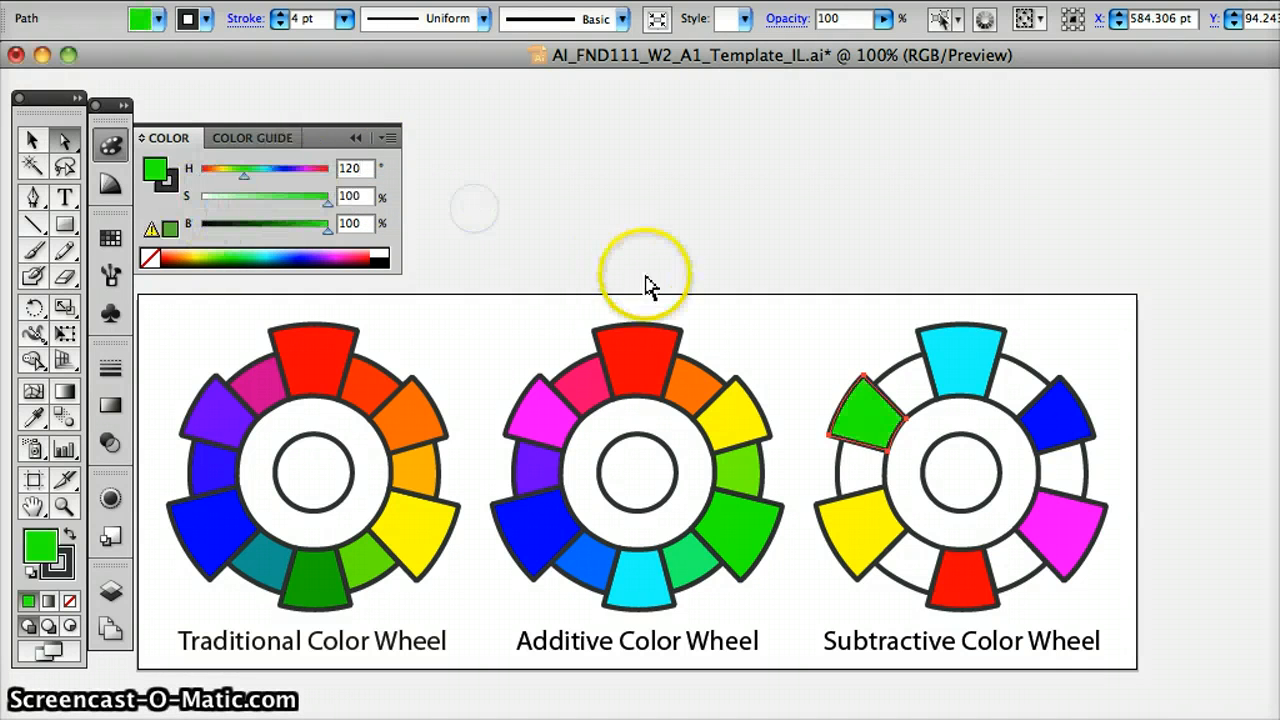
pyautogui.moveTo(920, 495)
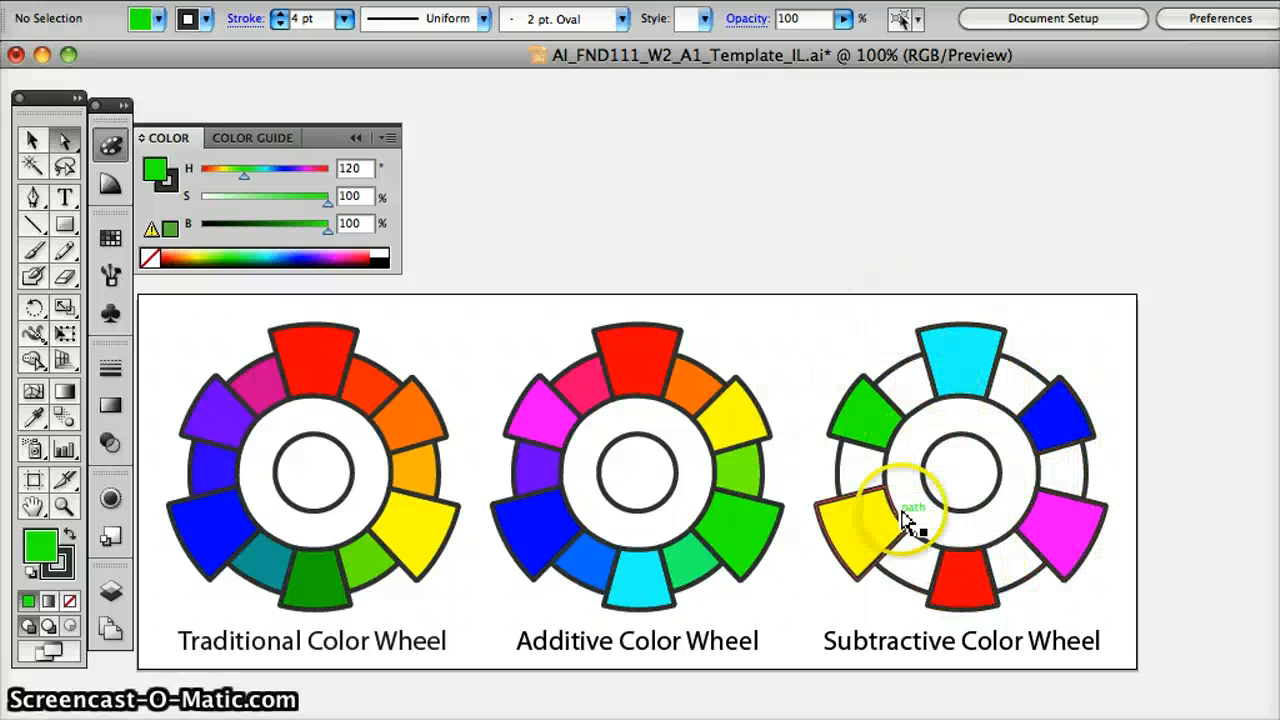
pyautogui.moveTo(870, 540)
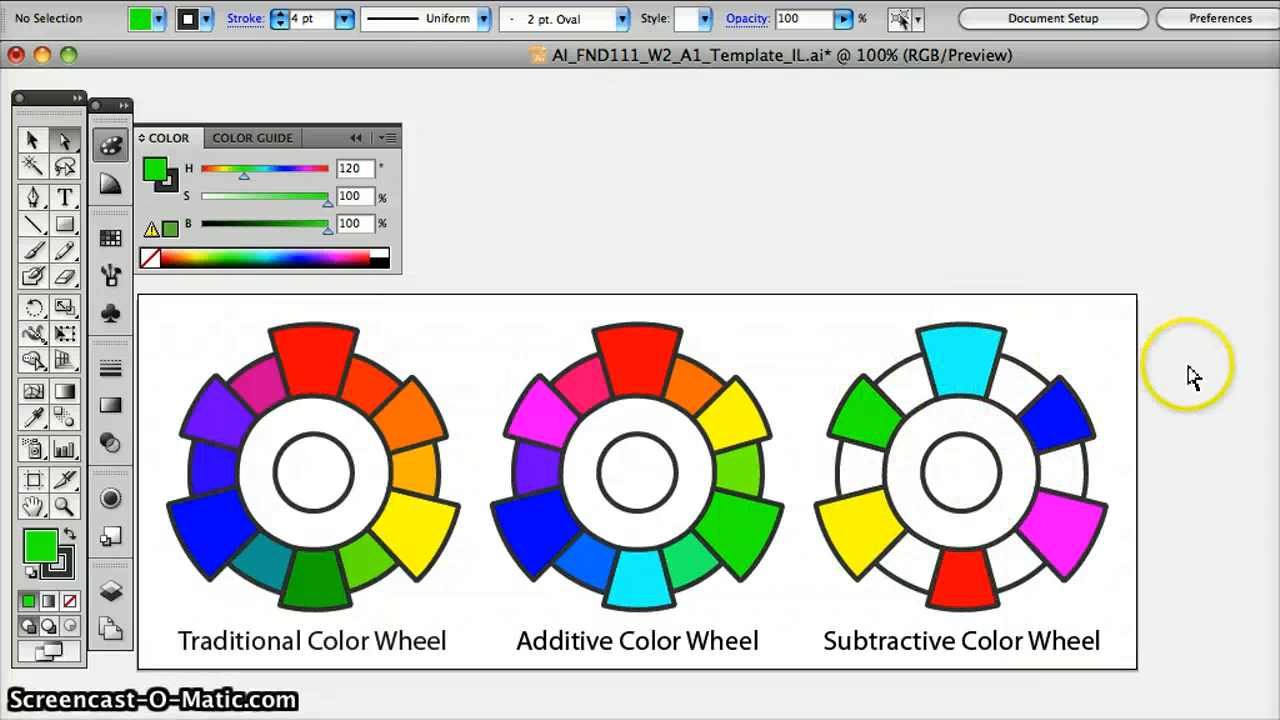
pyautogui.moveTo(1195, 377)
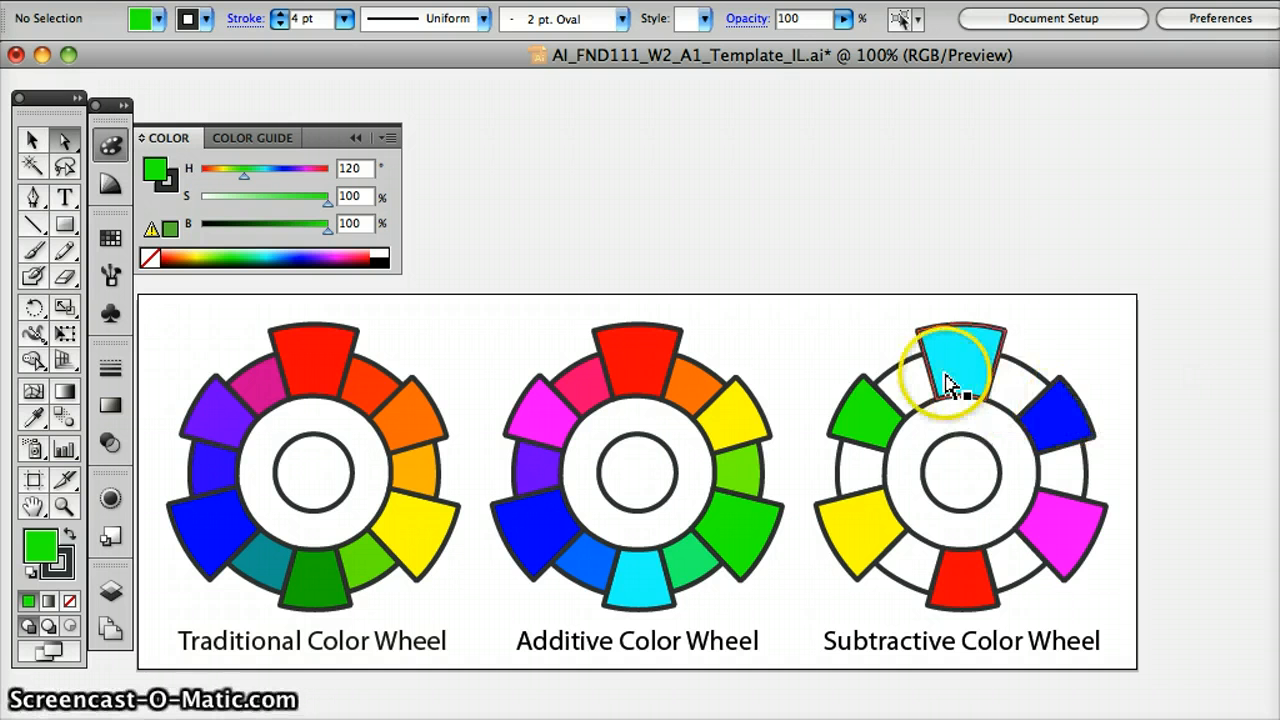
pyautogui.moveTo(1015, 443)
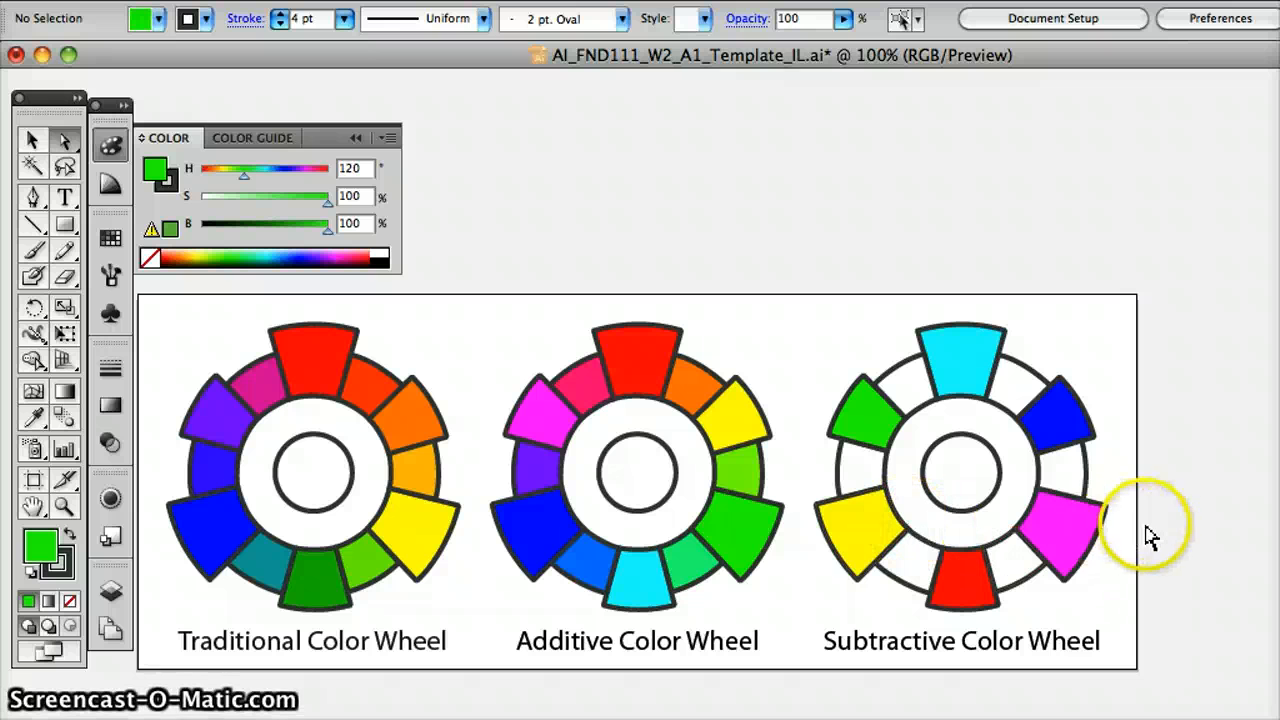
pyautogui.moveTo(1167, 537)
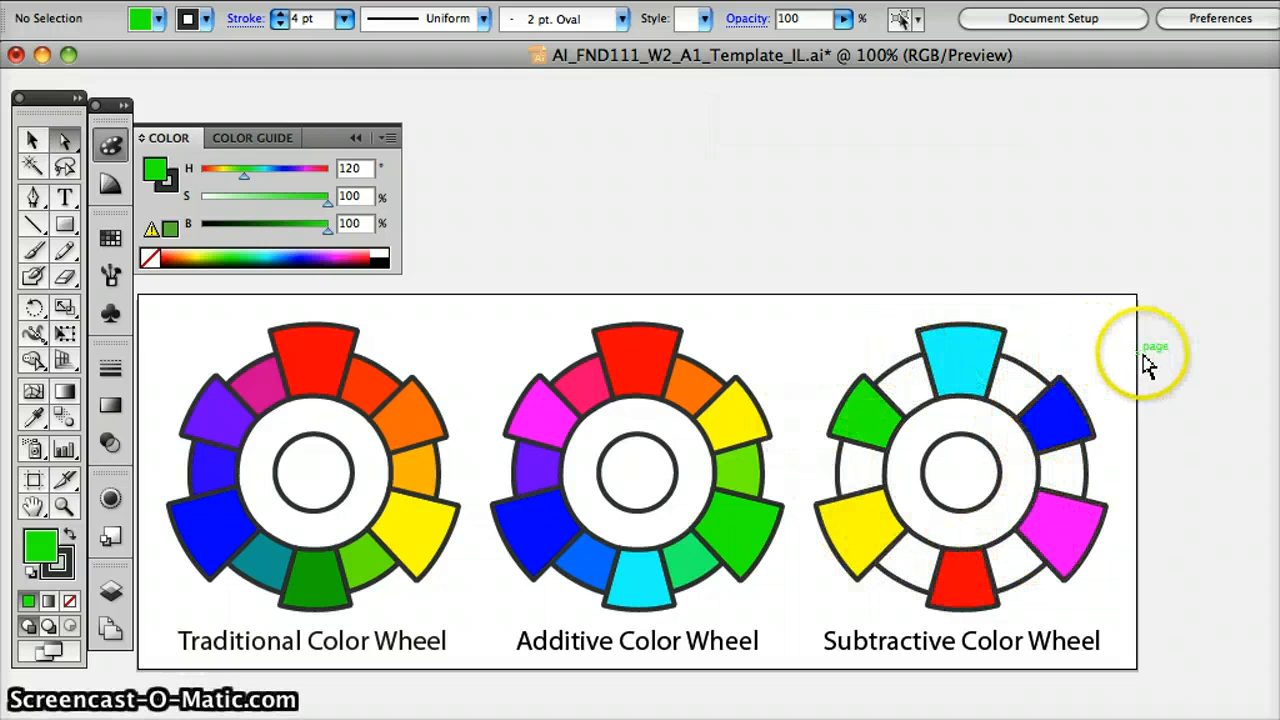
pyautogui.moveTo(1165, 355)
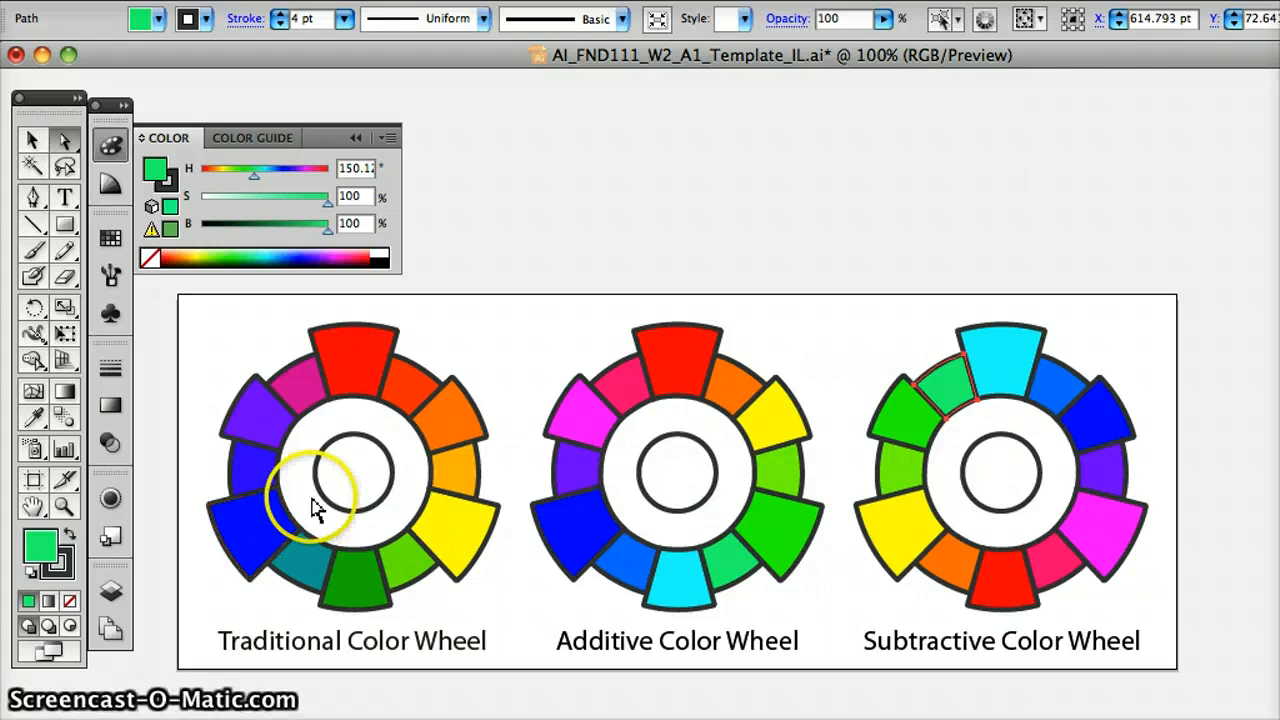
pyautogui.moveTo(240, 215)
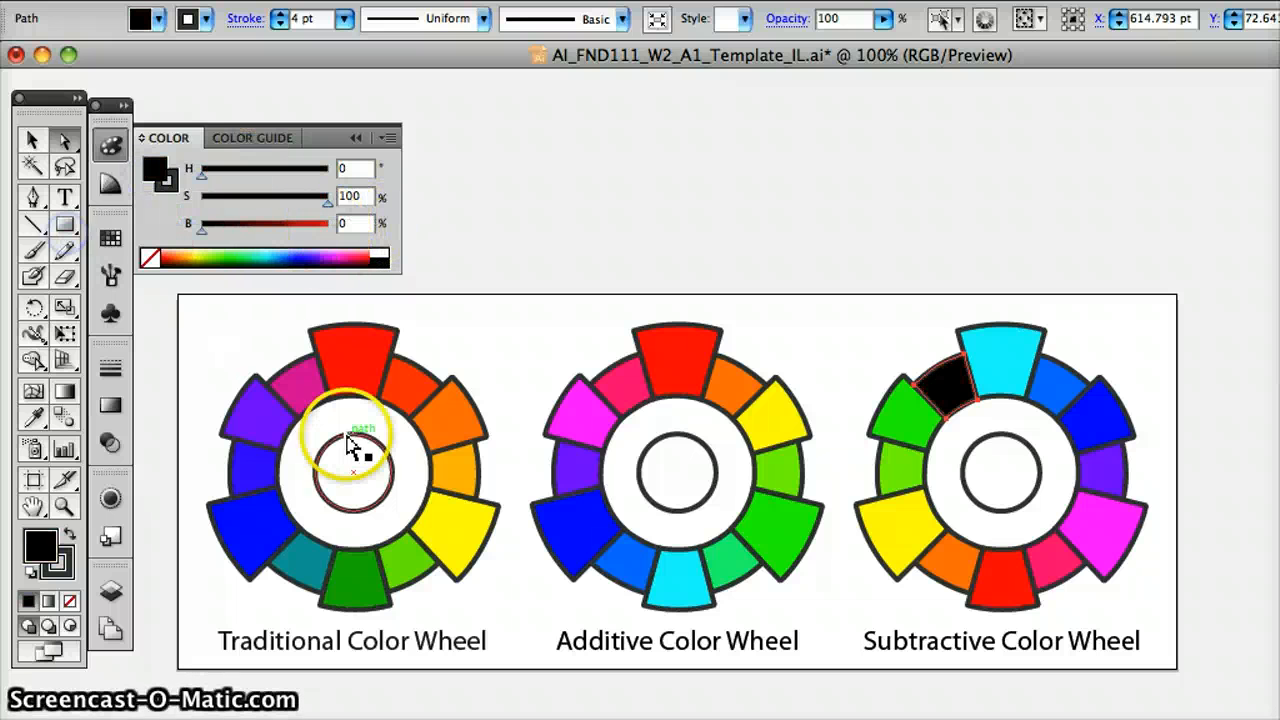
# Select the traditional wheel's inner circle and set its fill to black (B 0)
pyautogui.click(365, 475)
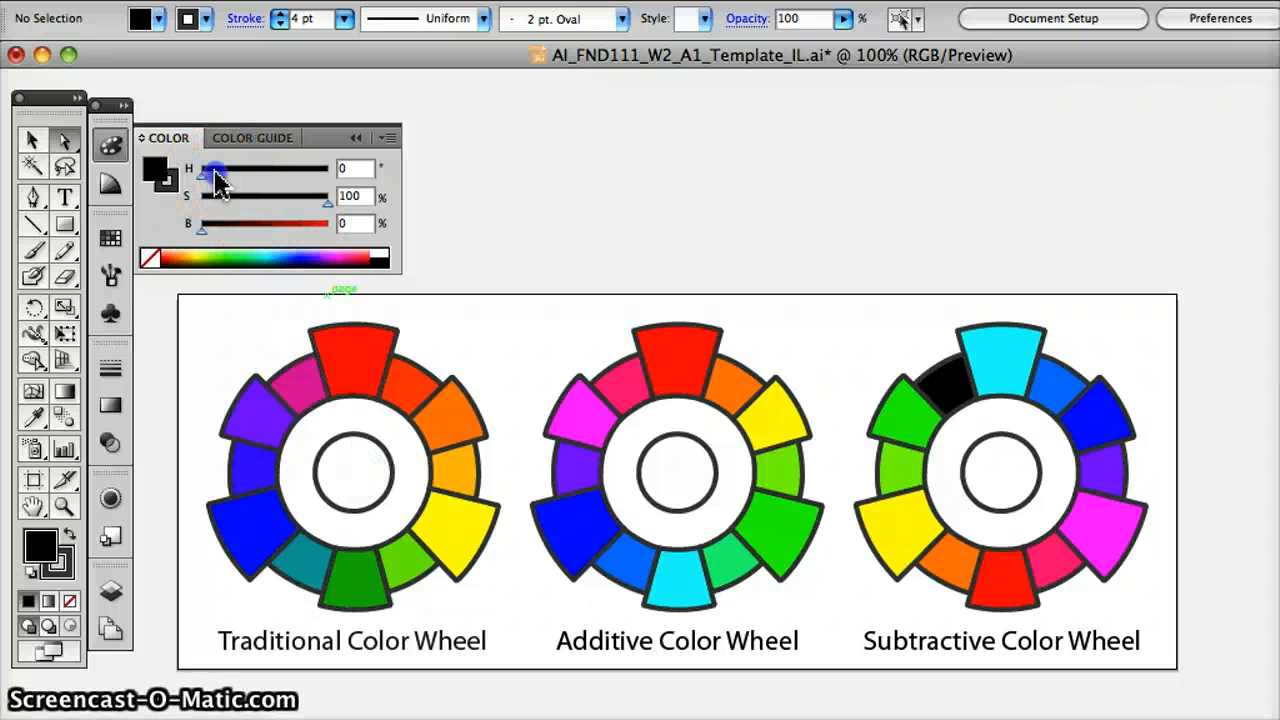
pyautogui.moveTo(215, 168); pyautogui.dragTo(320, 168)
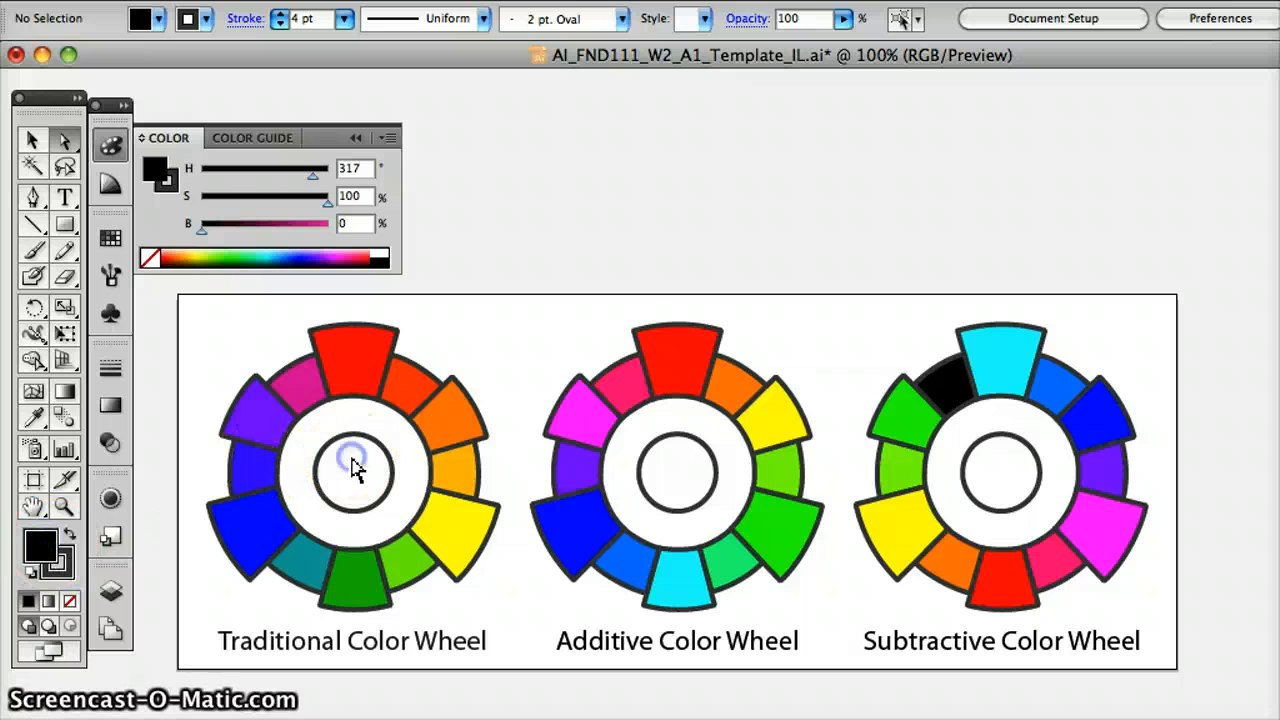
pyautogui.click(352, 471)
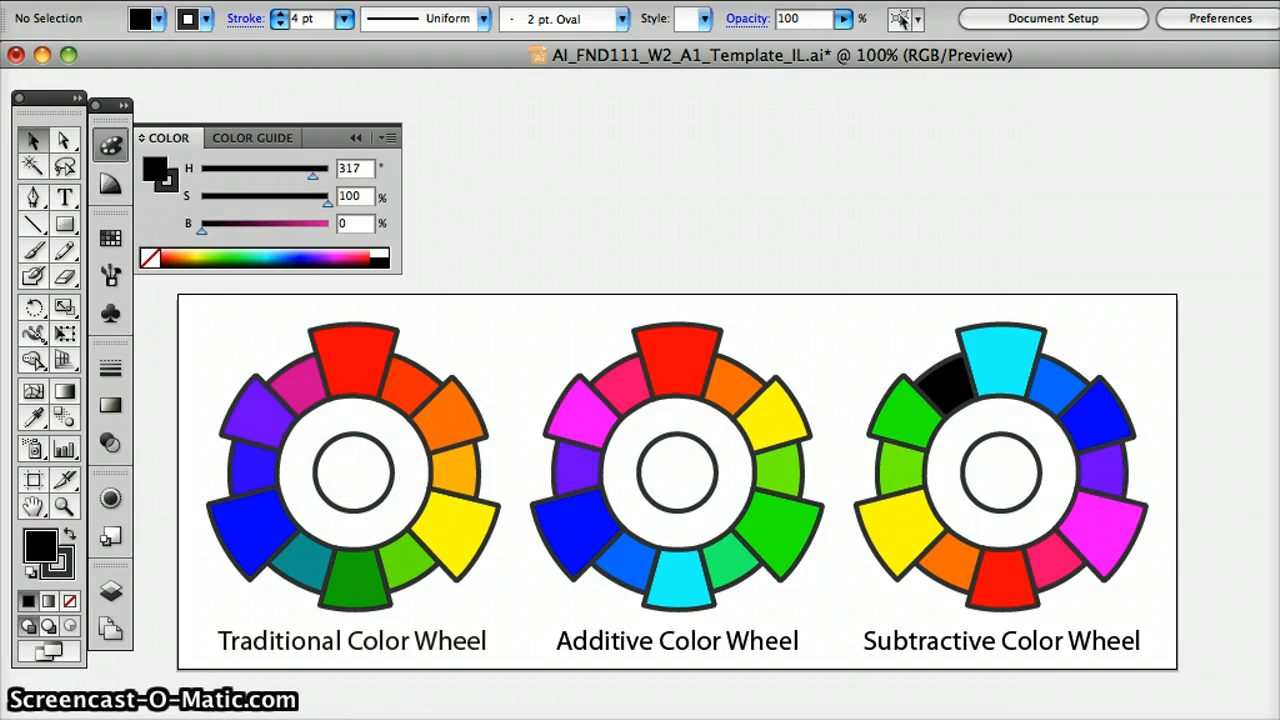
pyautogui.click(350, 472)
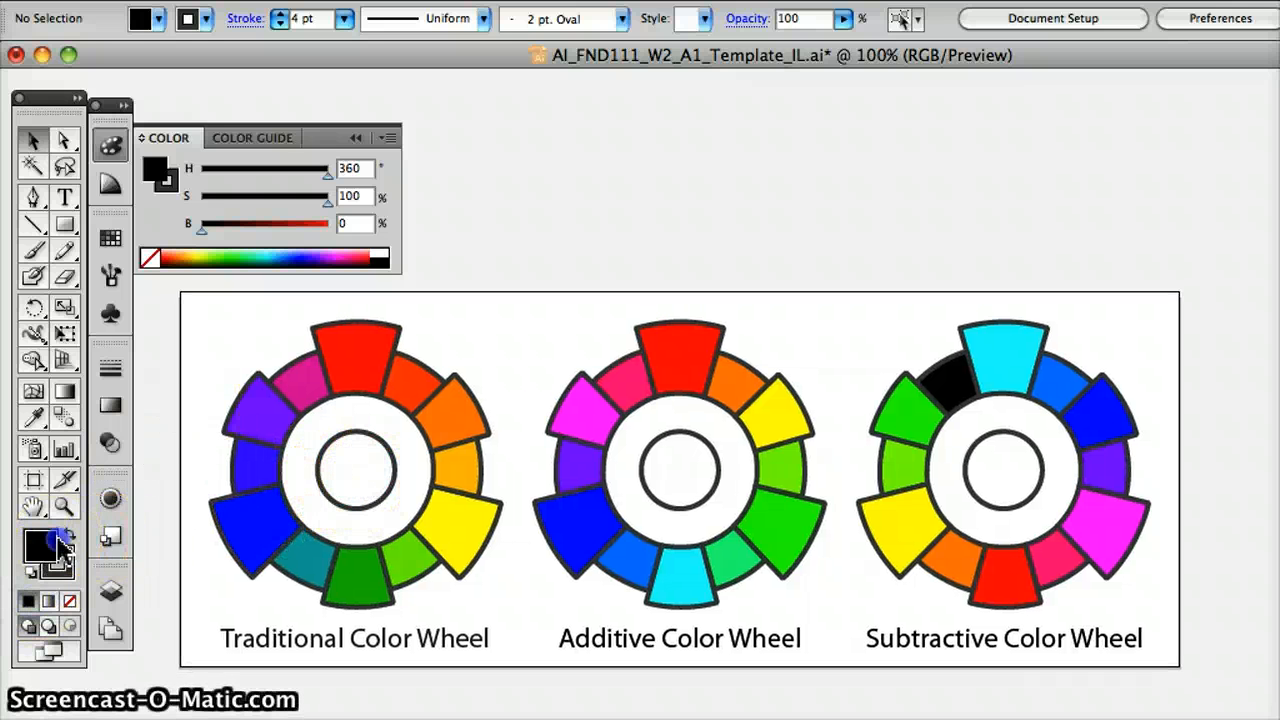
pyautogui.click(40, 545)
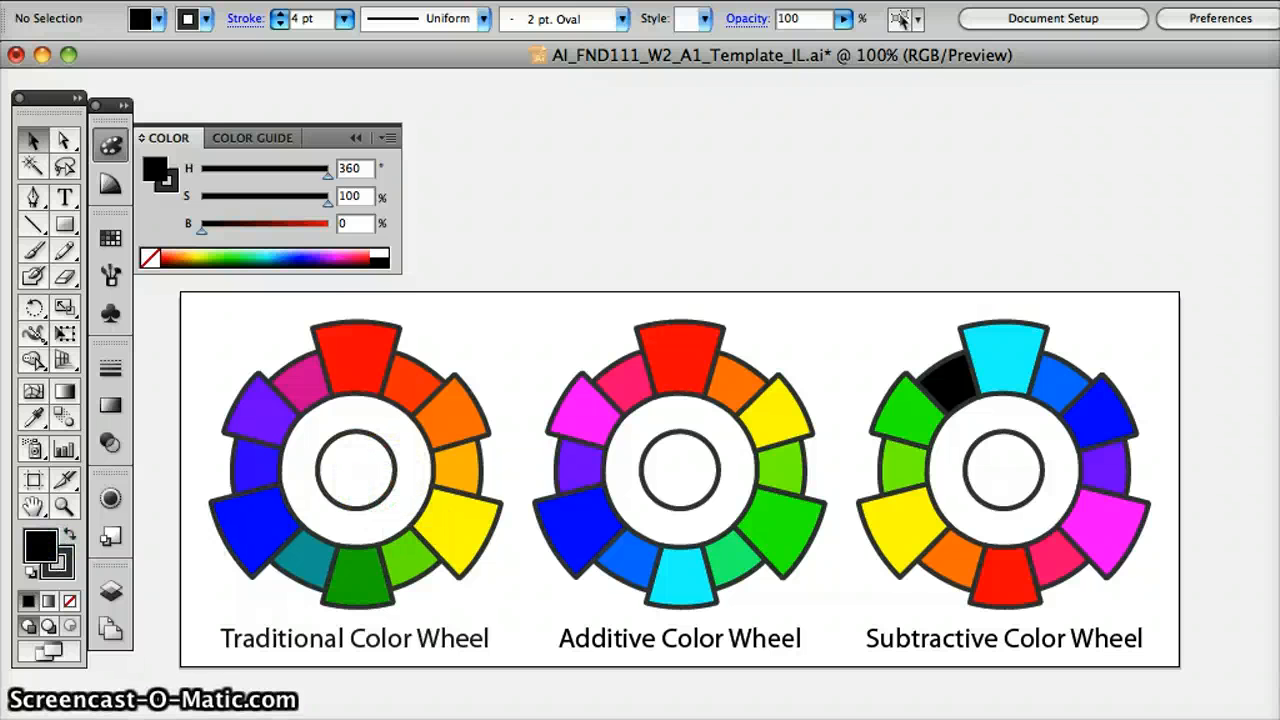
pyautogui.click(313, 485)
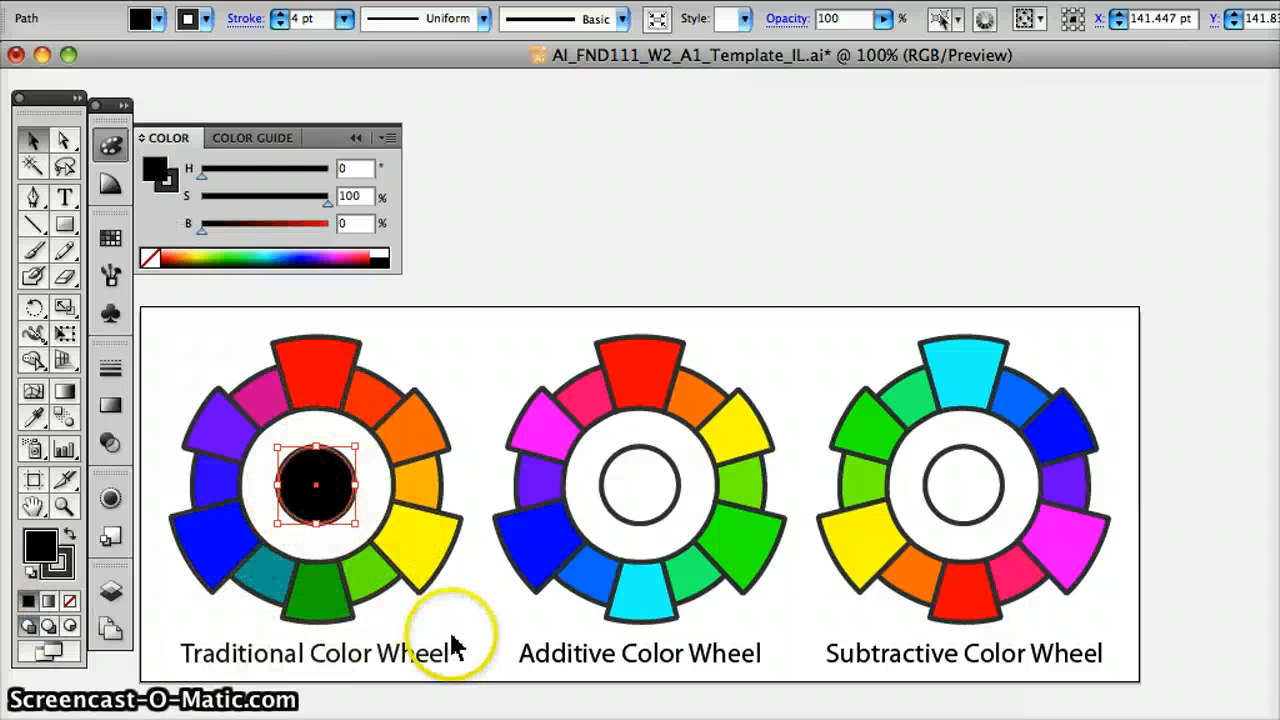
# Select the subtractive wheel's inner circle, fill it black, then deselect it
pyautogui.click(960, 485)
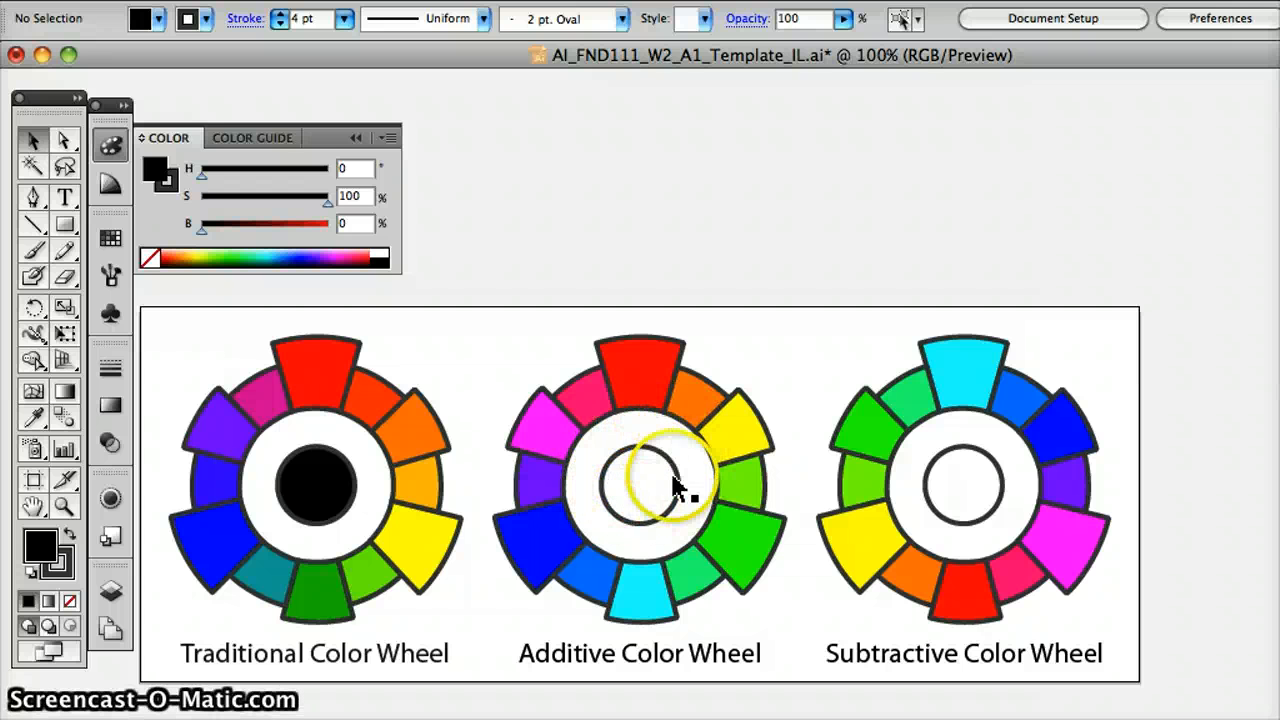
pyautogui.moveTo(945, 488)
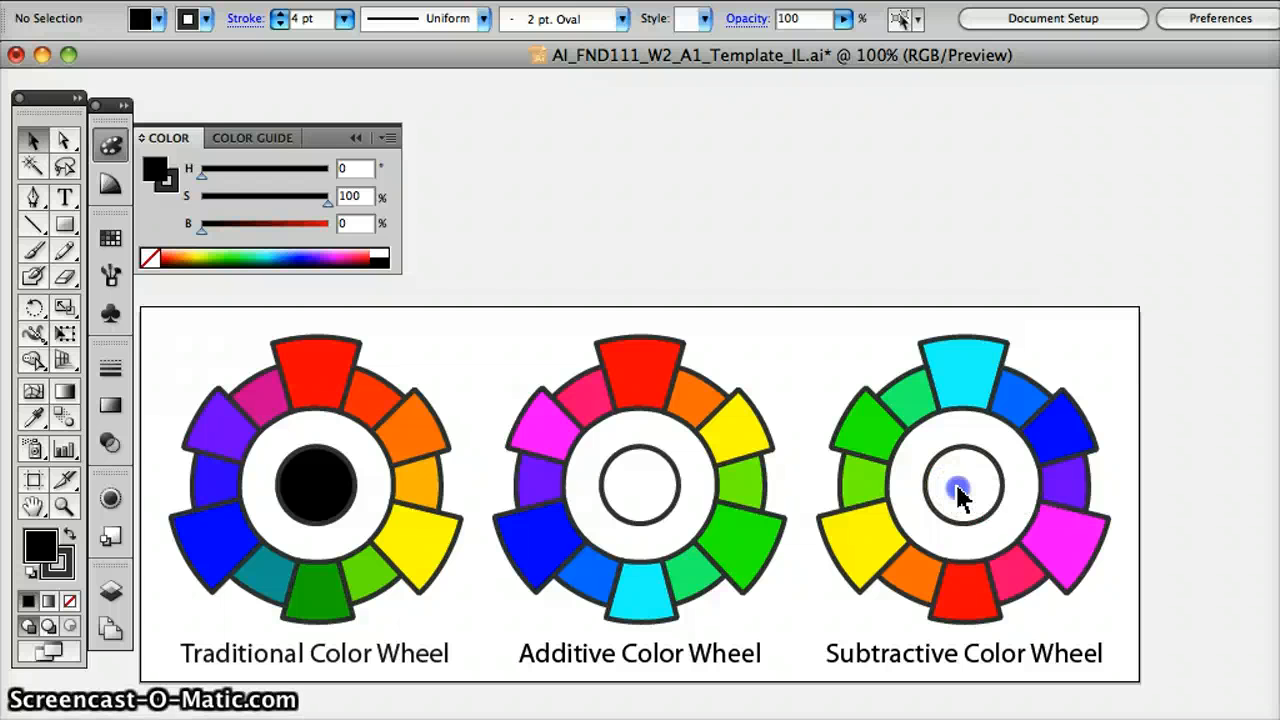
pyautogui.click(960, 490)
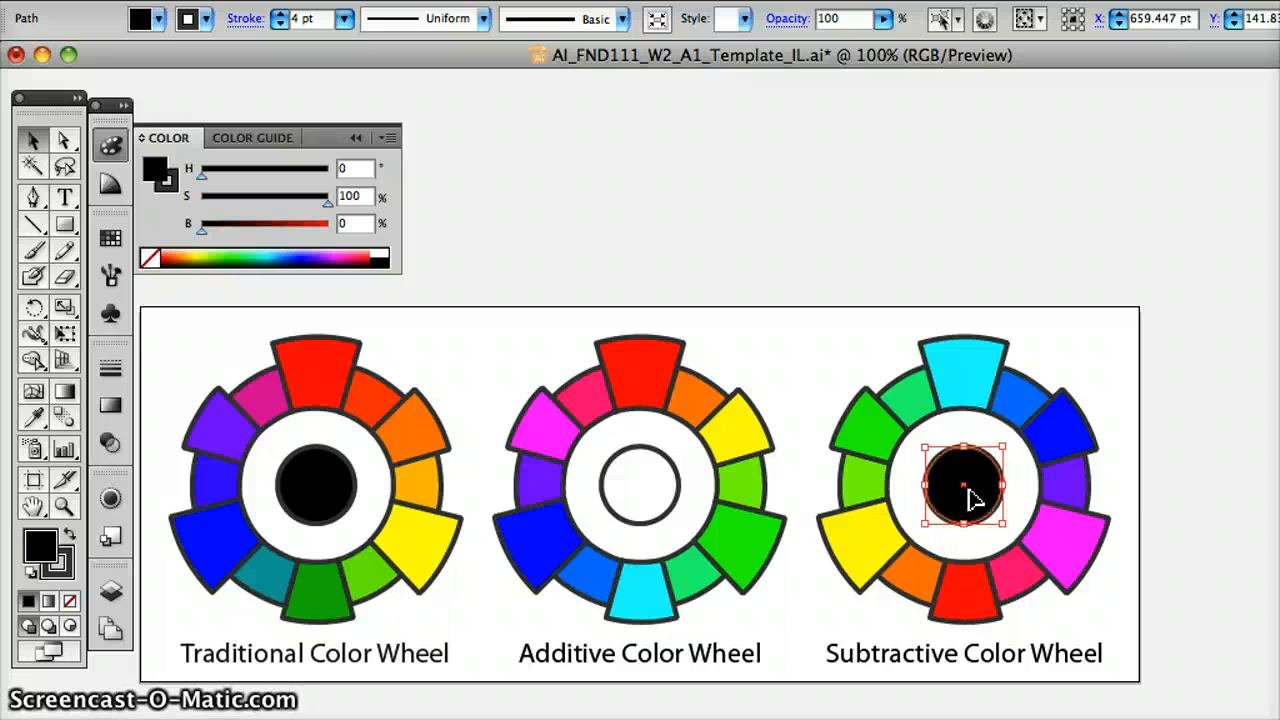
pyautogui.click(963, 485)
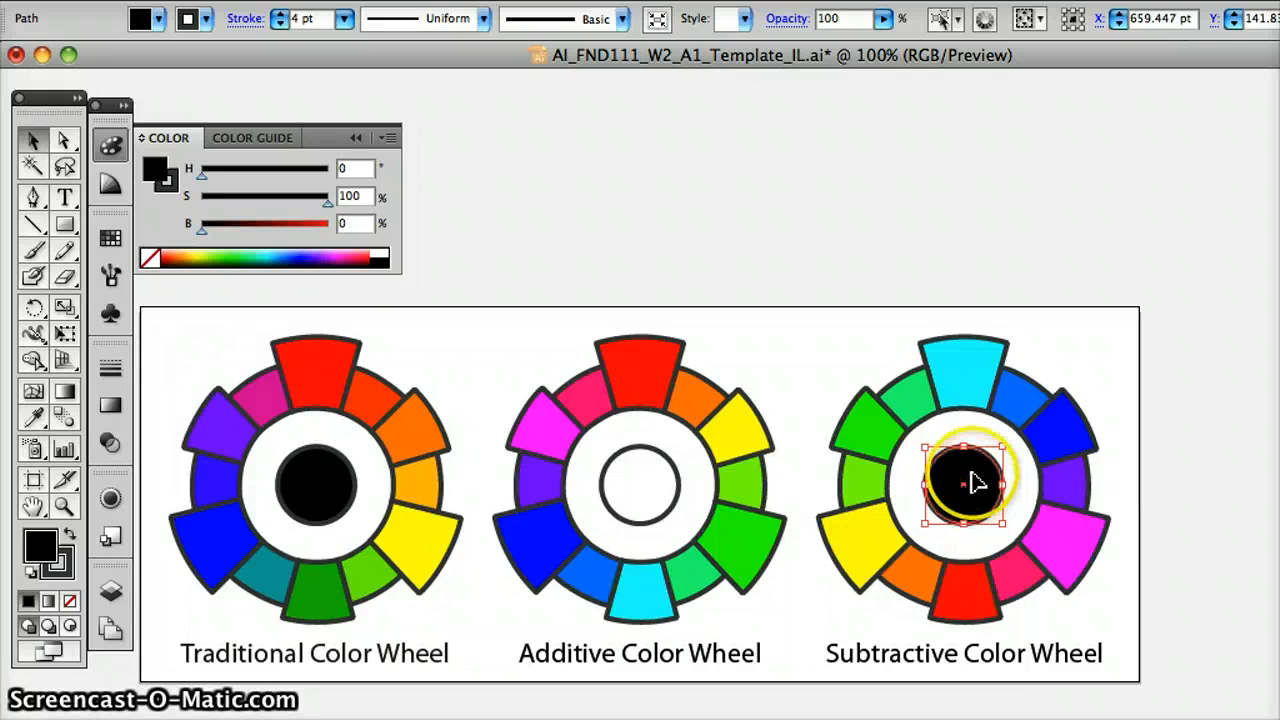
pyautogui.click(1025, 515)
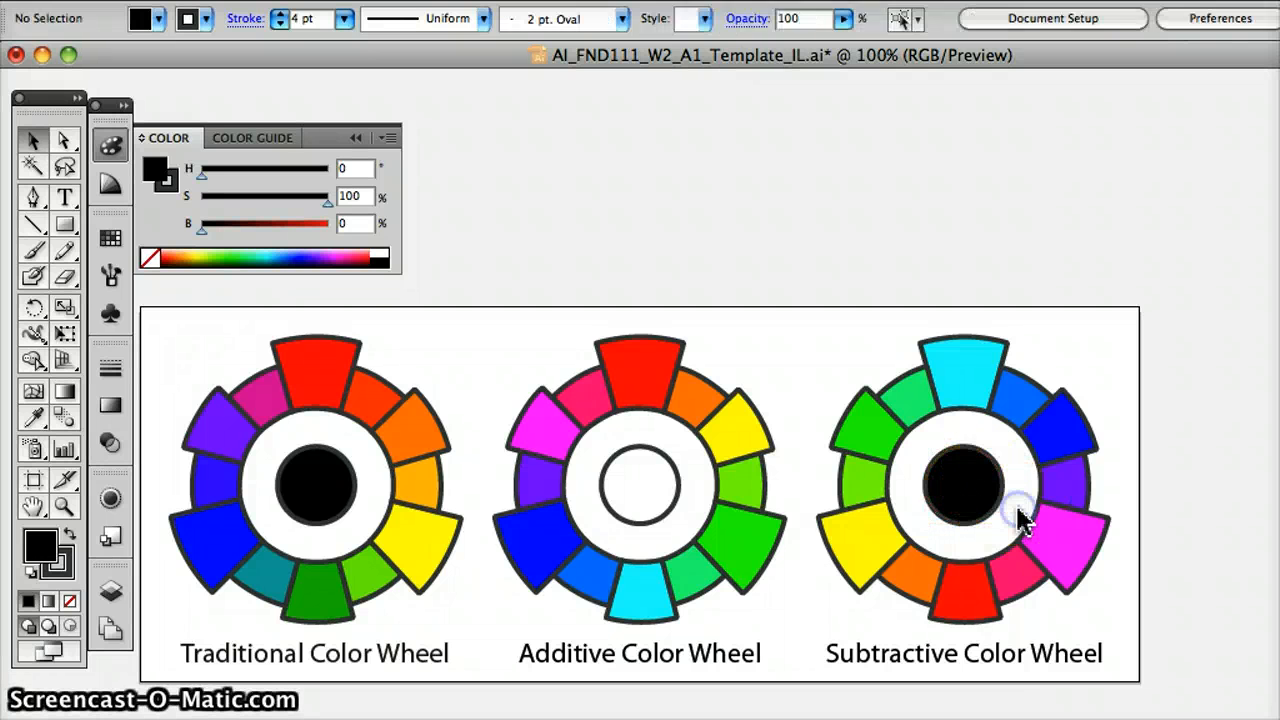
pyautogui.moveTo(1160, 555)
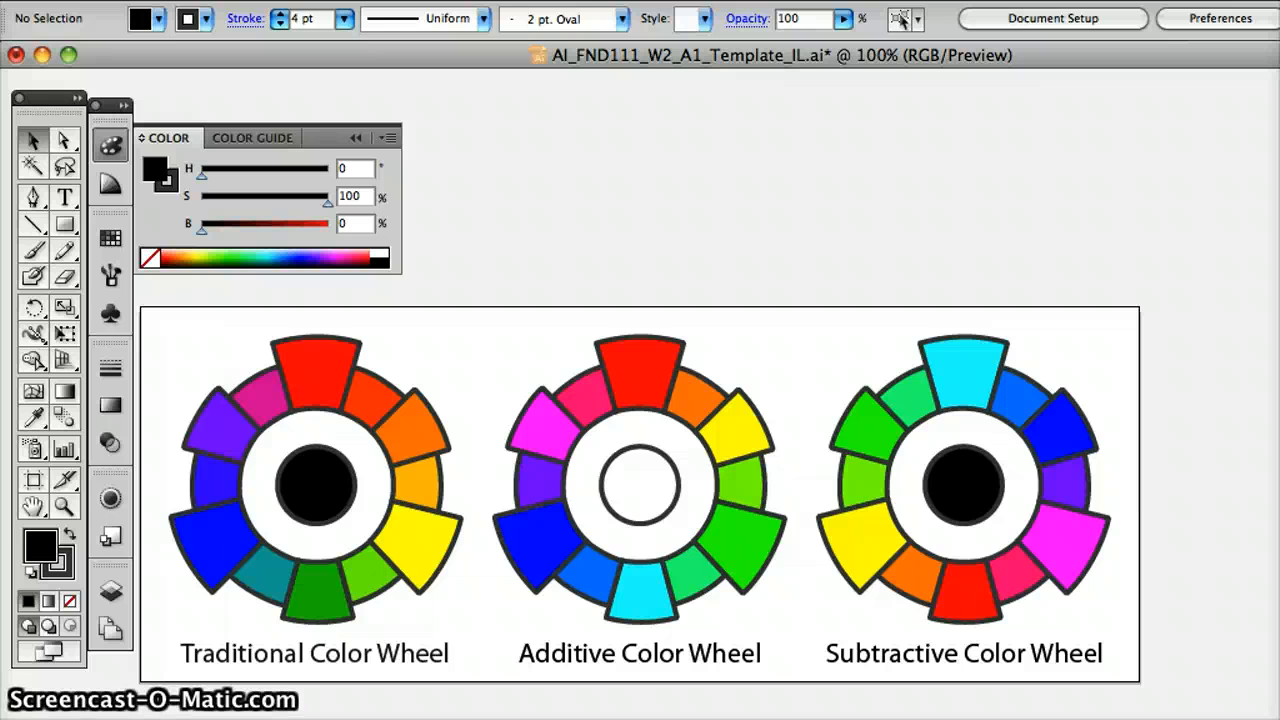
pyautogui.moveTo(345, 100)
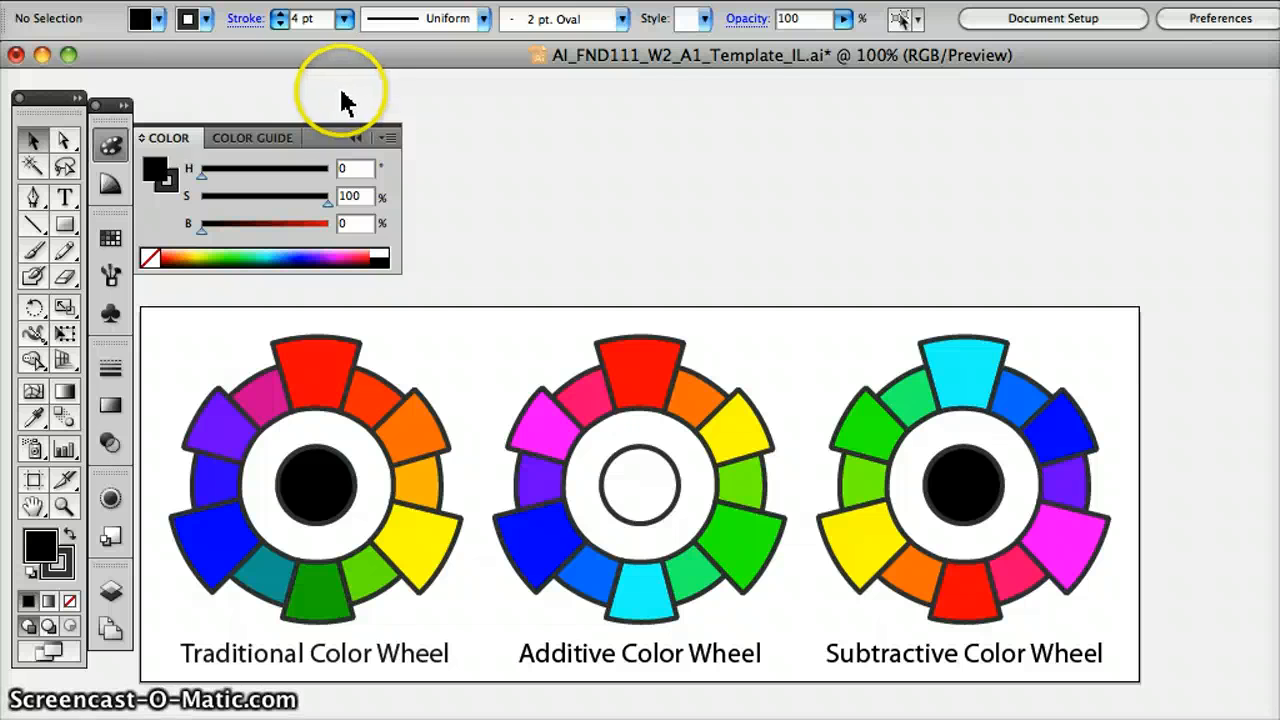
pyautogui.moveTo(510, 190)
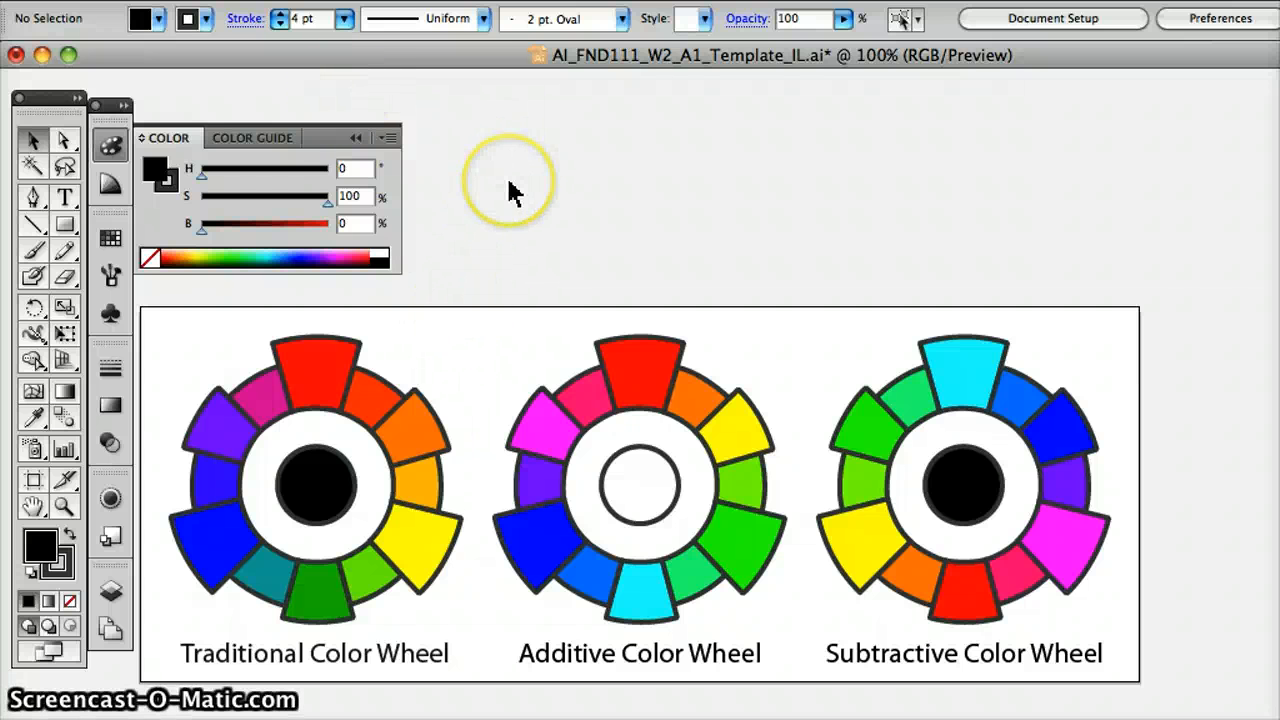
pyautogui.moveTo(513, 192)
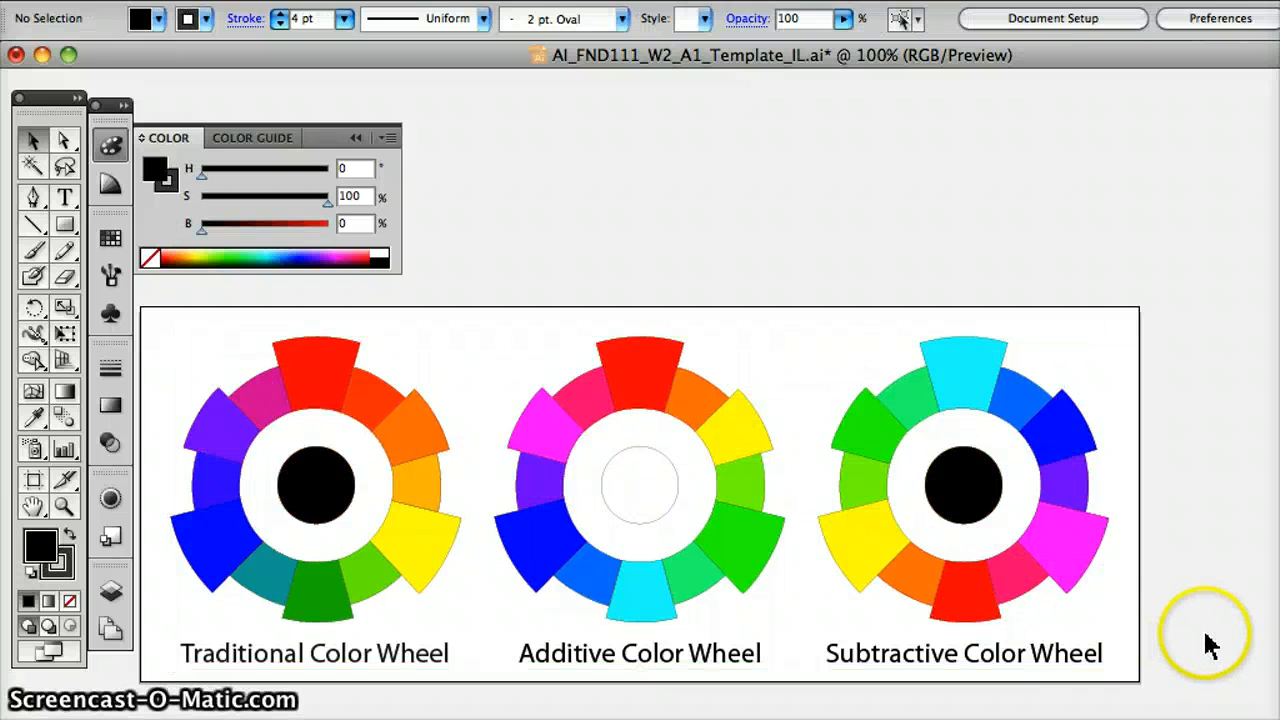
pyautogui.moveTo(1150, 630)
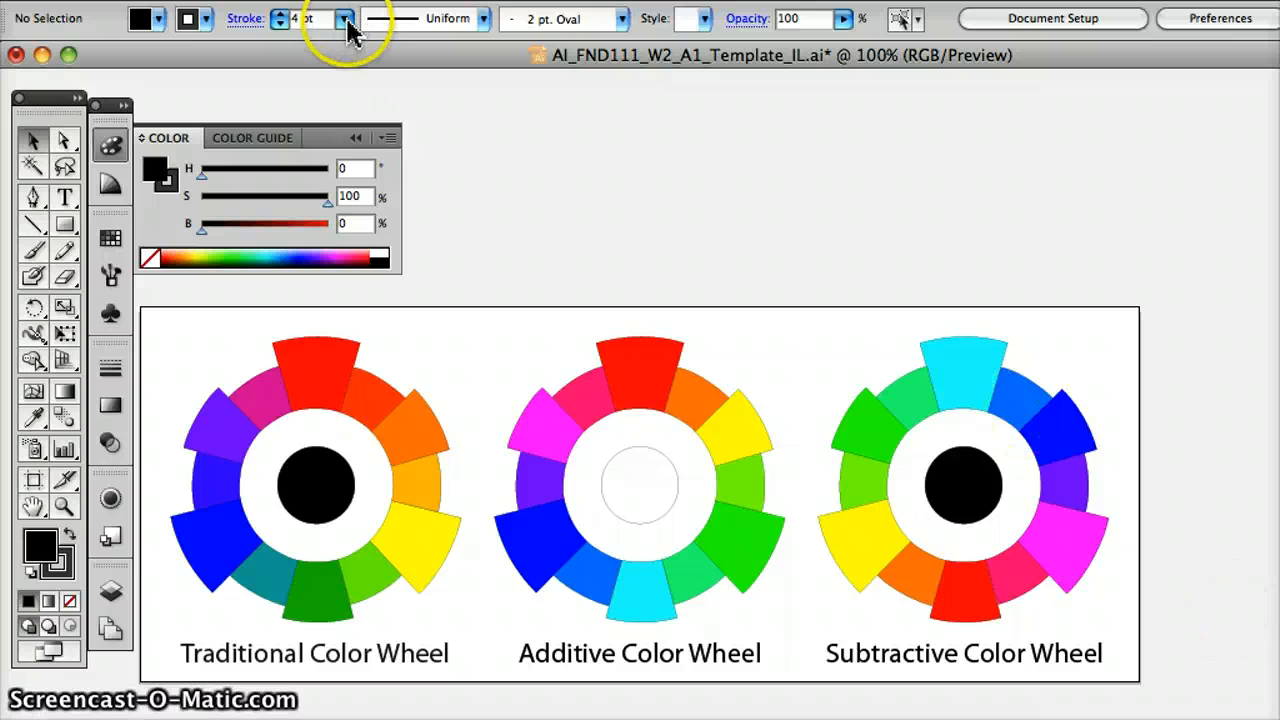
# Set the wheel shapes' stroke to None / 0 pt in the Control panel
pyautogui.click(345, 18)
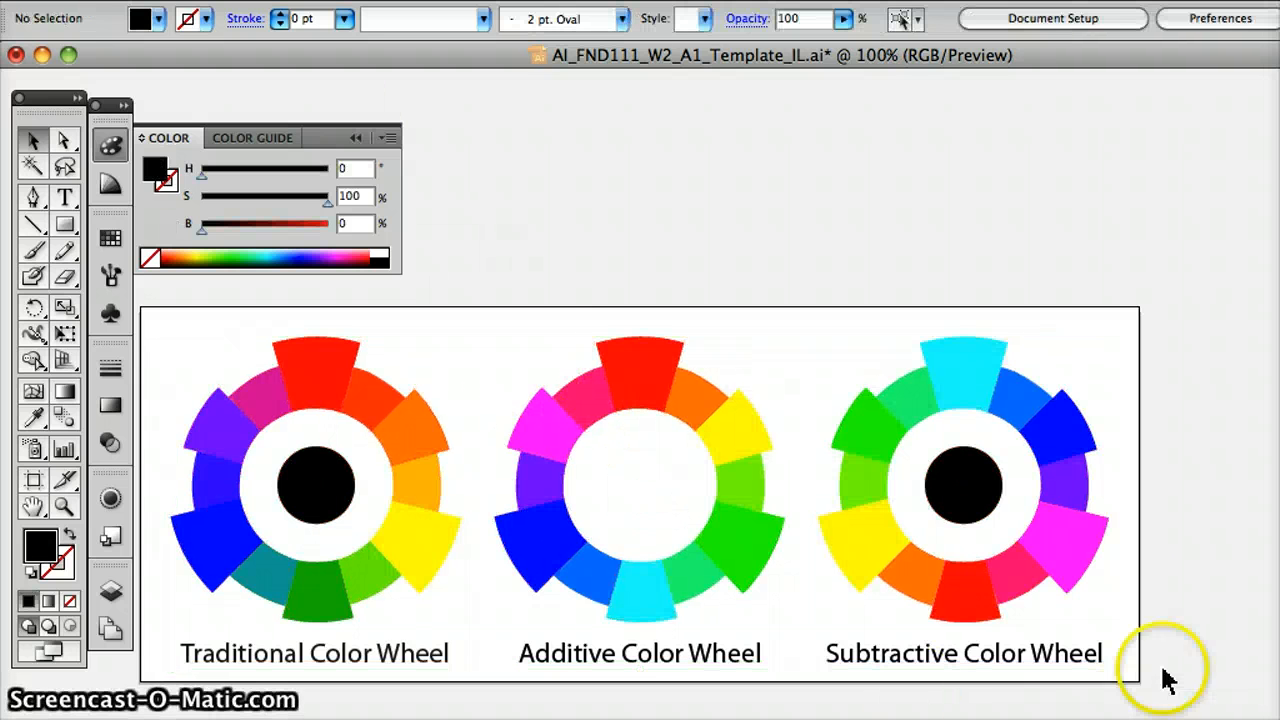
pyautogui.moveTo(760, 600)
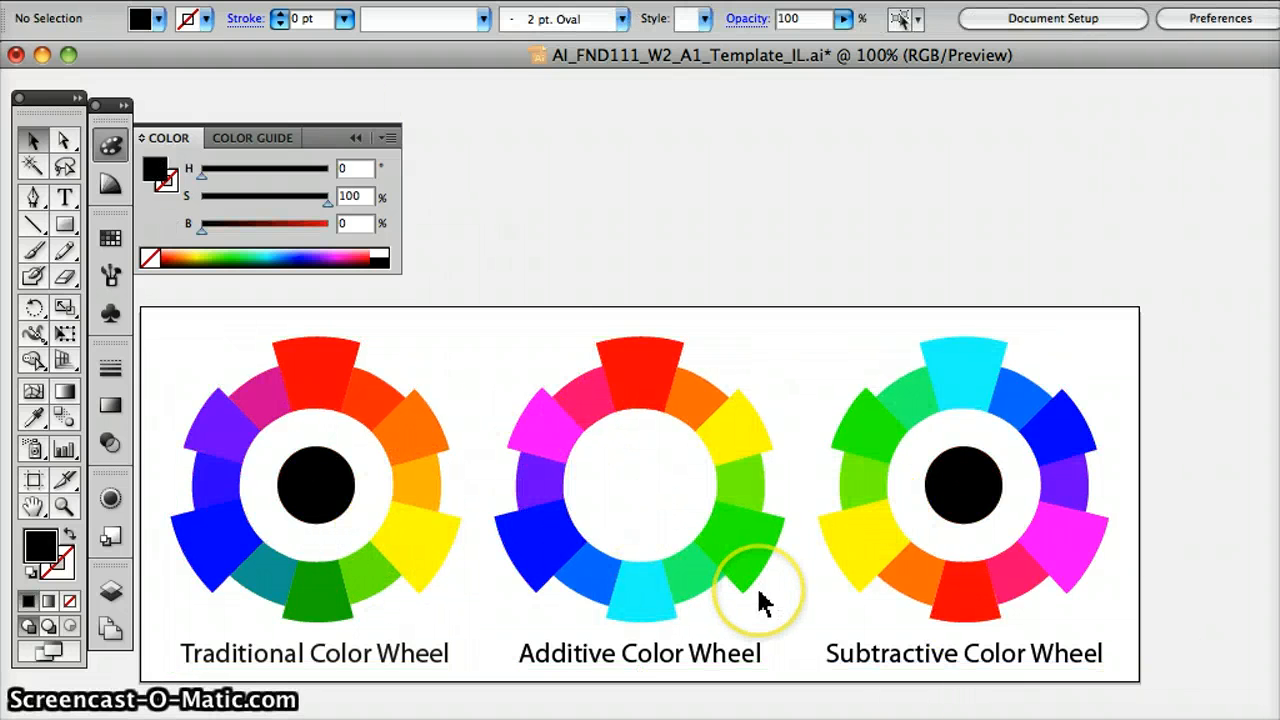